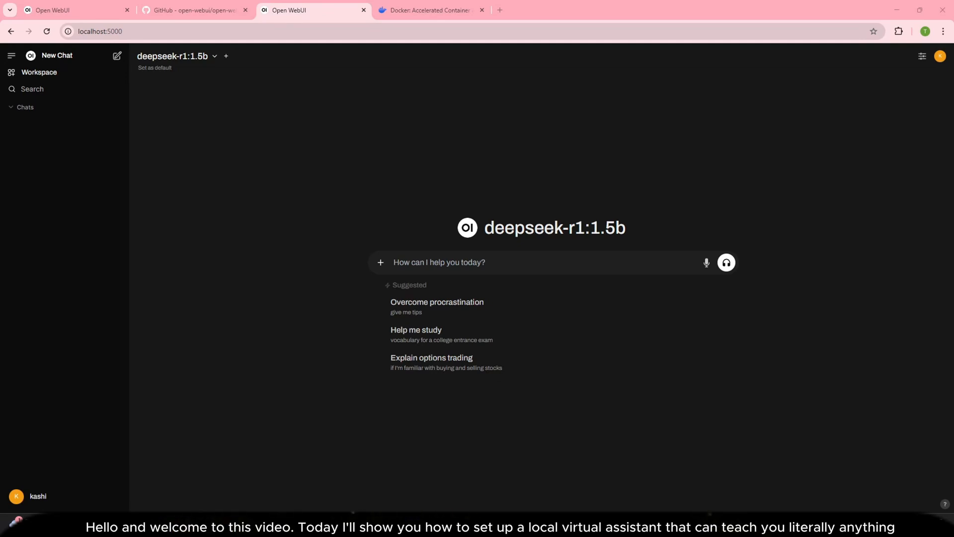
mouse_move(644, 175)
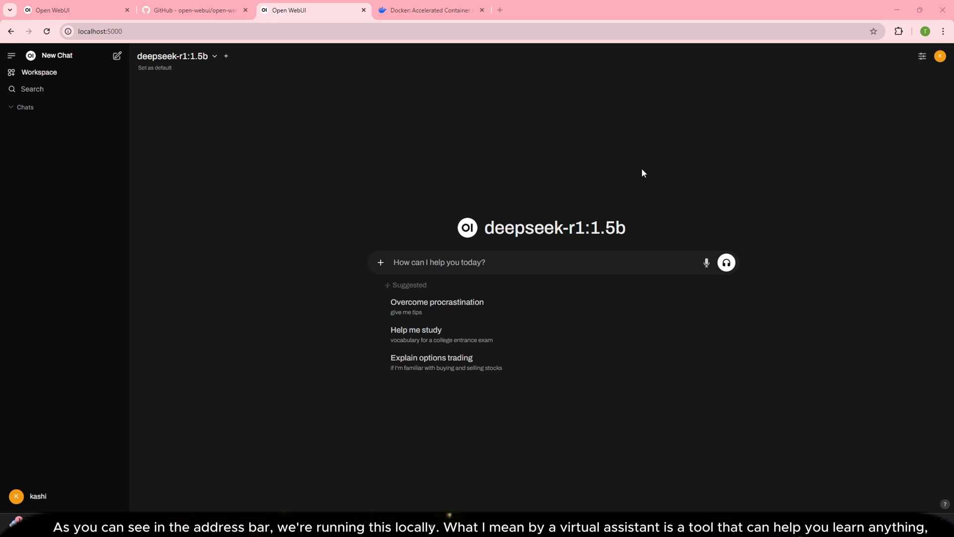
mouse_move(632, 193)
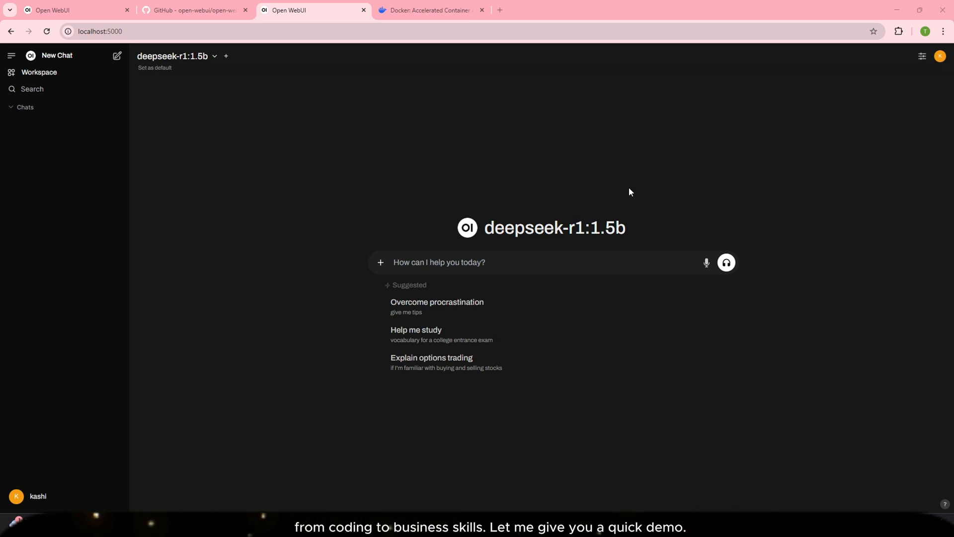
mouse_move(513, 150)
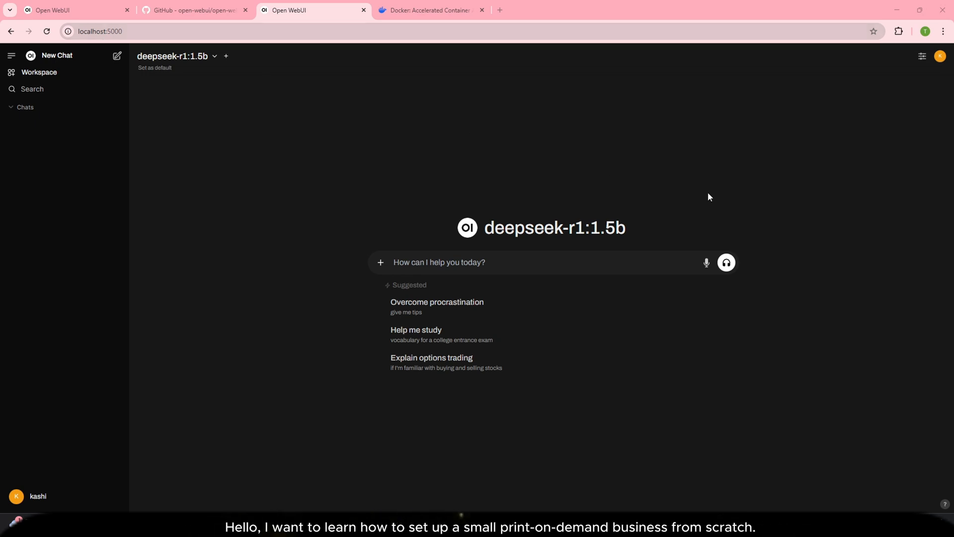
Start voice mode and send the spoken question on starting a print-on-demand business
left_click(725, 262)
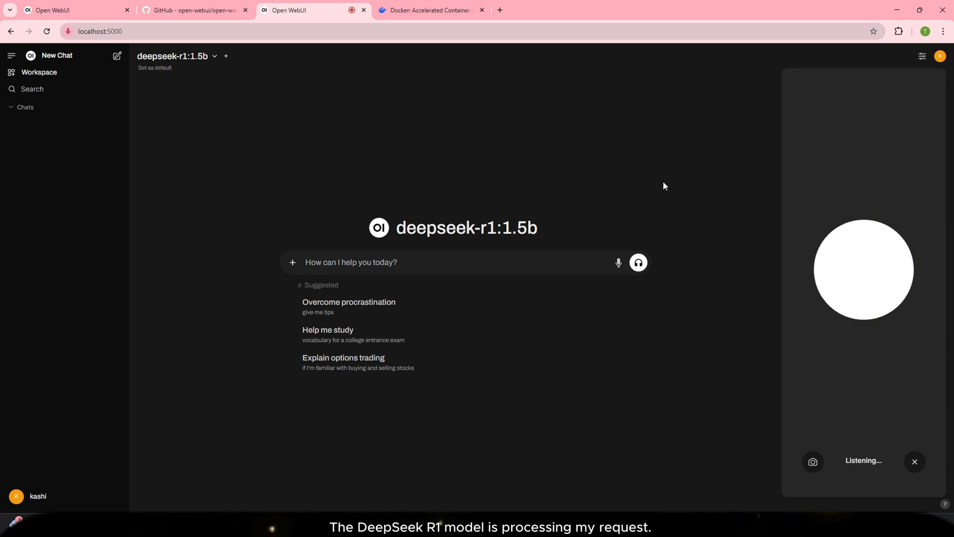
left_click(863, 269)
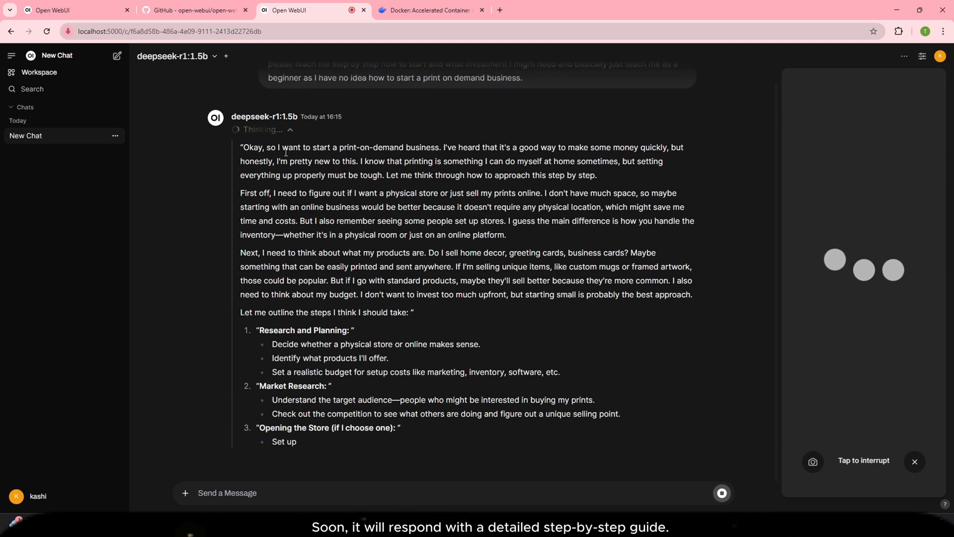
Scroll through the model's reasoning and the start of the print-on-demand plan as it is read aloud
scroll("down", 3)
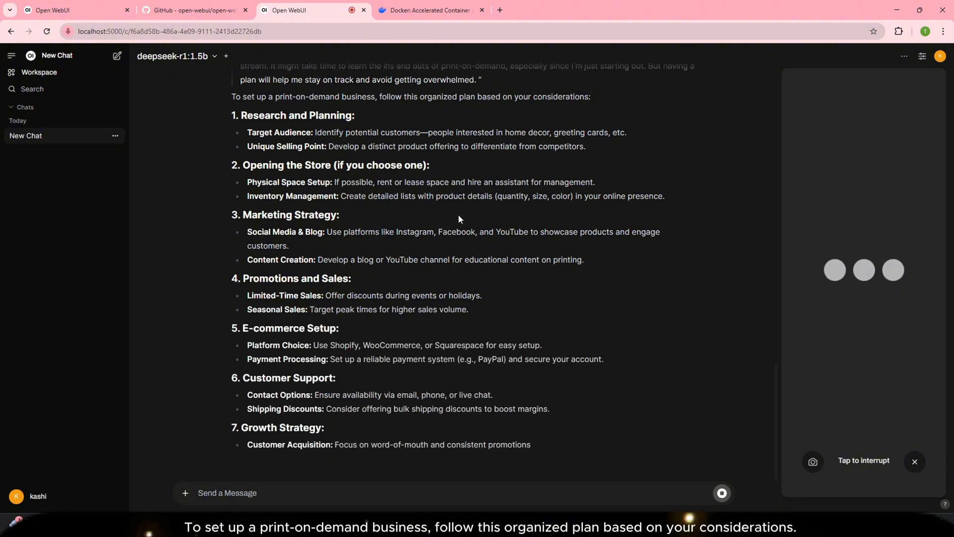
scroll("down", 3)
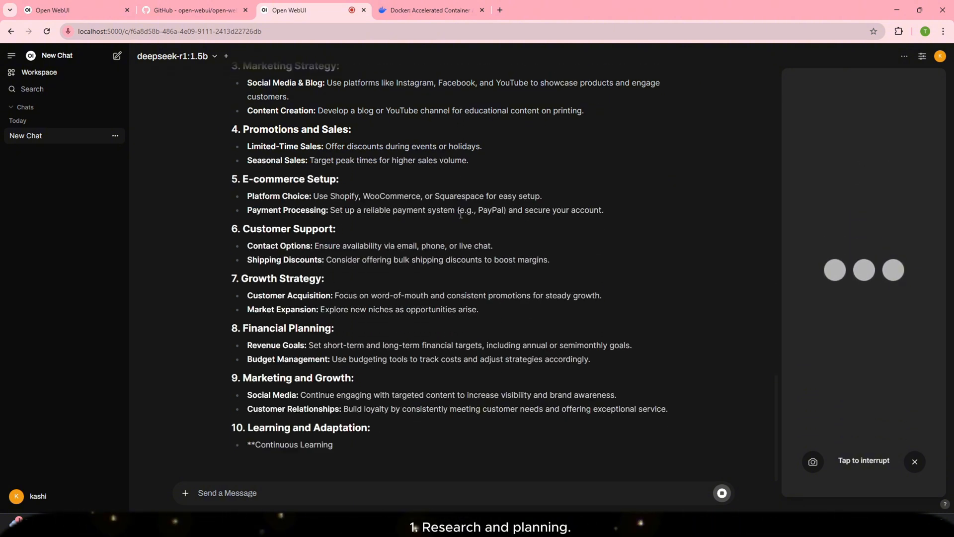
scroll("down", 3)
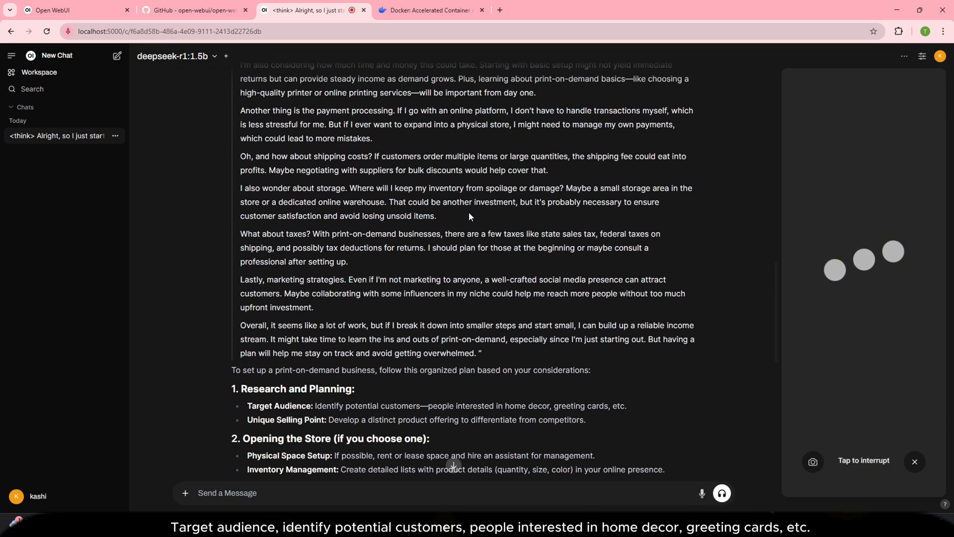
scroll("up", 3)
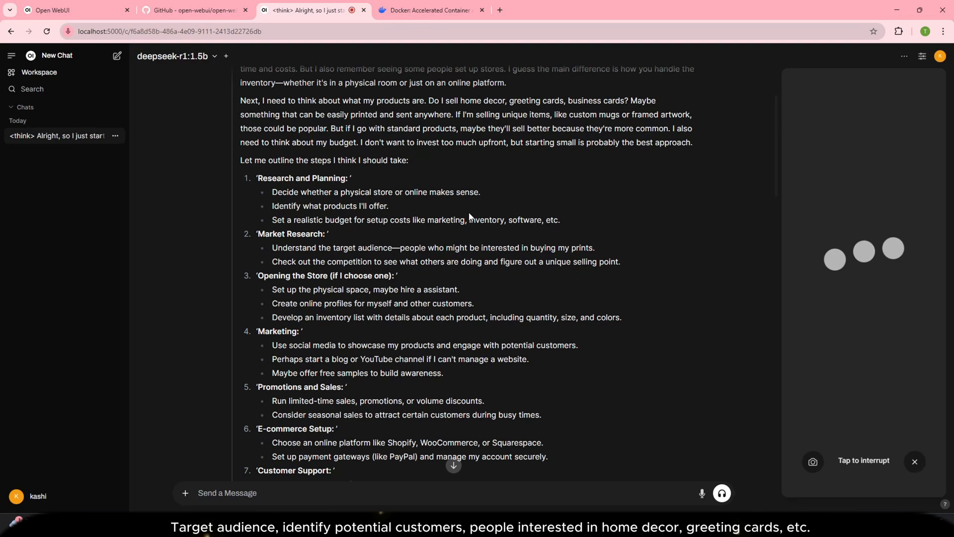
scroll("up", 3)
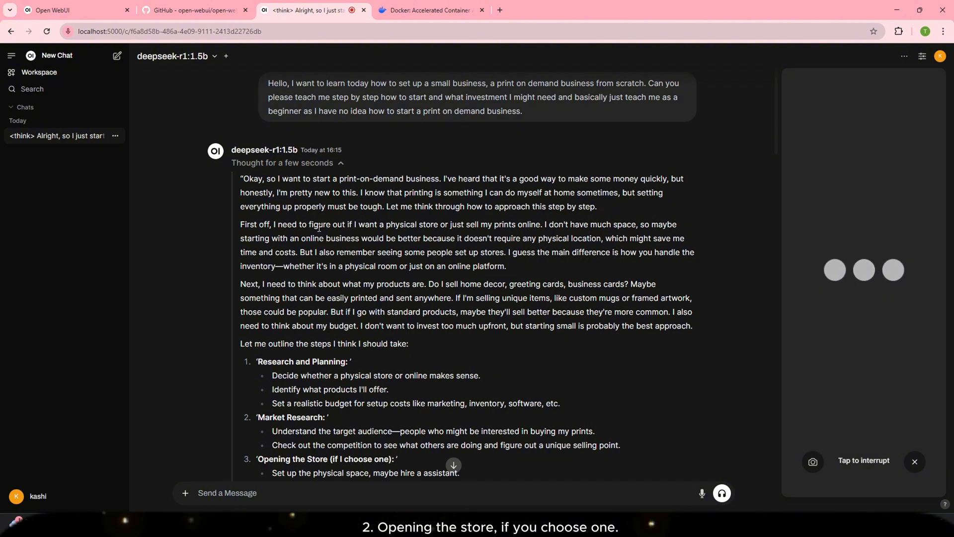
scroll("down", 3)
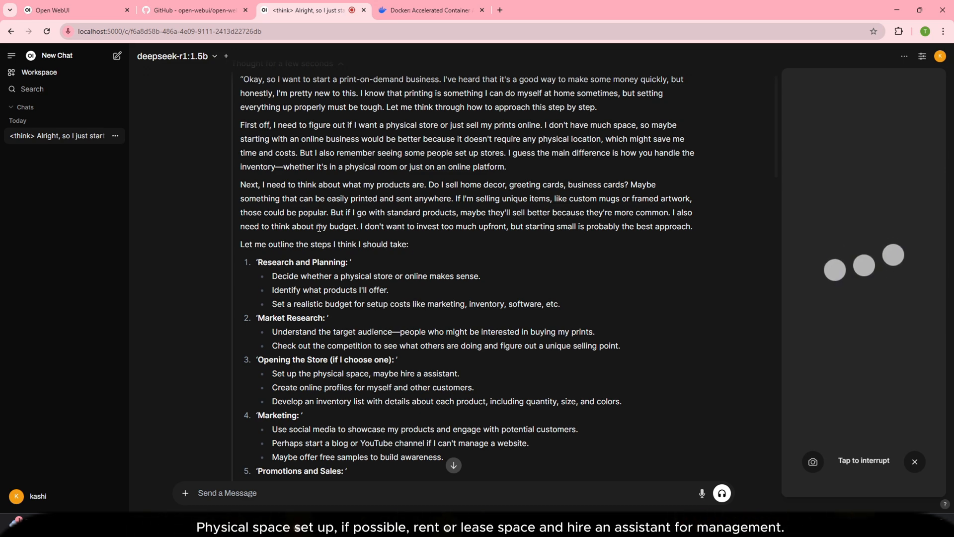
scroll("down", 3)
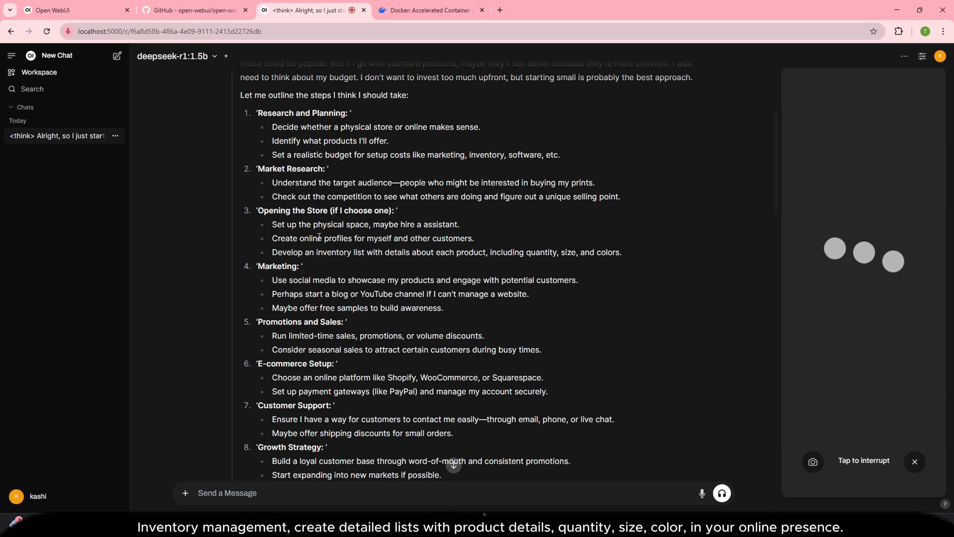
mouse_move(394, 263)
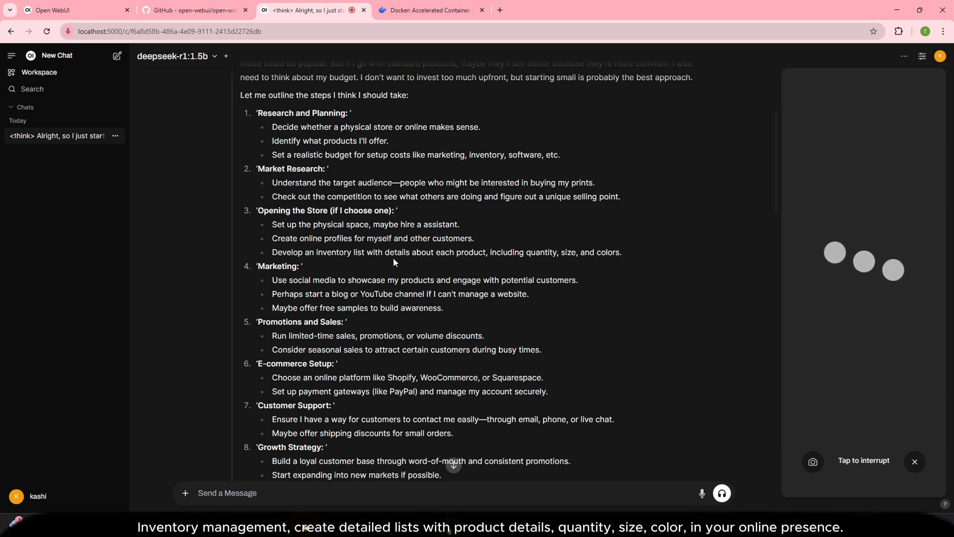
Review the rest of the nine-section plan, clear the selected passage and end the voice call
scroll("up", 3)
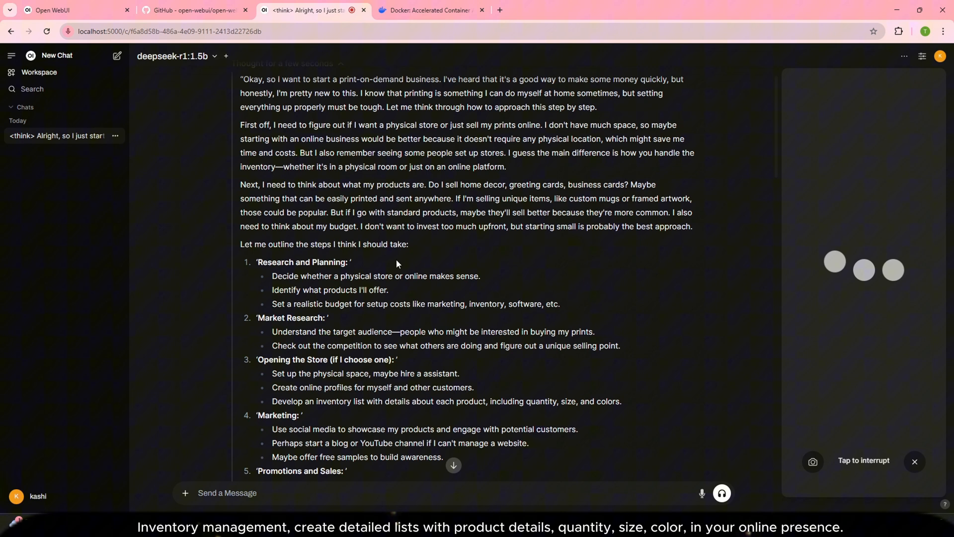
scroll("up", 3)
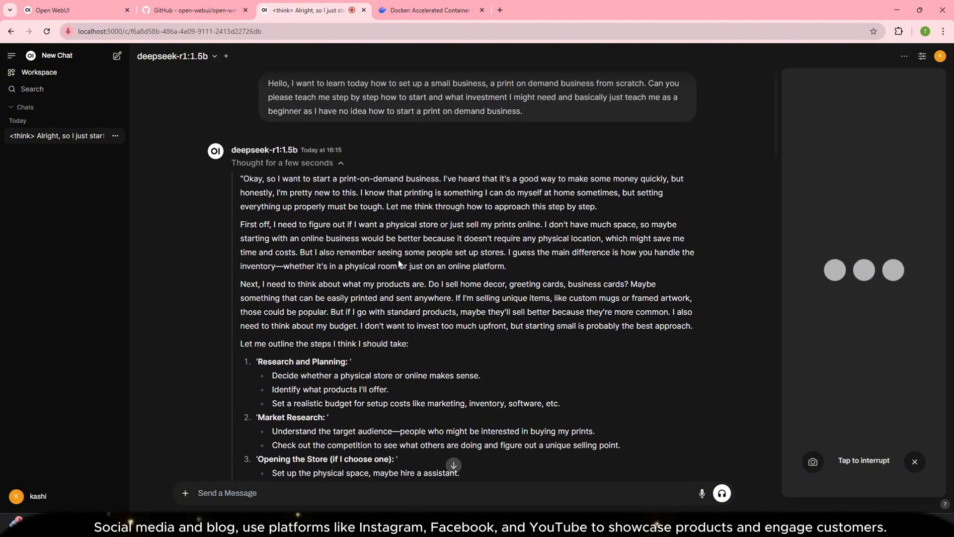
scroll("down", 3)
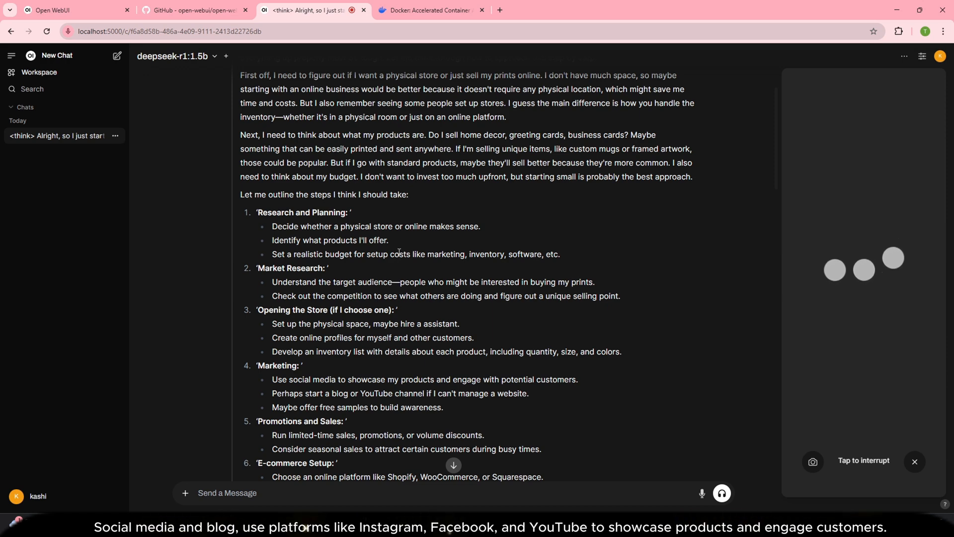
scroll("up", 3)
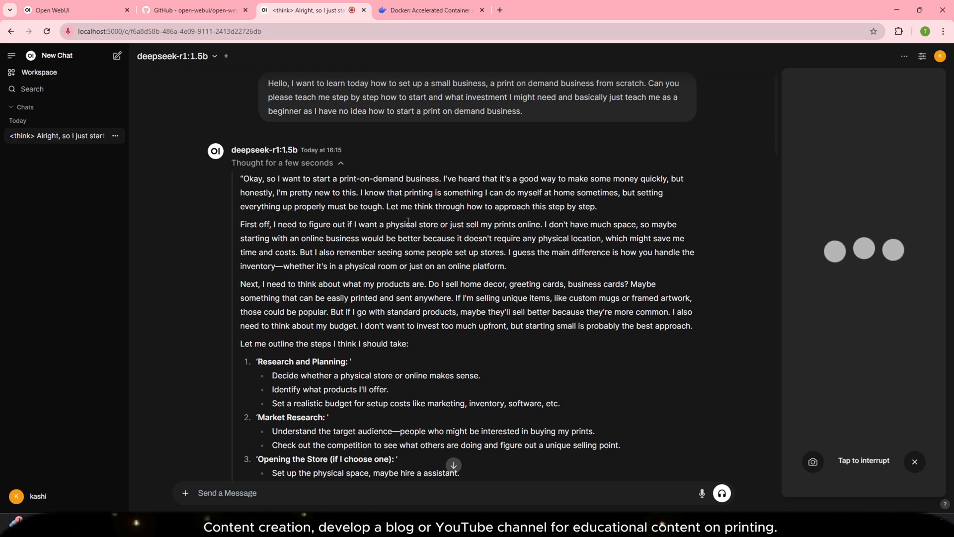
scroll("down", 3)
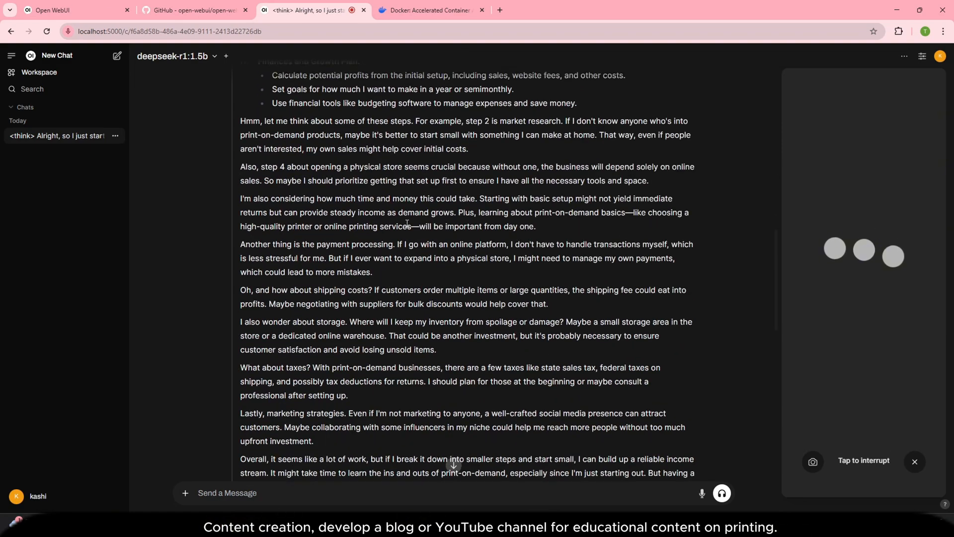
scroll("down", 3)
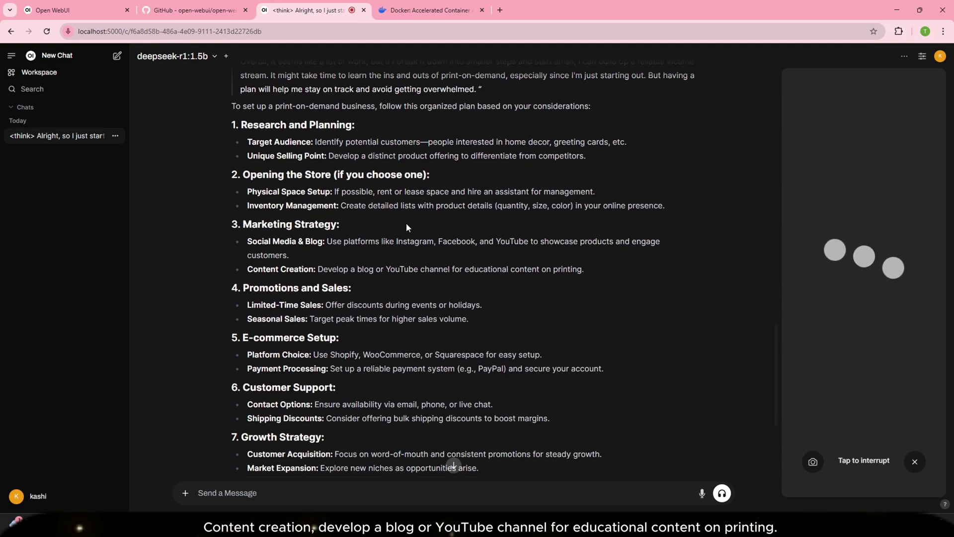
scroll("down", 3)
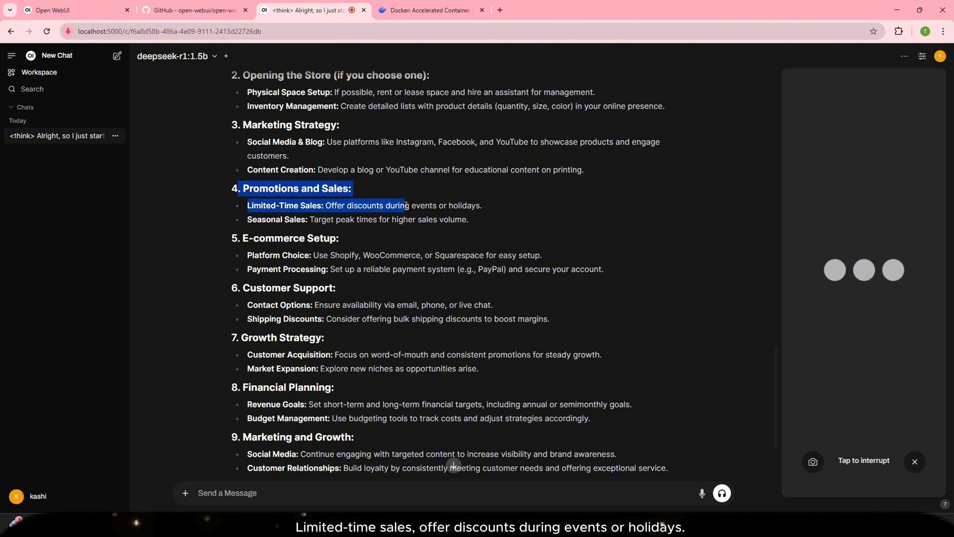
left_click(493, 226)
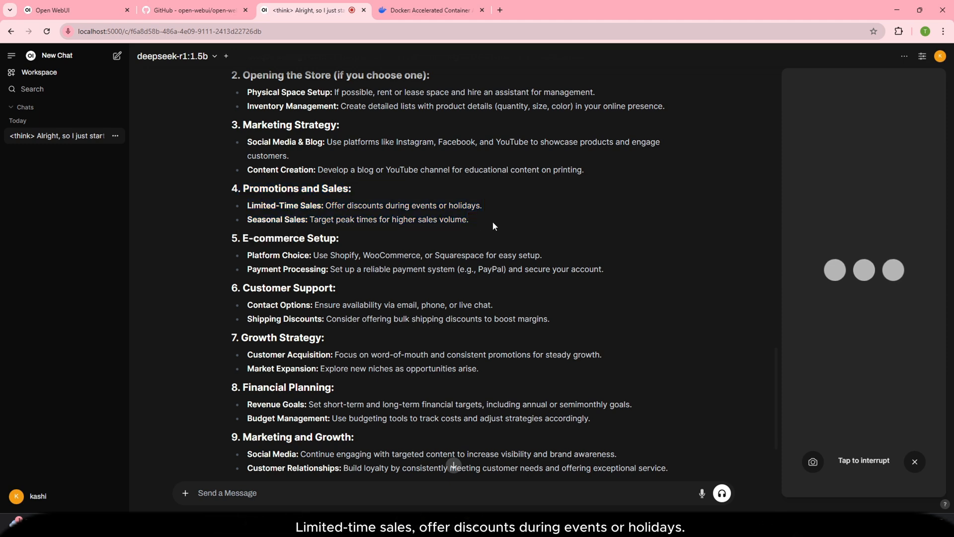
mouse_move(426, 199)
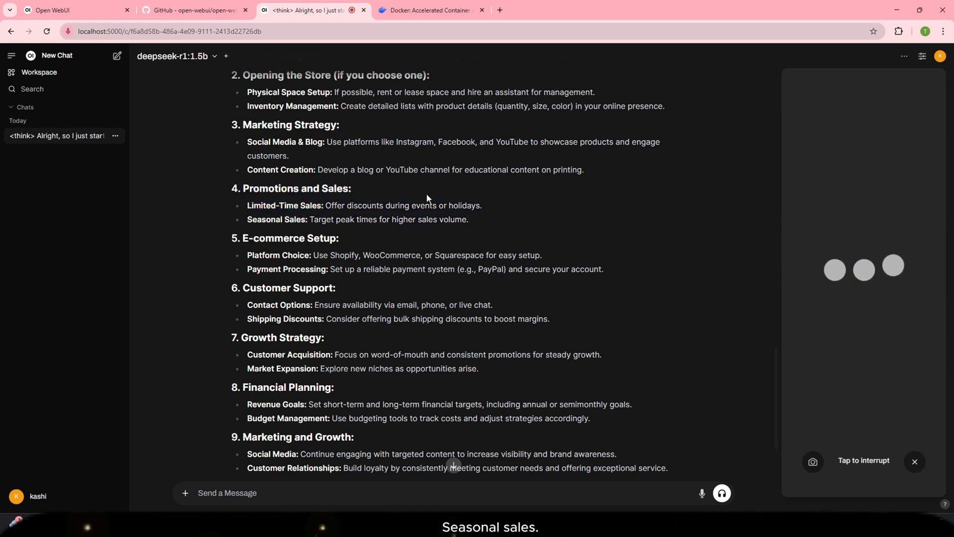
left_click(916, 464)
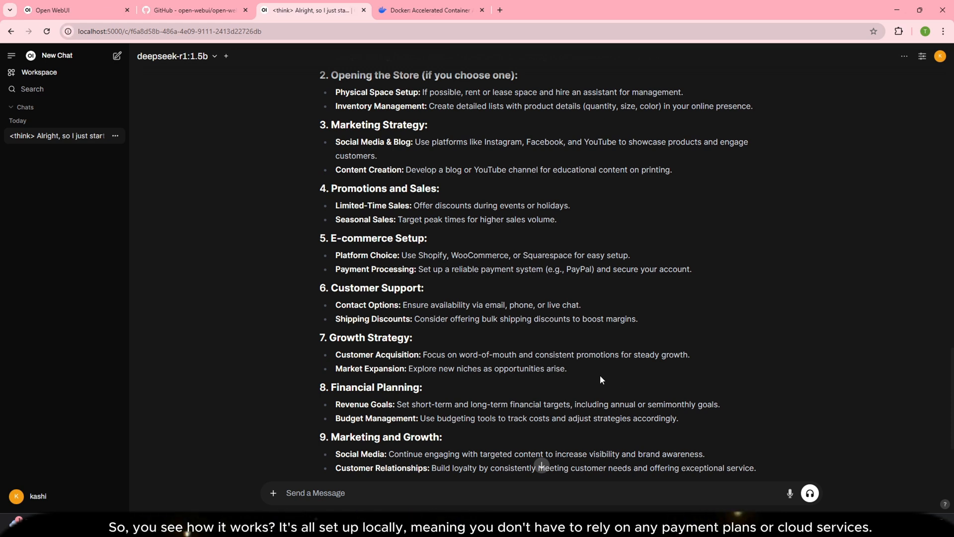
mouse_move(427, 253)
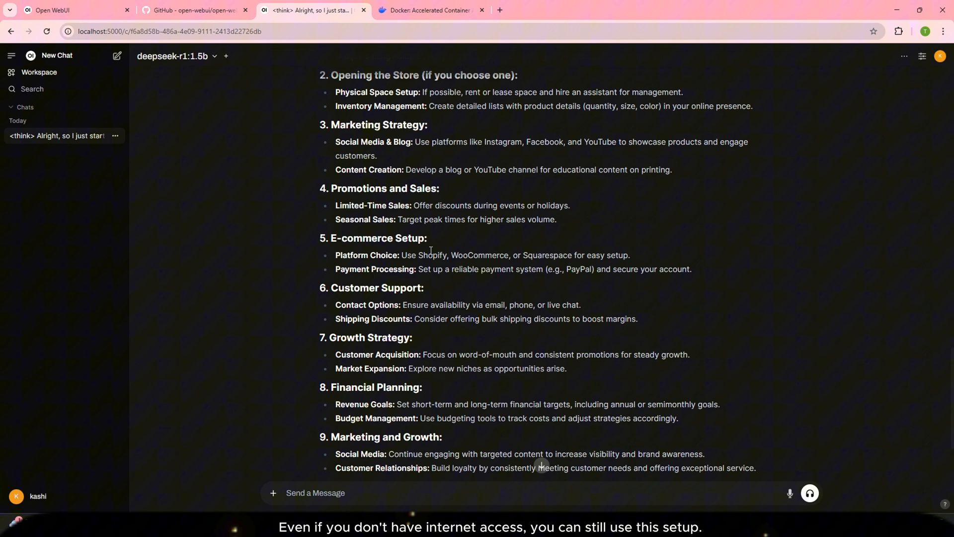
mouse_move(283, 160)
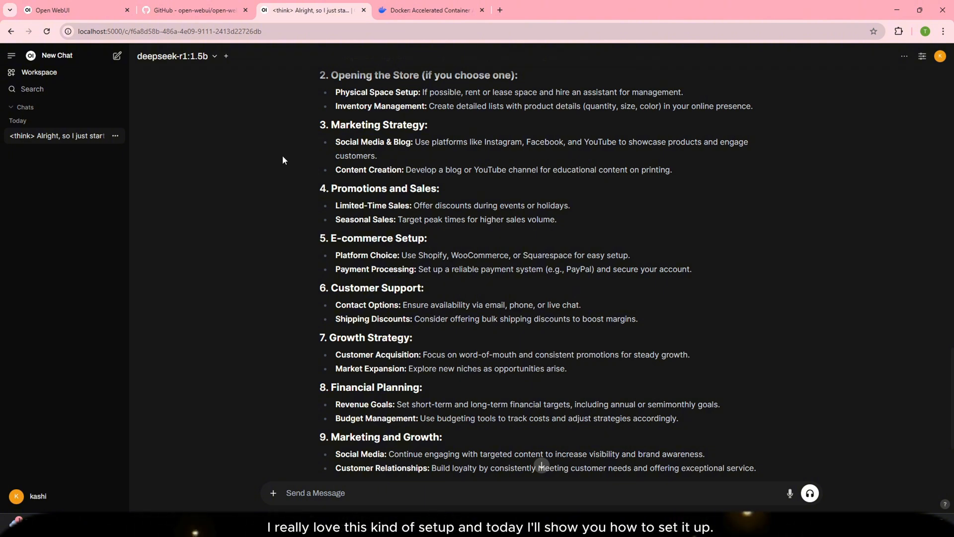
mouse_move(277, 155)
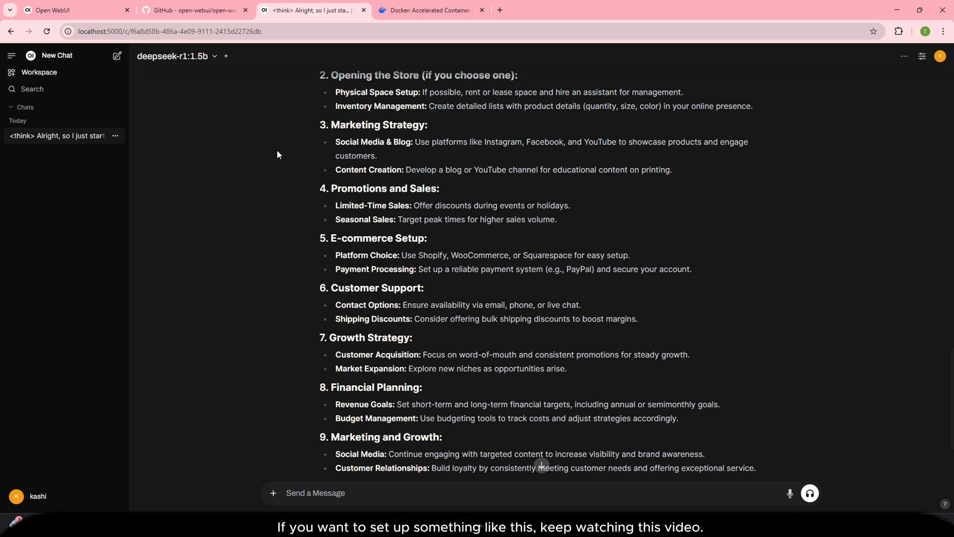
mouse_move(269, 135)
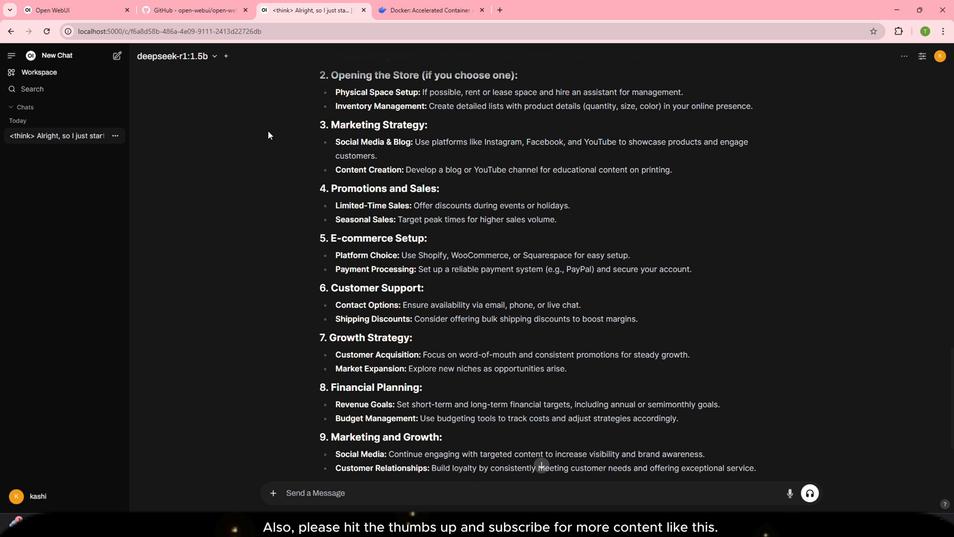
mouse_move(291, 137)
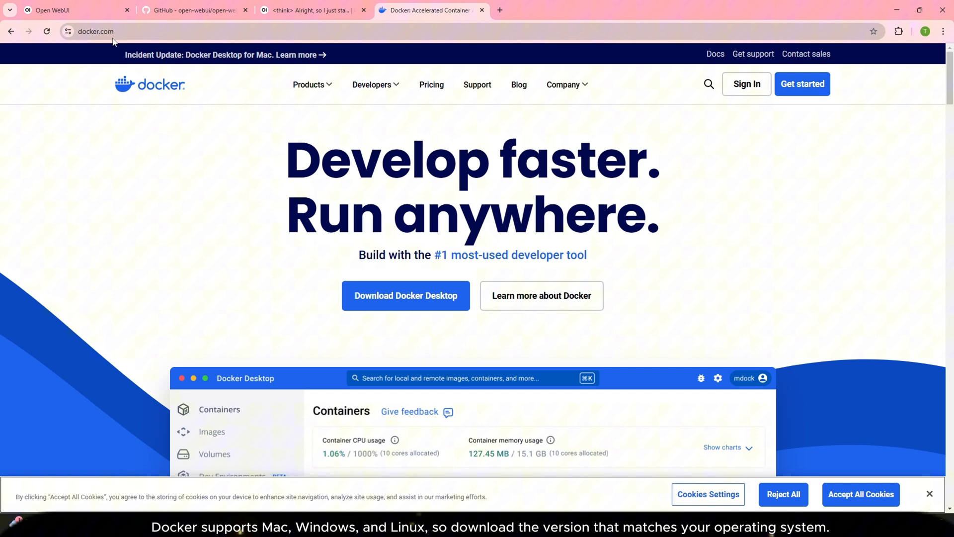
Show the Docker Desktop download options for Mac, Windows and Linux on docker.com
scroll("down", 3)
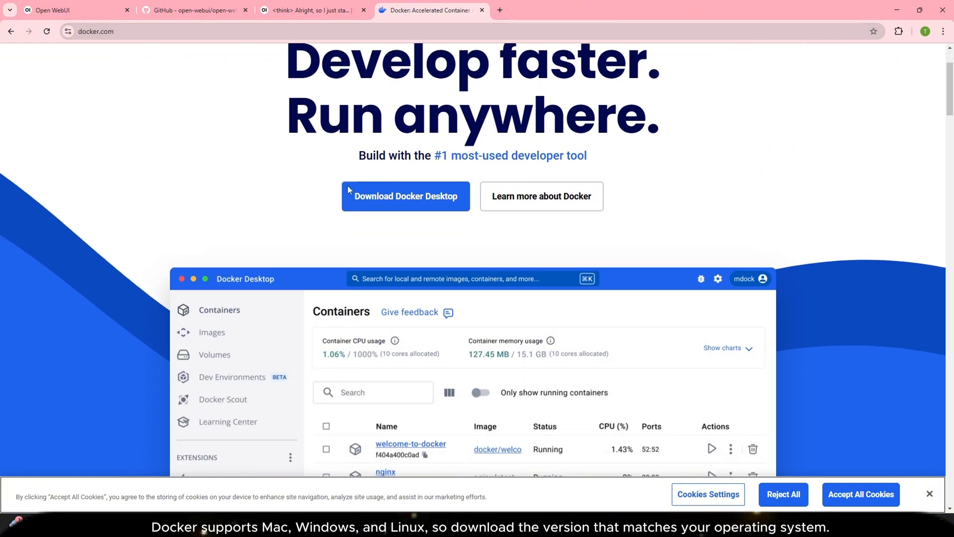
left_click(406, 196)
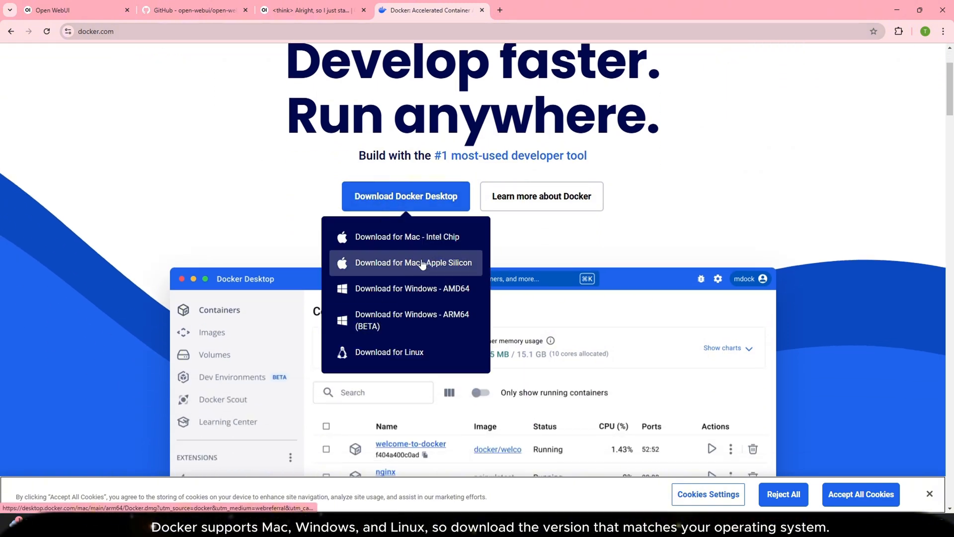
mouse_move(406, 237)
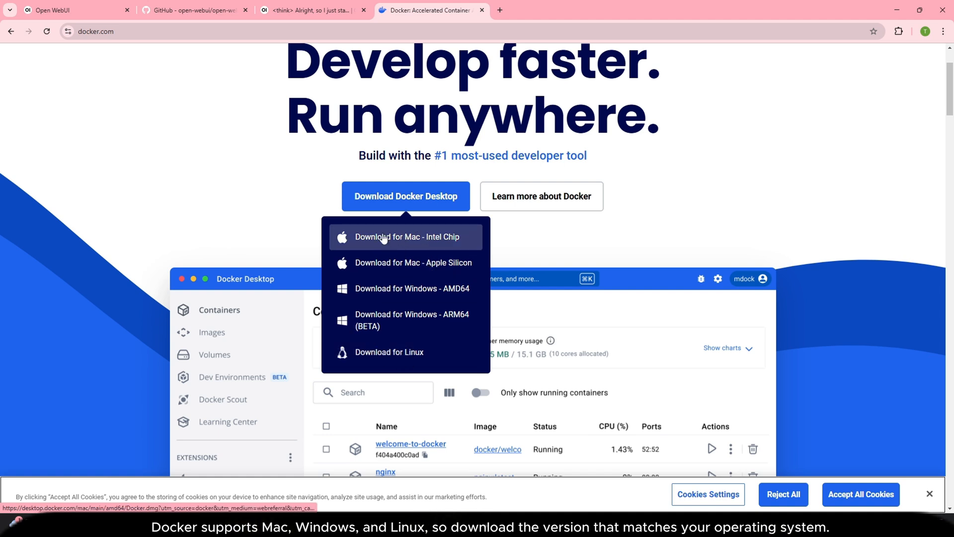
mouse_move(402, 244)
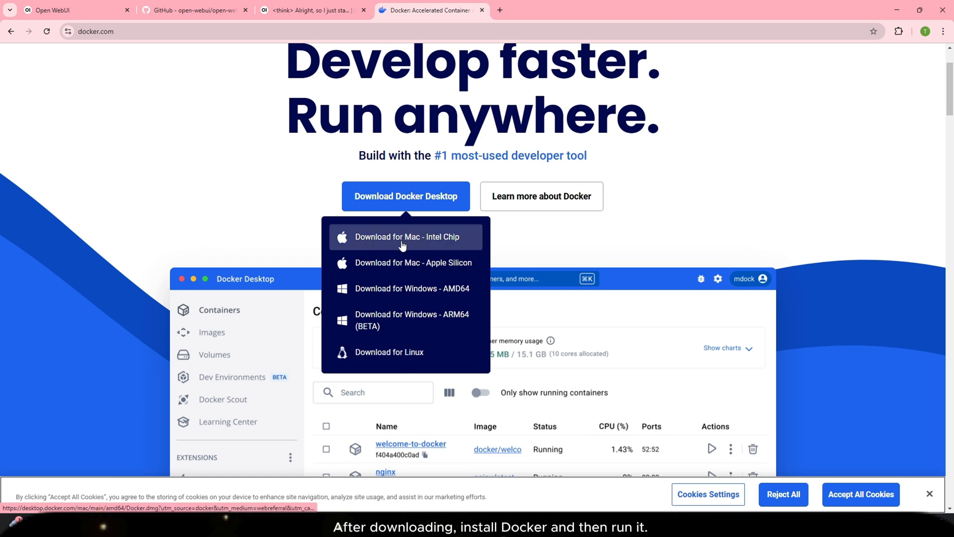
mouse_move(412, 288)
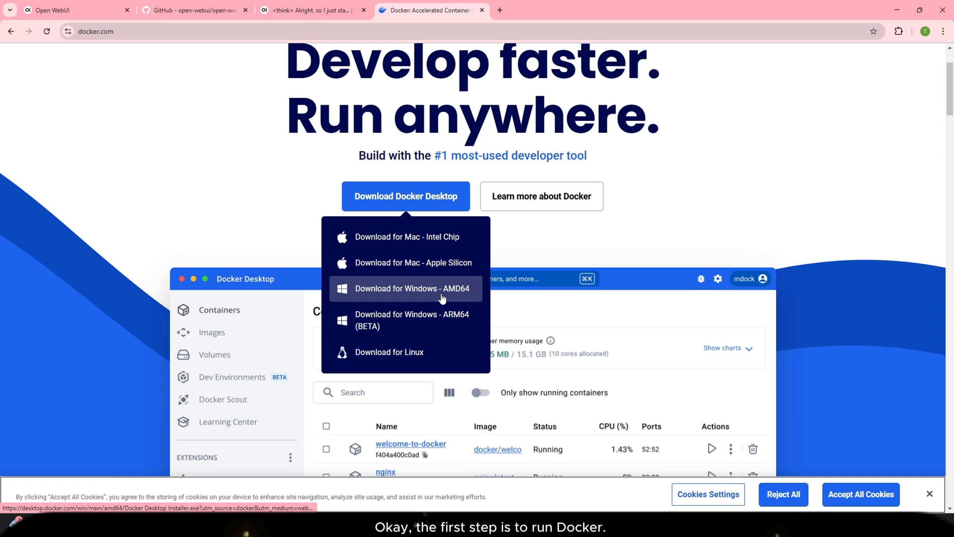
mouse_move(421, 226)
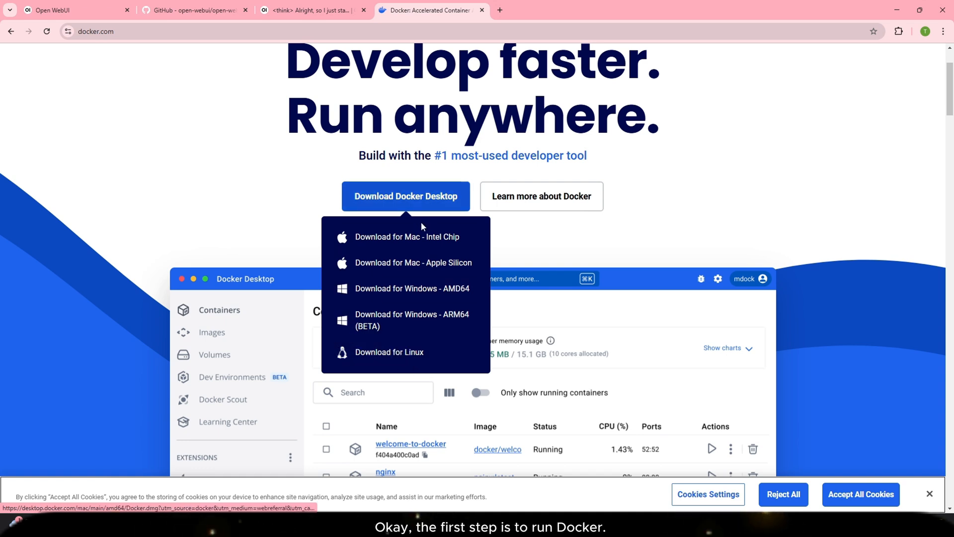
mouse_move(411, 320)
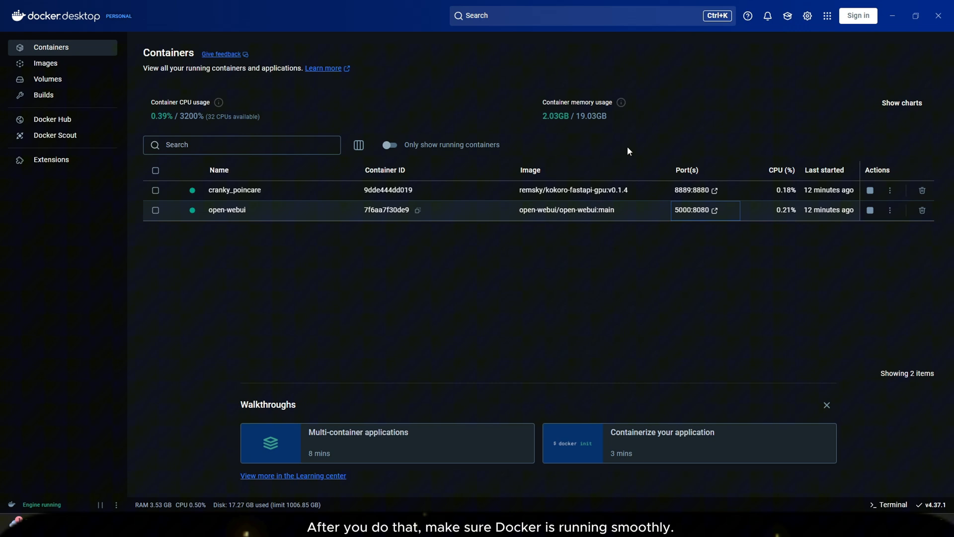
mouse_move(402, 20)
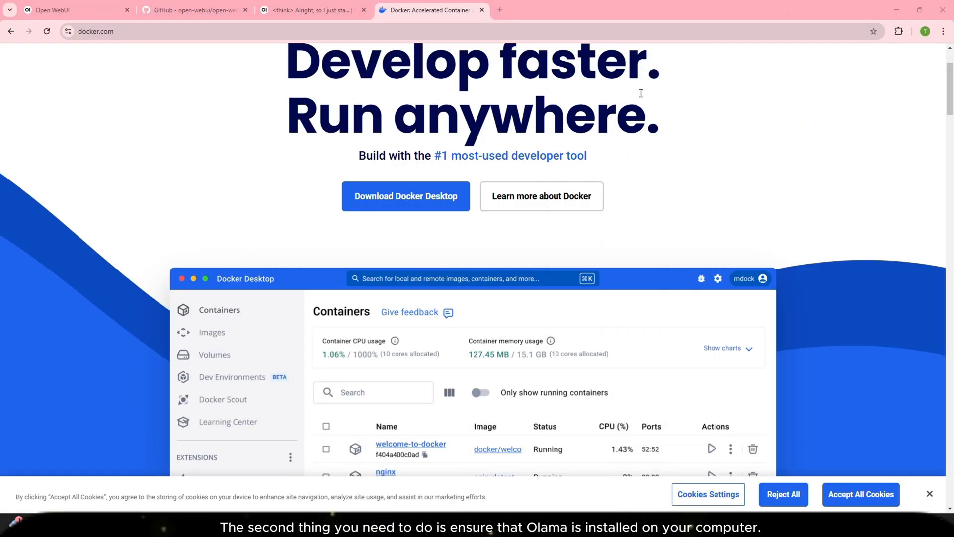
mouse_move(189, 20)
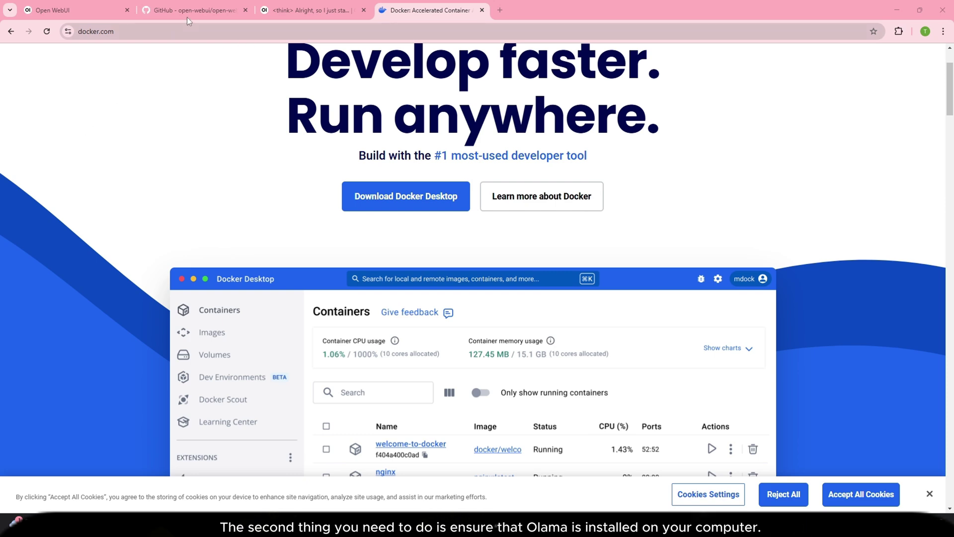
mouse_move(274, 61)
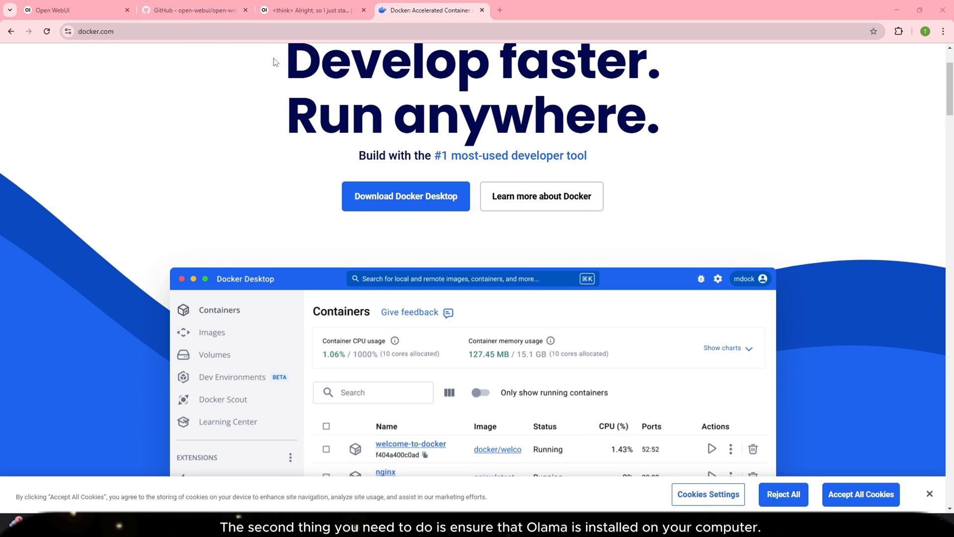
Bring up the ollama.com window beside the Open WebUI install instructions
left_click(195, 10)
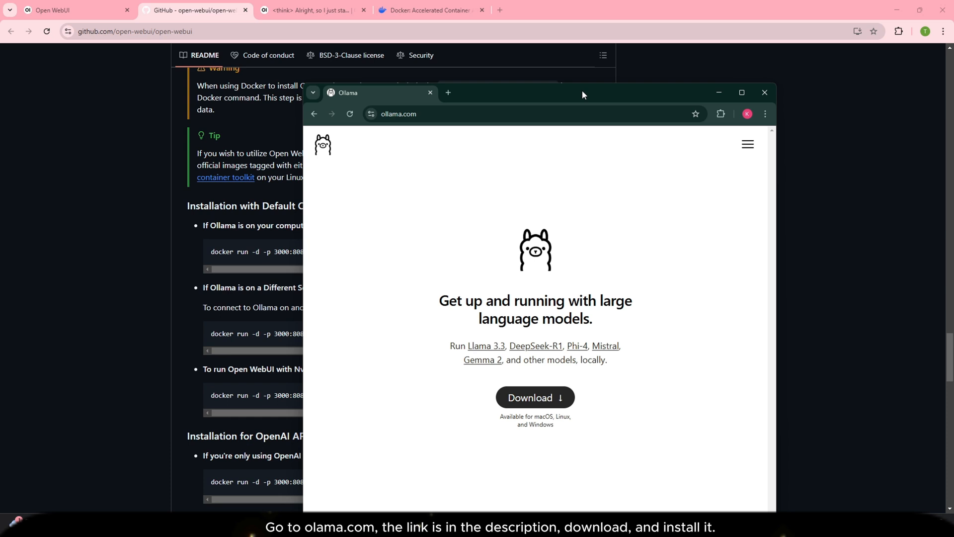
Maximize the Ollama homepage showing its macOS, Linux and Windows download
left_click(741, 92)
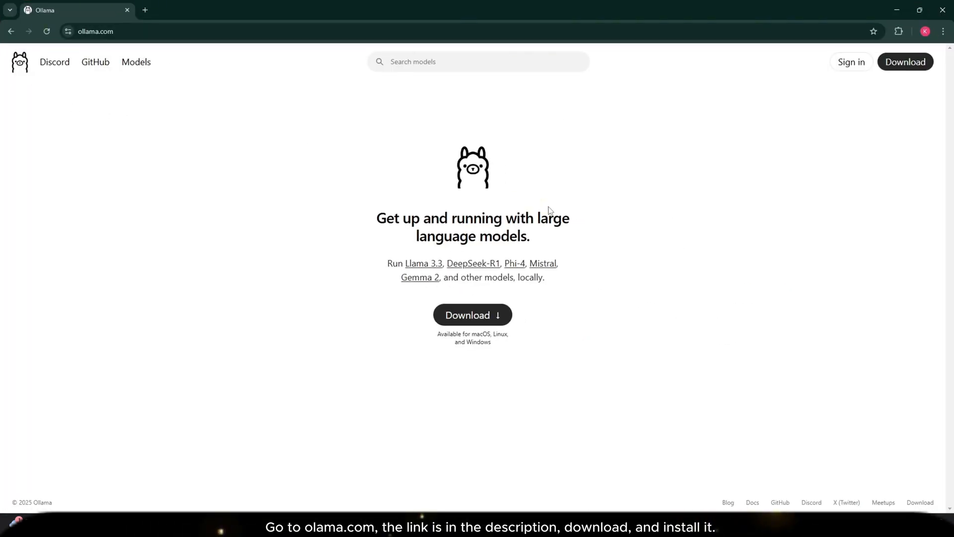
mouse_move(252, 109)
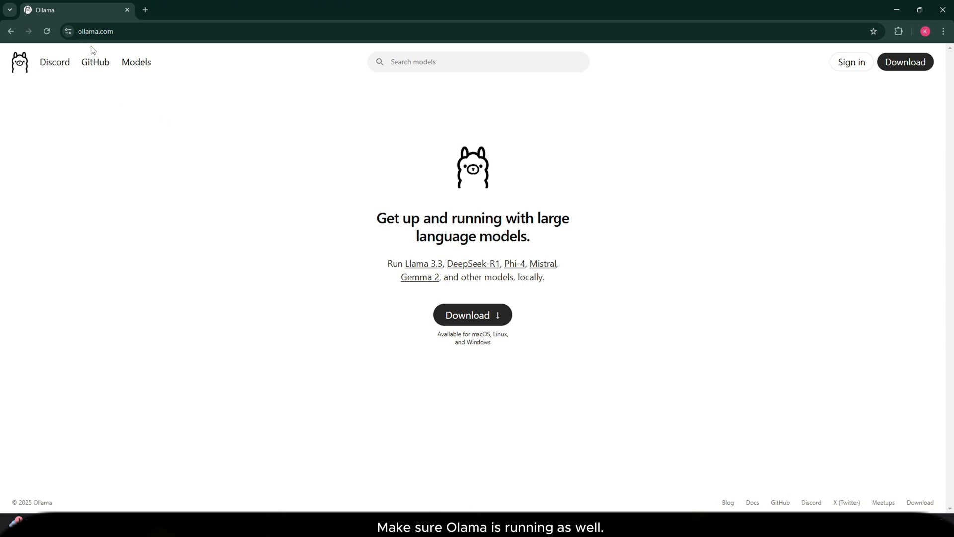
mouse_move(280, 185)
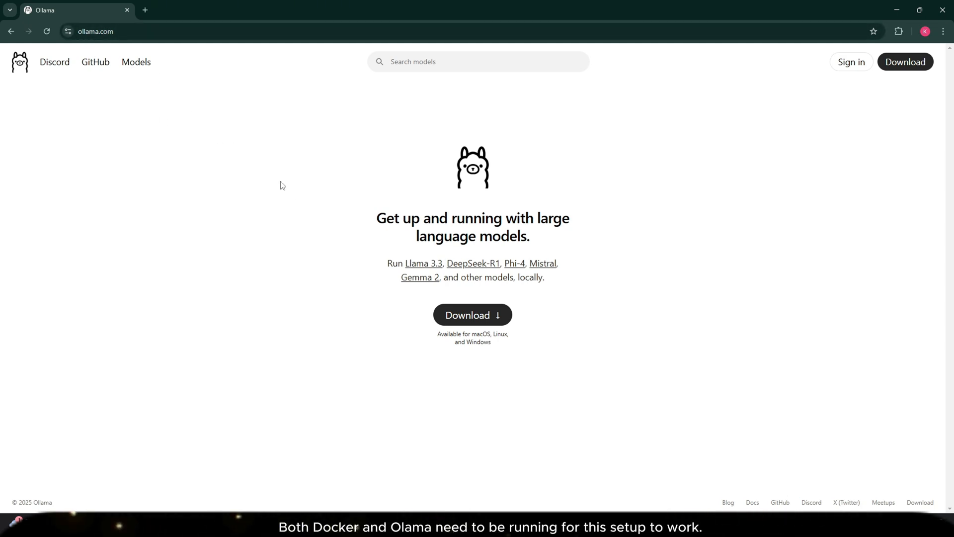
mouse_move(472, 315)
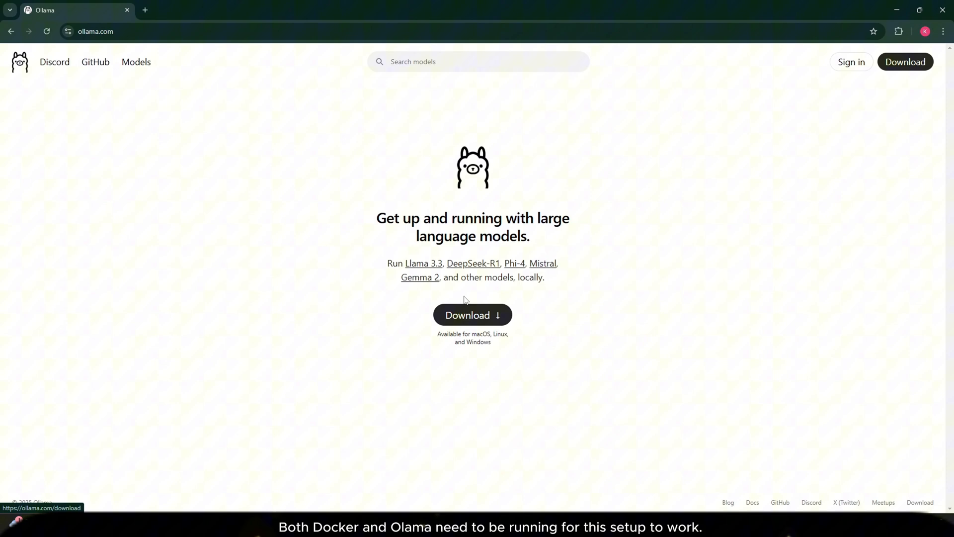
mouse_move(872, 126)
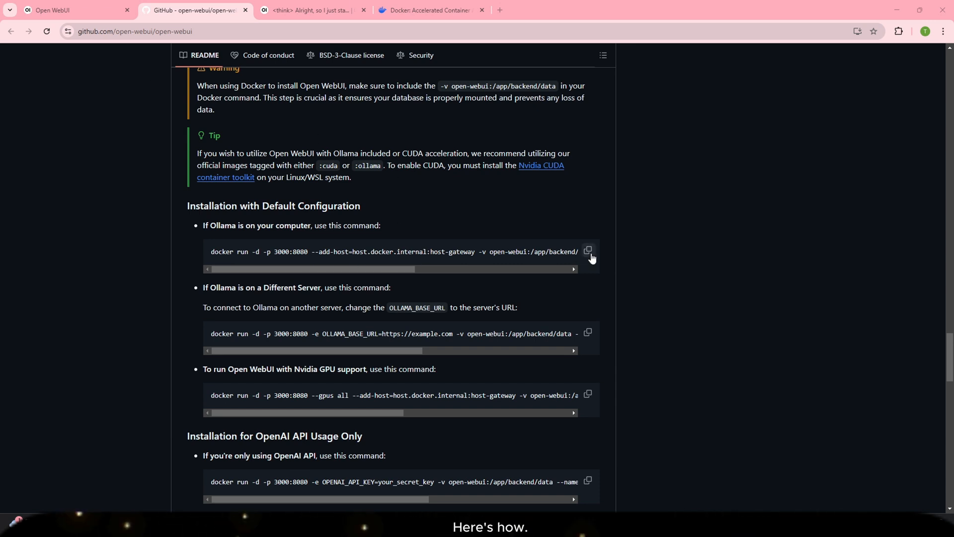
Paste the copied docker run command for Open WebUI with port 3000:8080 into Command Prompt, unrun
left_click(588, 251)
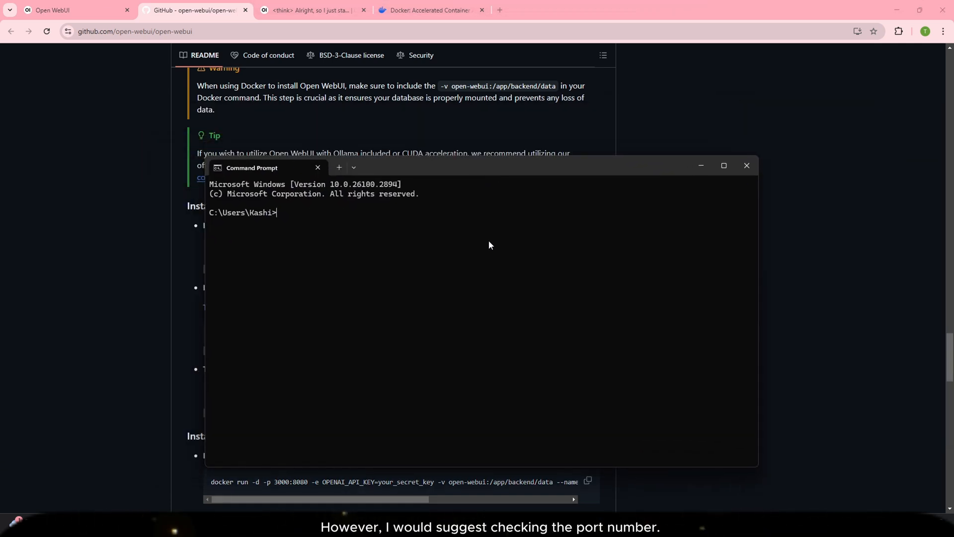
type("docker run -d -p 3000:8080 --add-host=host.docker.internal:host-gateway -v open-webui:/app/backend/data --name open-webui --restart always ghcr.io/open-webui/open-webui:main")
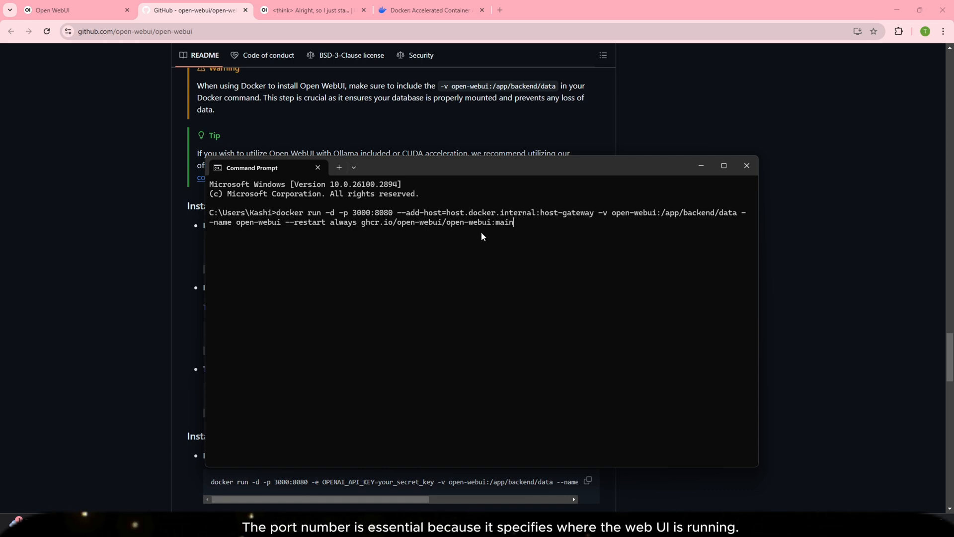
mouse_move(370, 221)
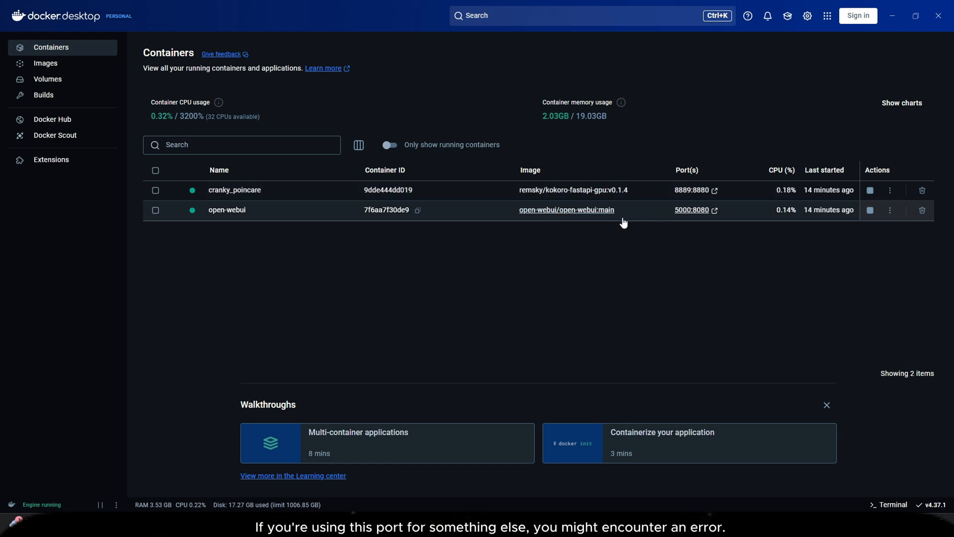
mouse_move(692, 210)
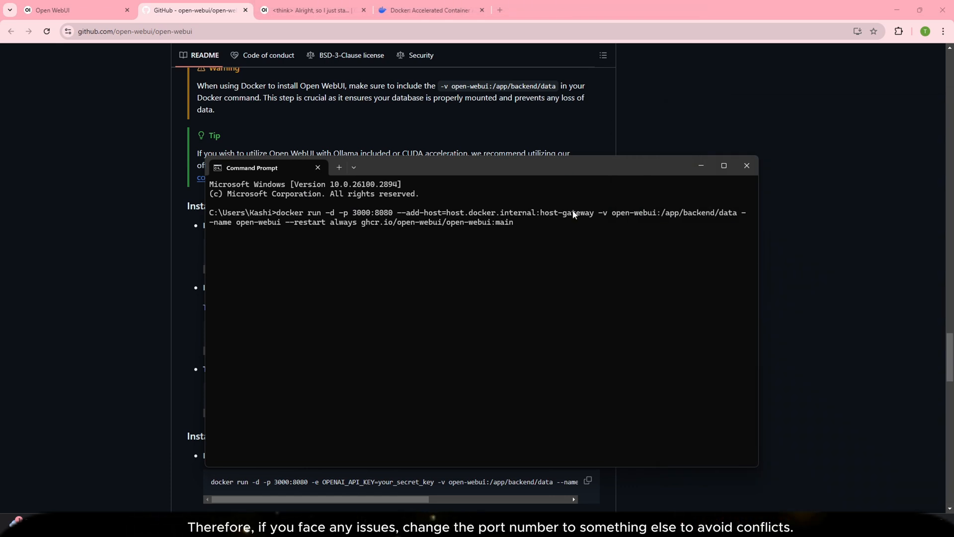
mouse_move(525, 229)
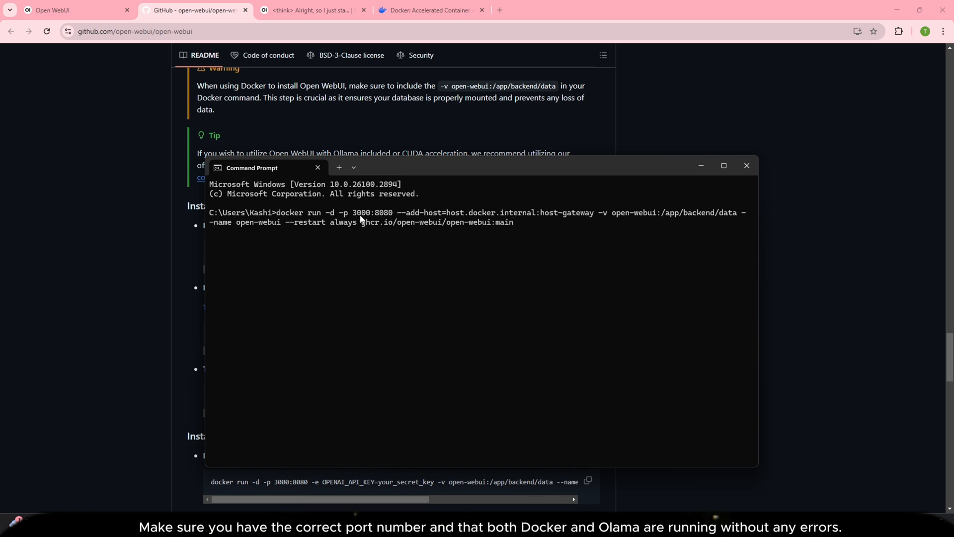
mouse_move(355, 221)
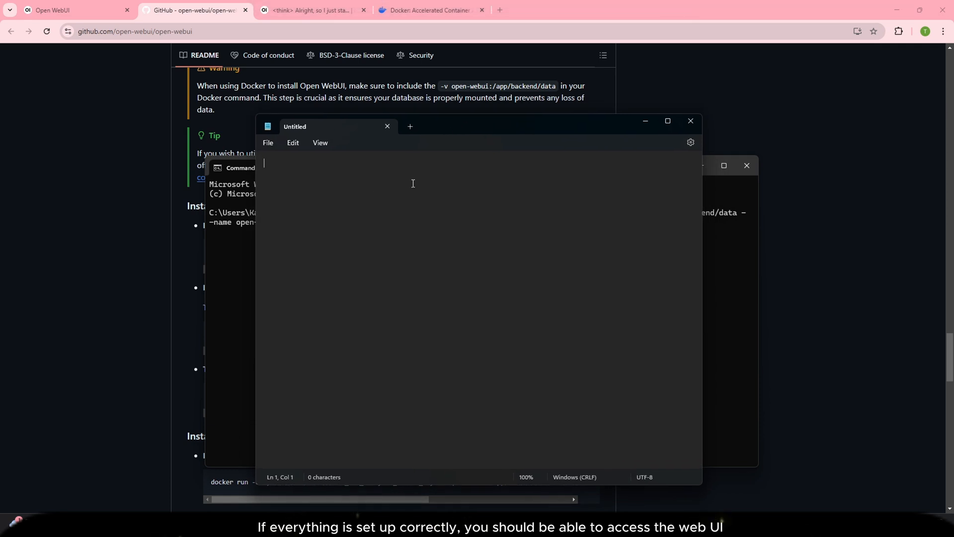
mouse_move(365, 184)
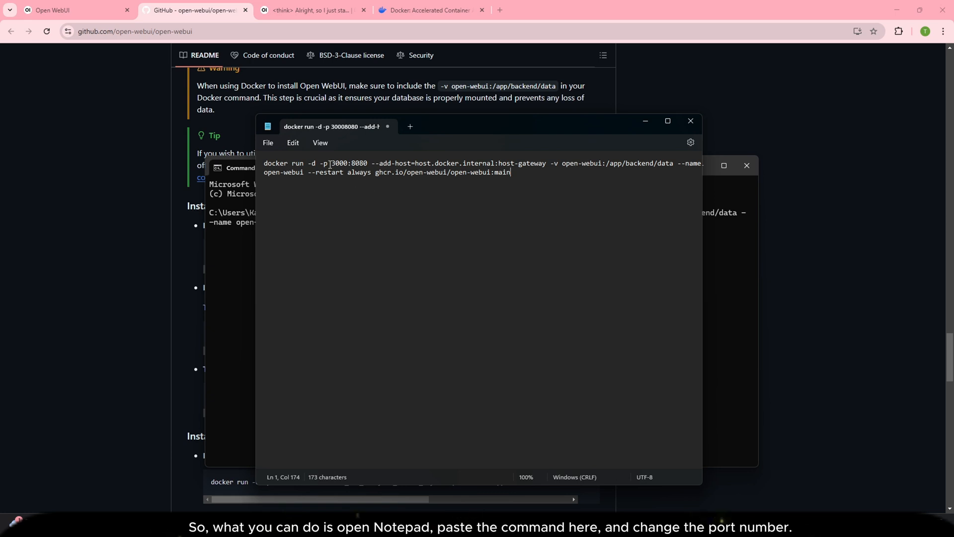
Edit the docker run command in Notepad to map port 7000:8080 and copy it
left_click(333, 163)
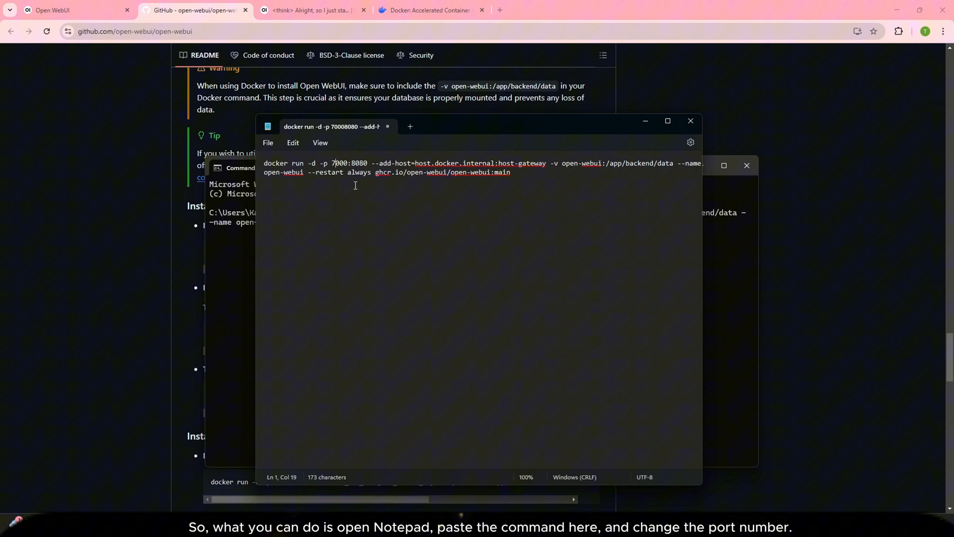
key("ctrl+a")
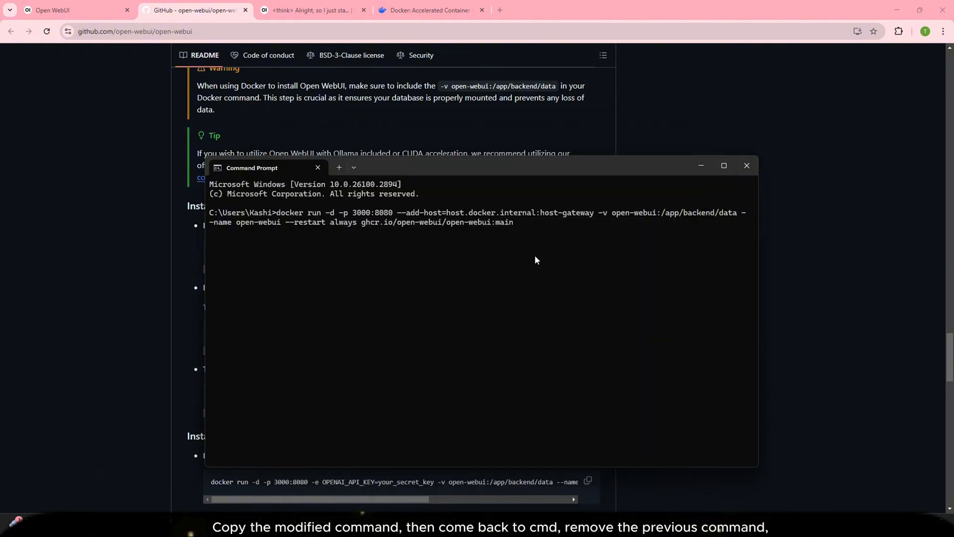
Enter the docker run command with -p 7000:8080 in a fresh PowerShell session without running it
key("ctrl+a")
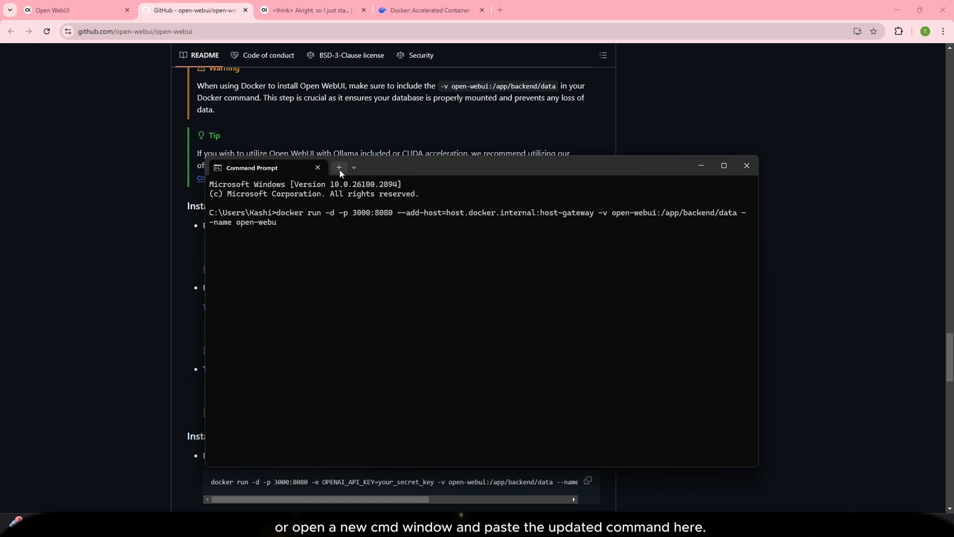
left_click(339, 170)
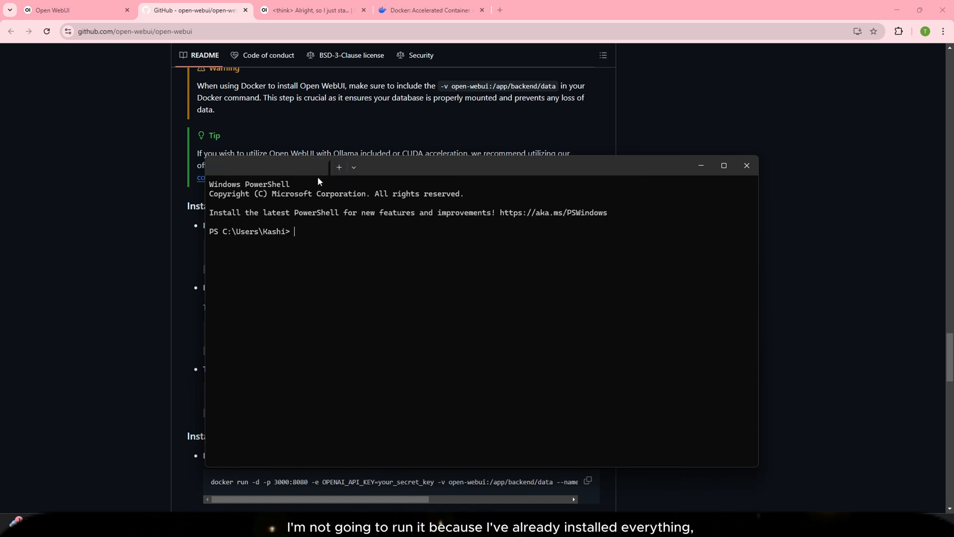
type("docker run -d -p 7000:8080 --add-host=host.docker.internal:host-gateway -v open-webui:/app/backend/data --name open-webui --restart always ghcr.io/open-webui/open-webui:main")
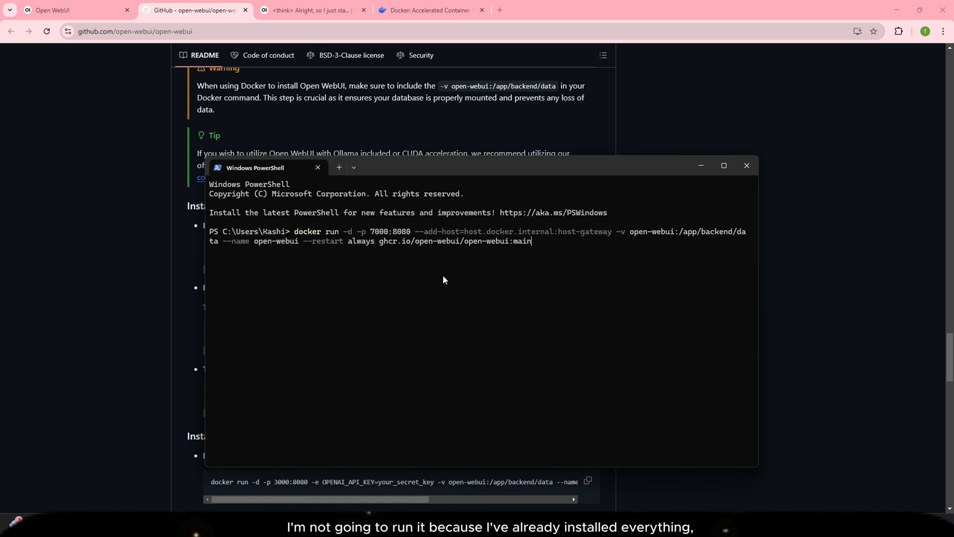
mouse_move(430, 285)
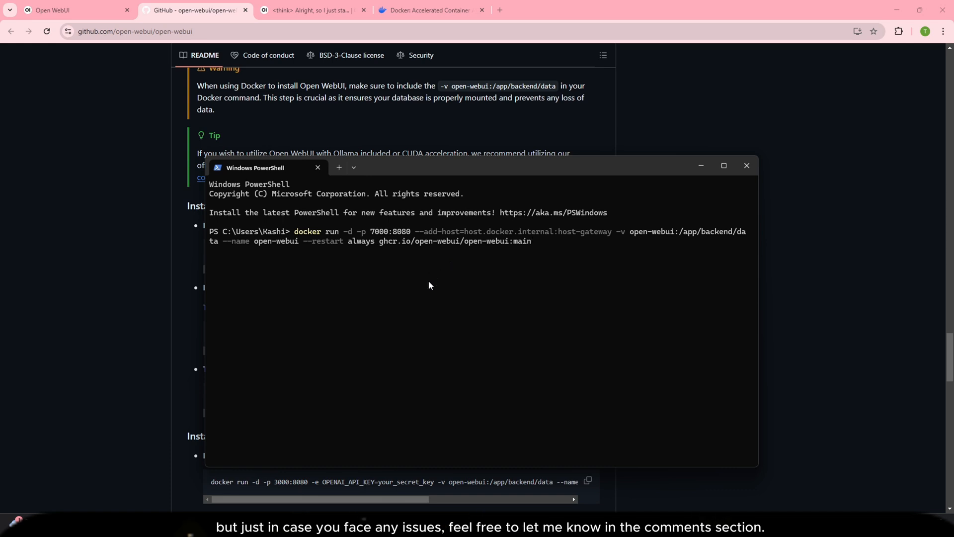
mouse_move(493, 276)
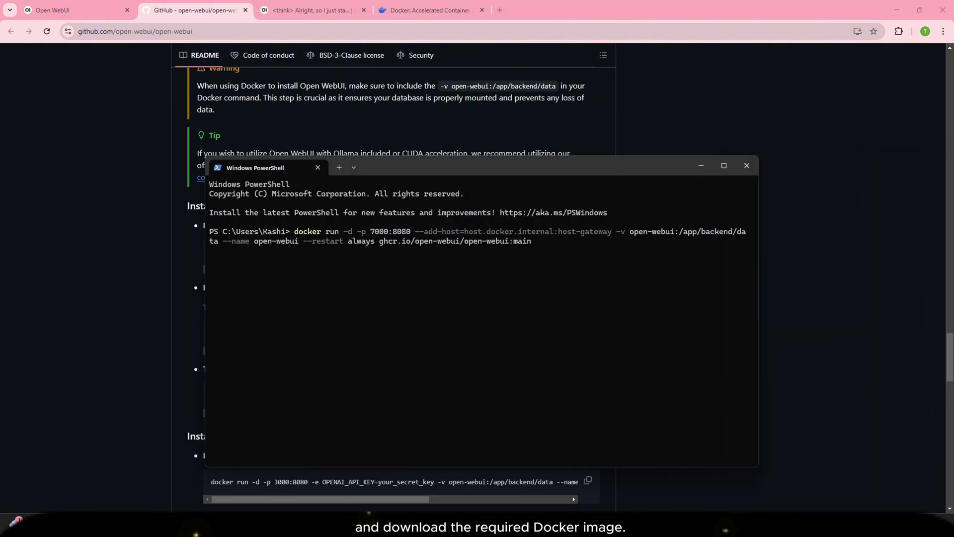
mouse_move(555, 246)
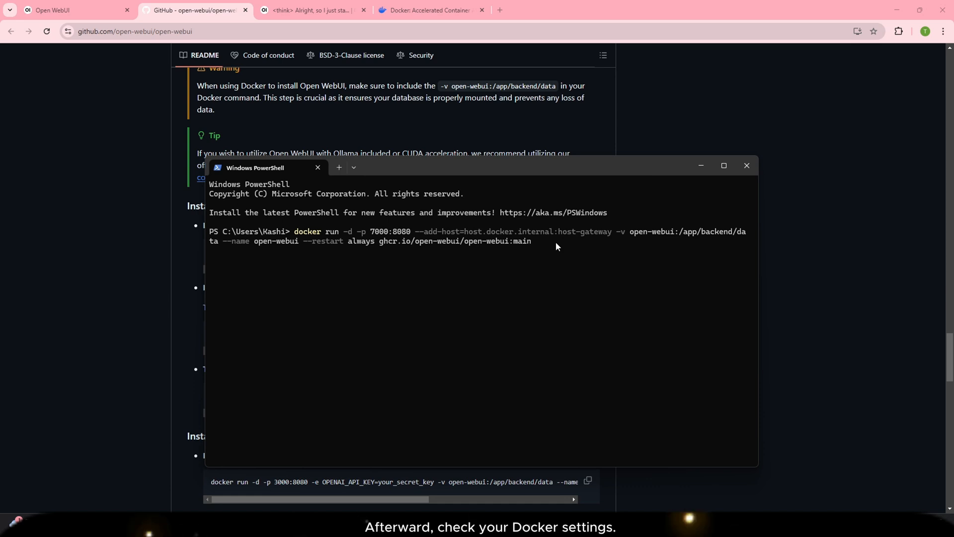
mouse_move(555, 257)
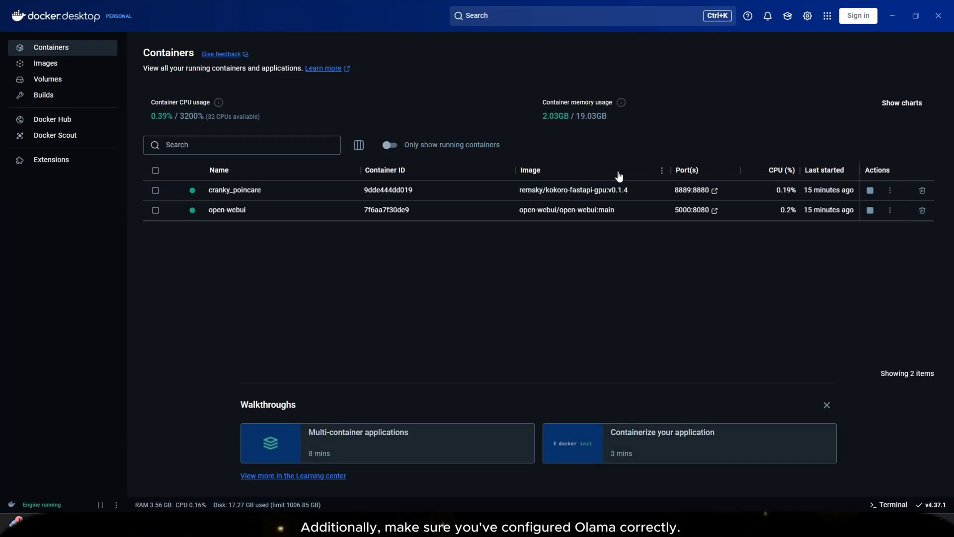
mouse_move(565, 209)
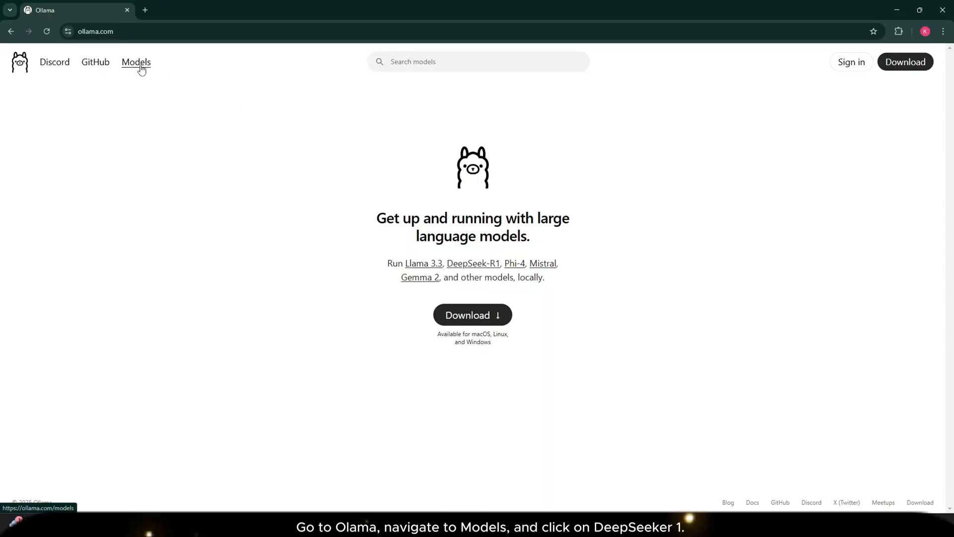
On Ollama's deepseek-r1 page, select the ollama run deepseek-r1:1.5b distilled model command
left_click(473, 262)
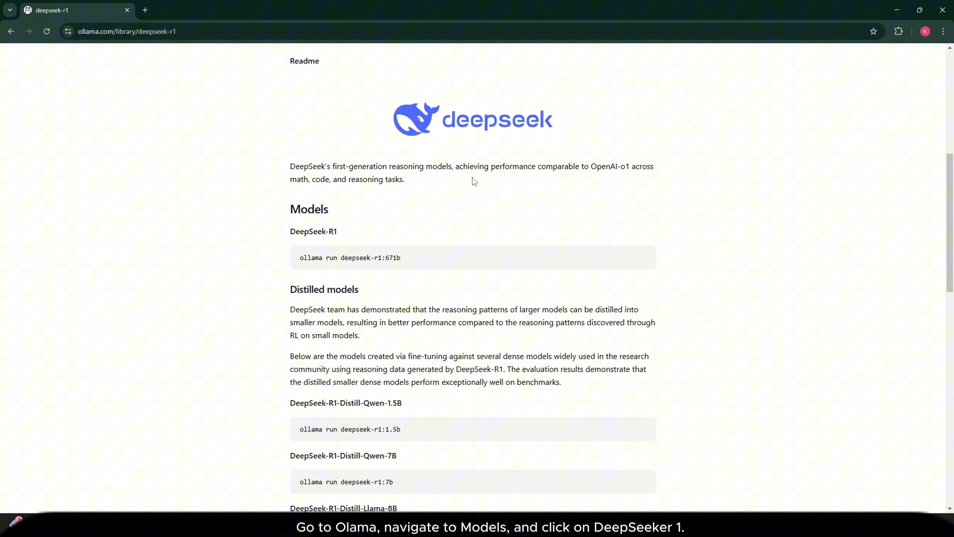
mouse_move(359, 233)
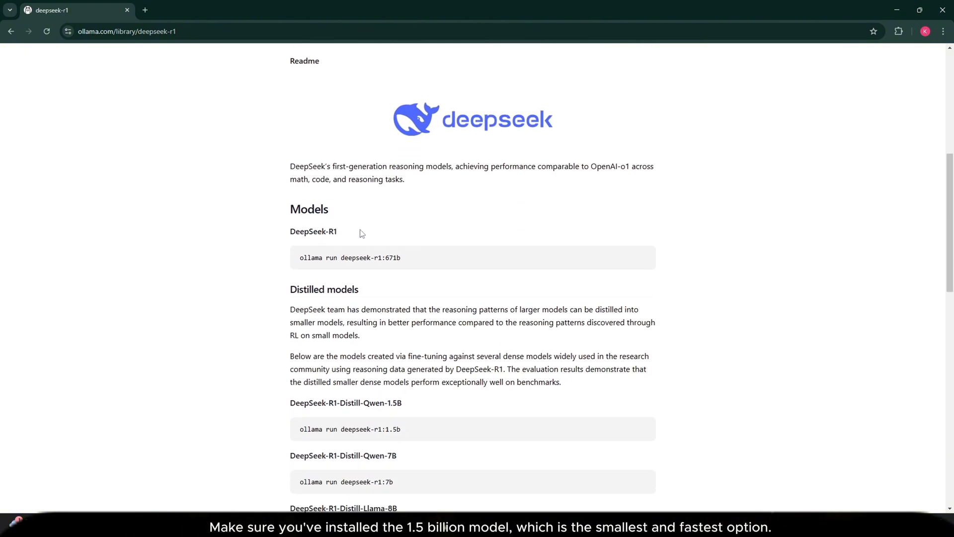
mouse_move(390, 261)
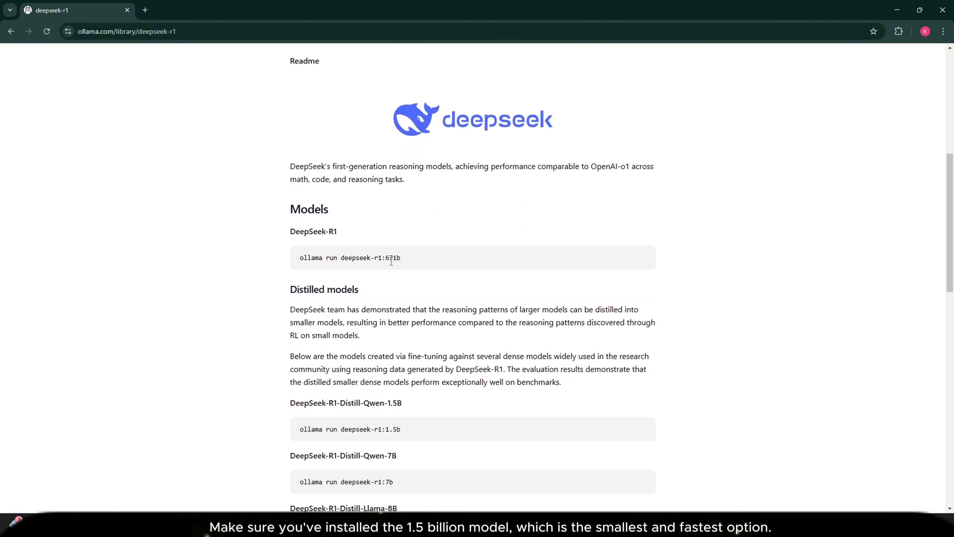
scroll("down", 3)
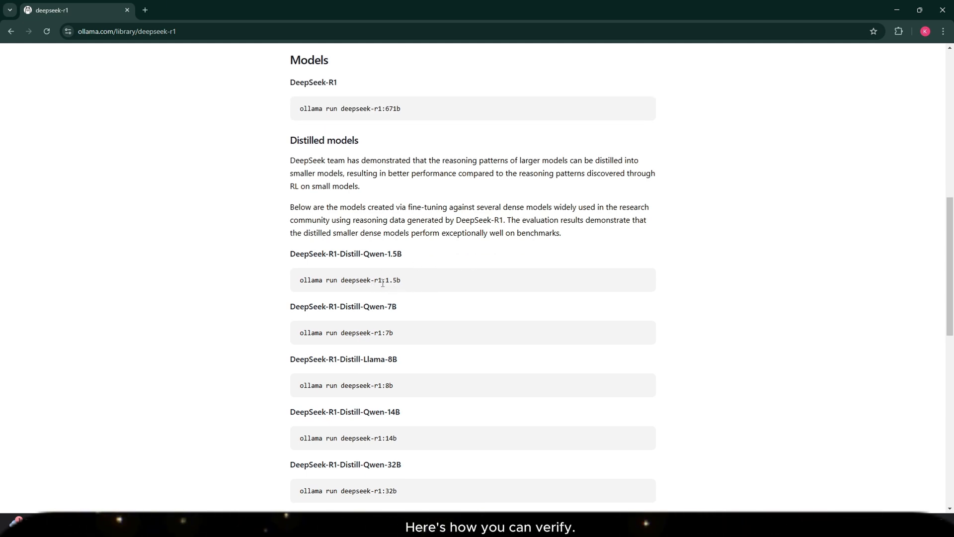
double_click(303, 280)
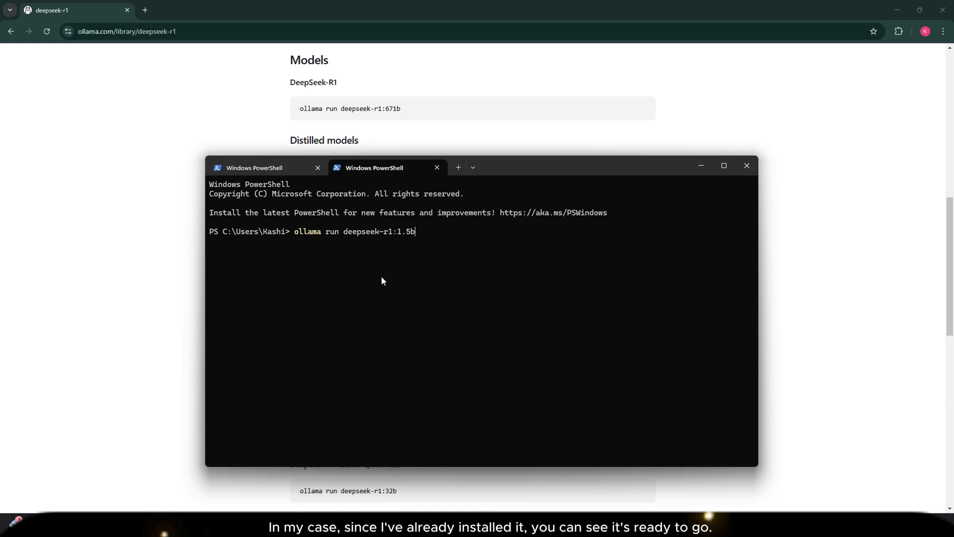
Run deepseek-r1:1.5b, get its reply to 'hi', then exit the session with /bye
key("Return")
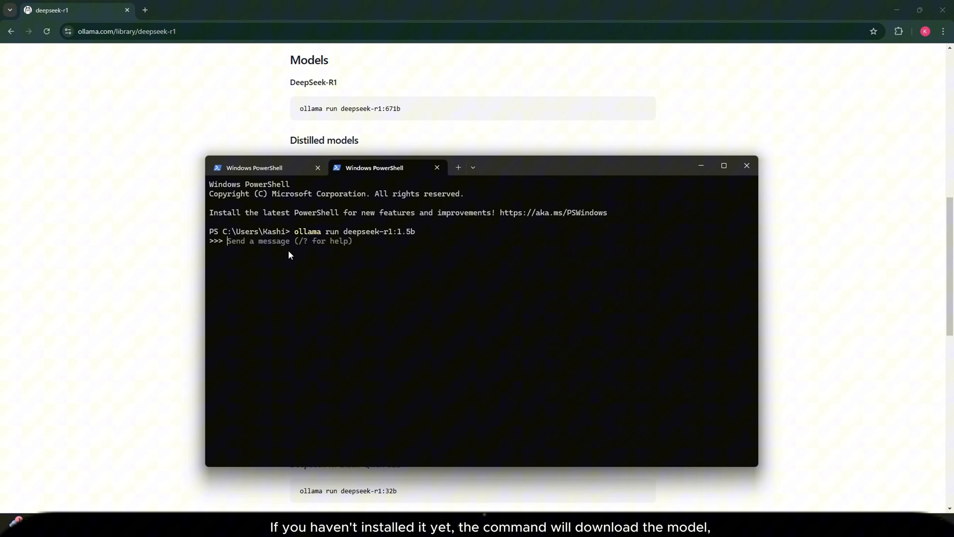
mouse_move(286, 270)
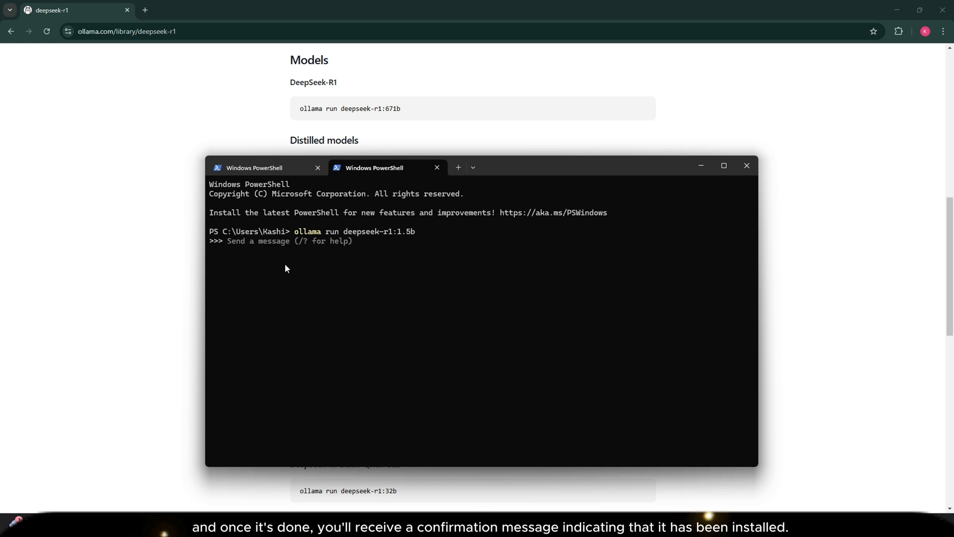
mouse_move(275, 256)
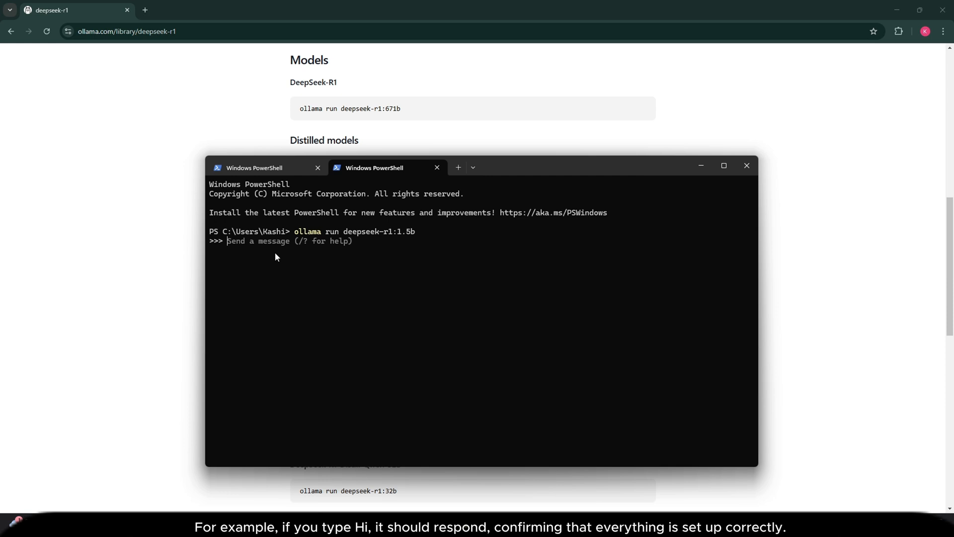
type("hi")
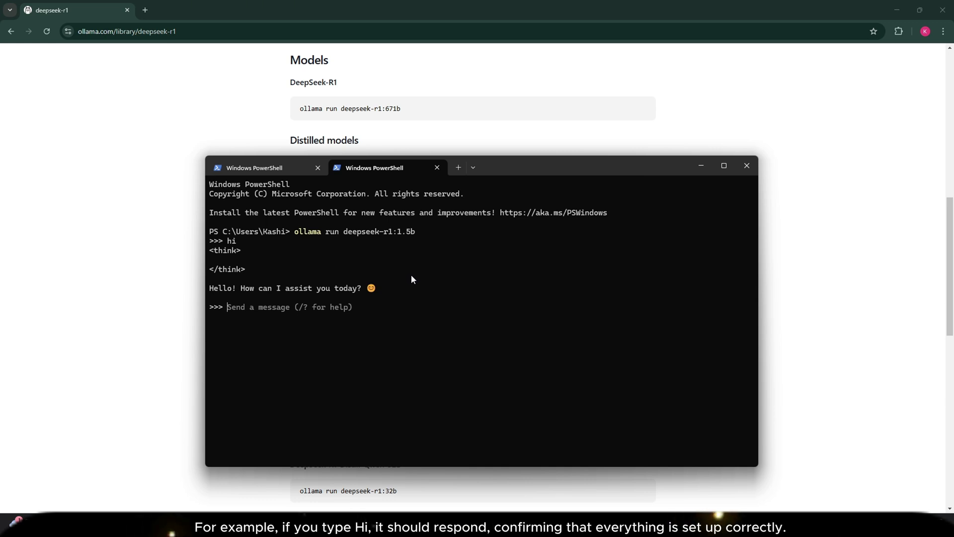
type("/b")
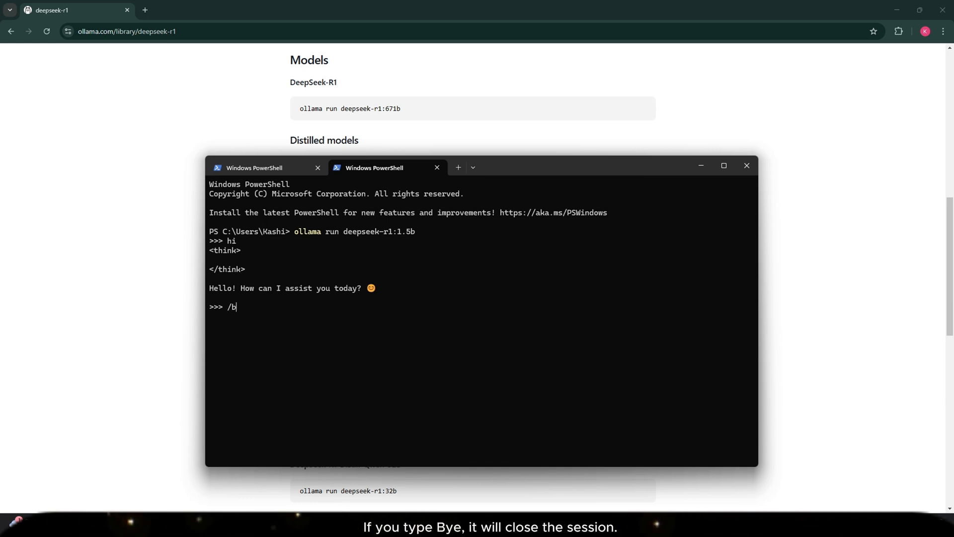
key("Return")
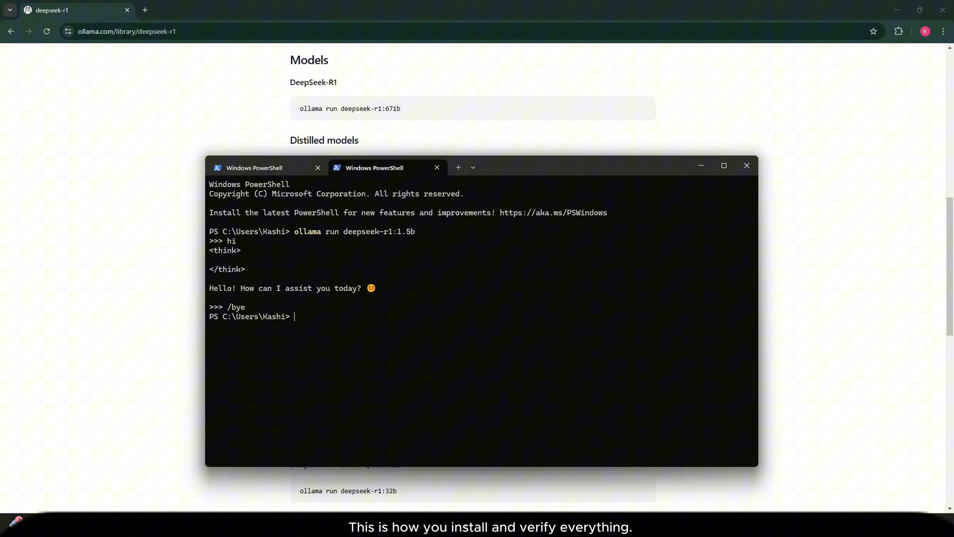
mouse_move(414, 279)
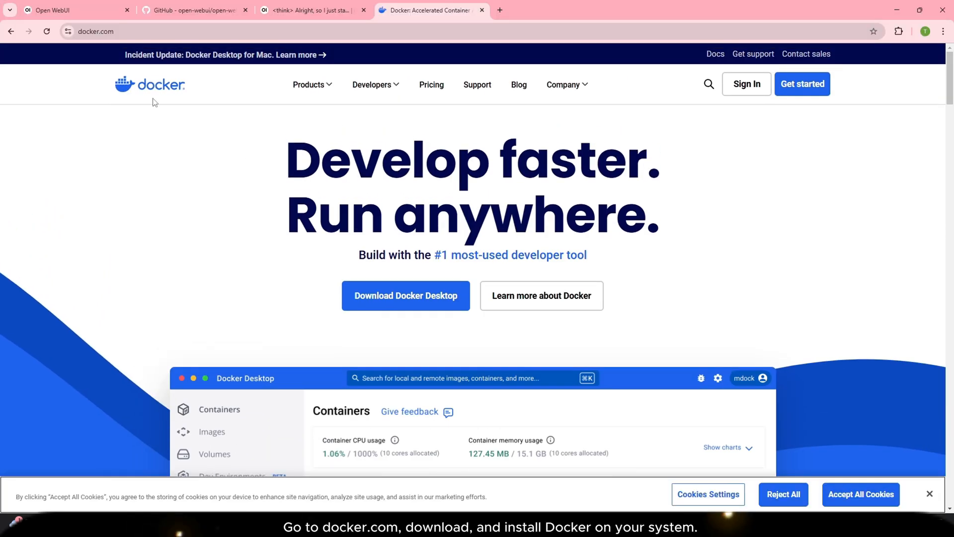
Show Docker Desktop's download choices, then select the deepseek-r1:1.5b run command on ollama.com
left_click(406, 196)
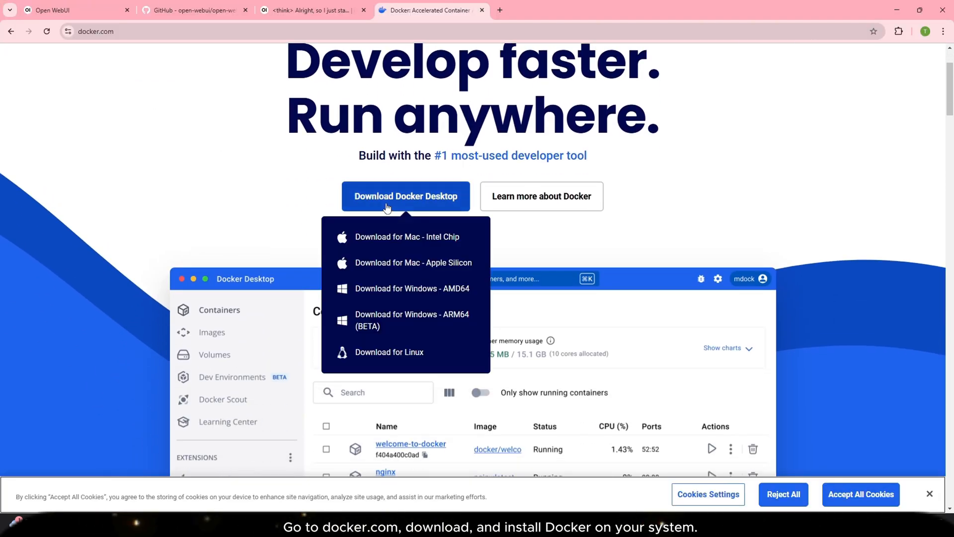
mouse_move(405, 320)
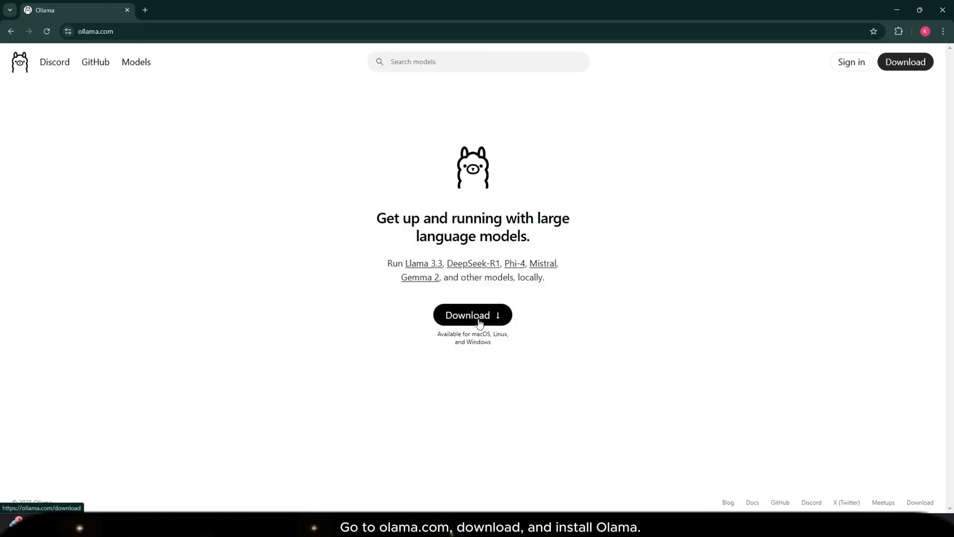
mouse_move(177, 122)
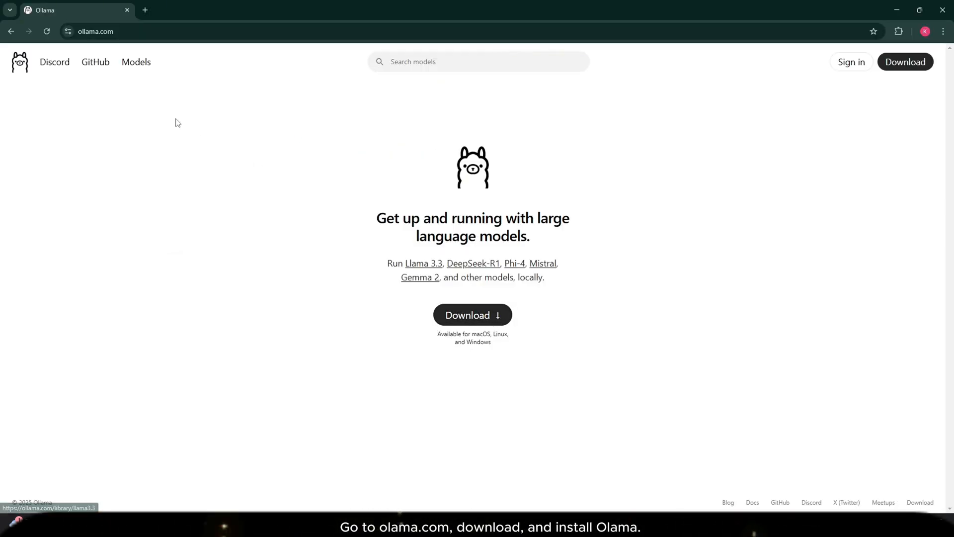
left_click(136, 62)
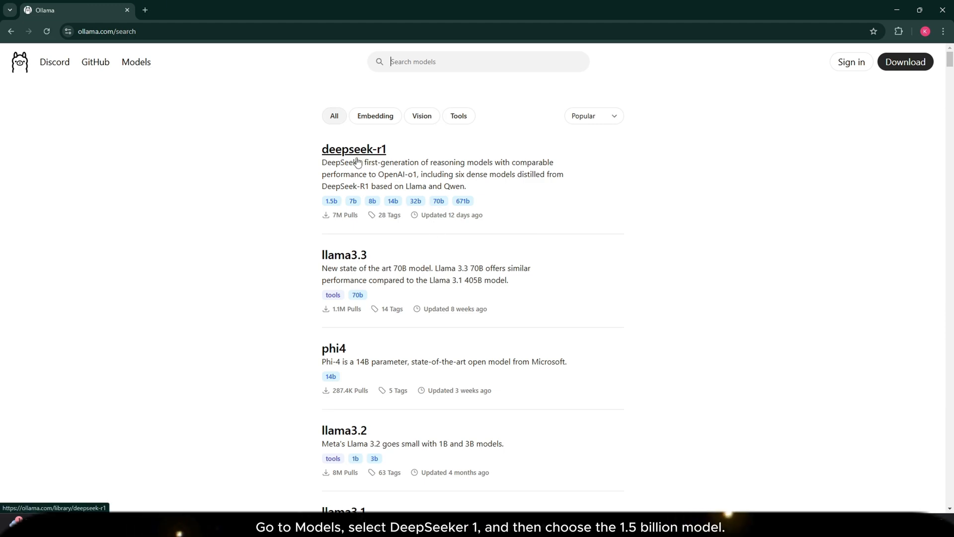
left_click(353, 148)
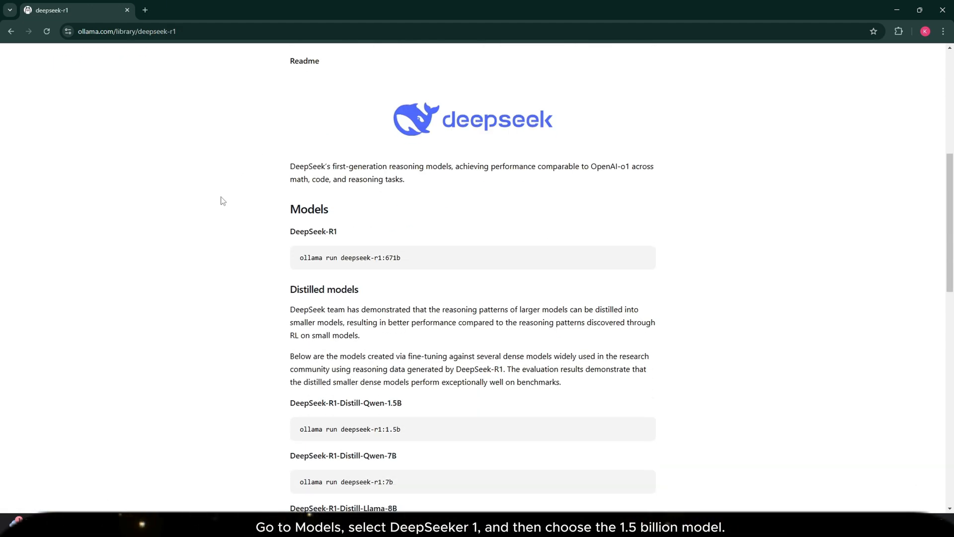
scroll("down", 3)
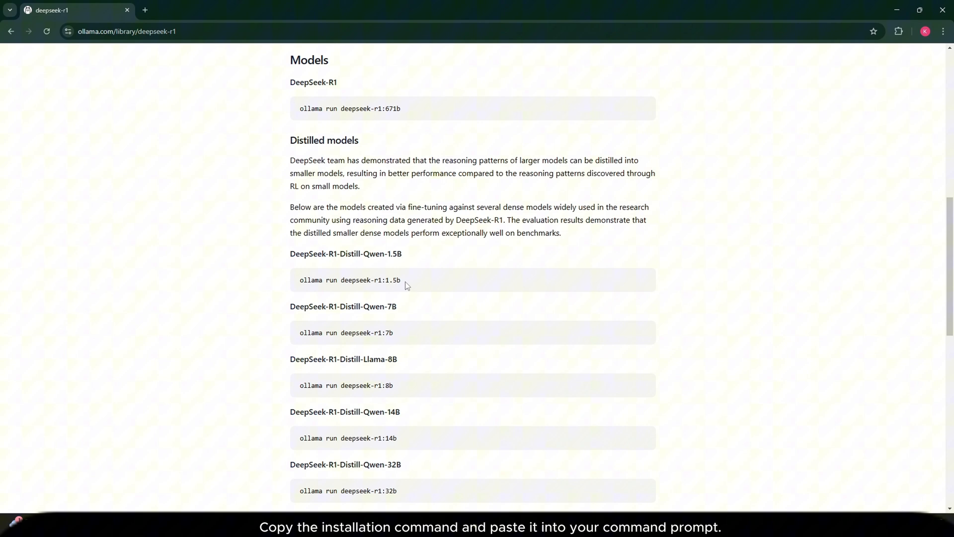
double_click(349, 280)
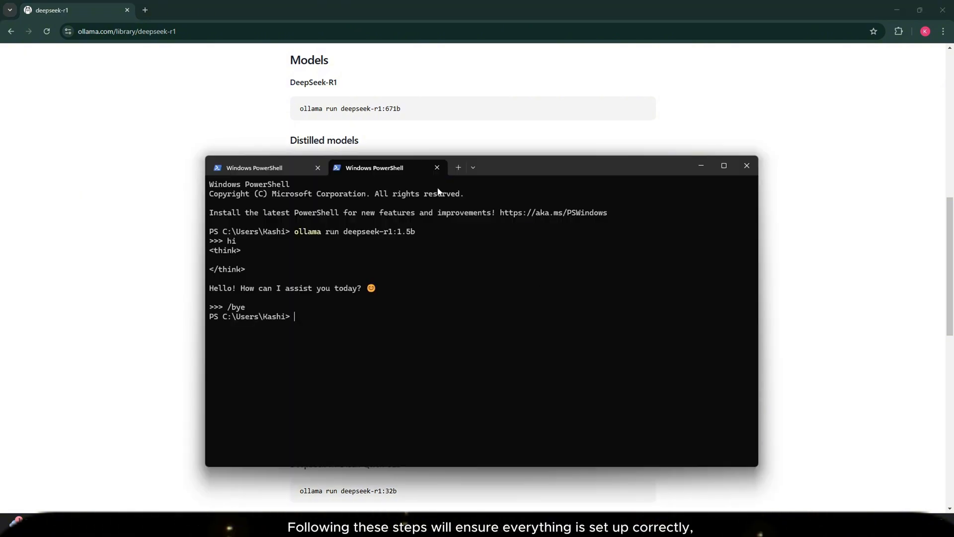
Start a new PowerShell tab holding ollama run deepseek-r1:1.5b, not yet run
left_click(458, 167)
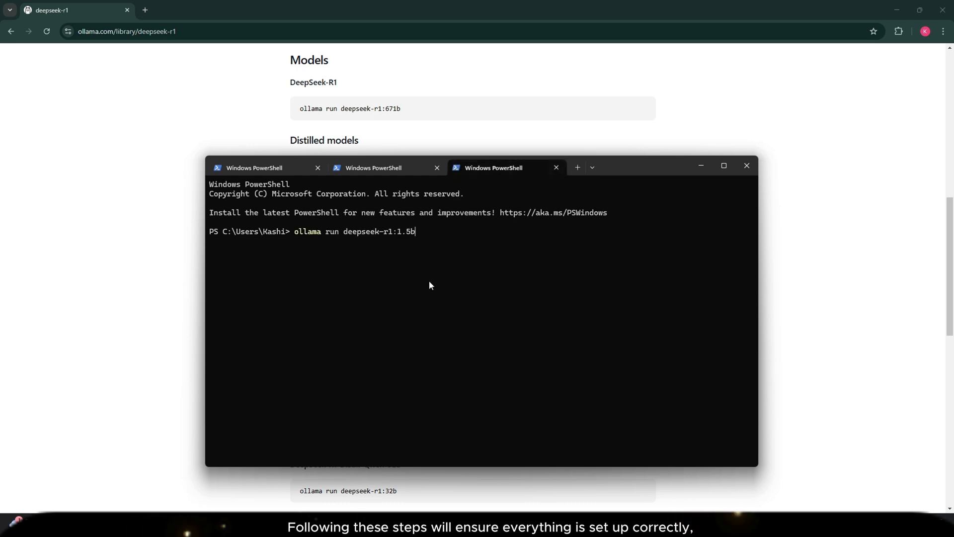
mouse_move(560, 252)
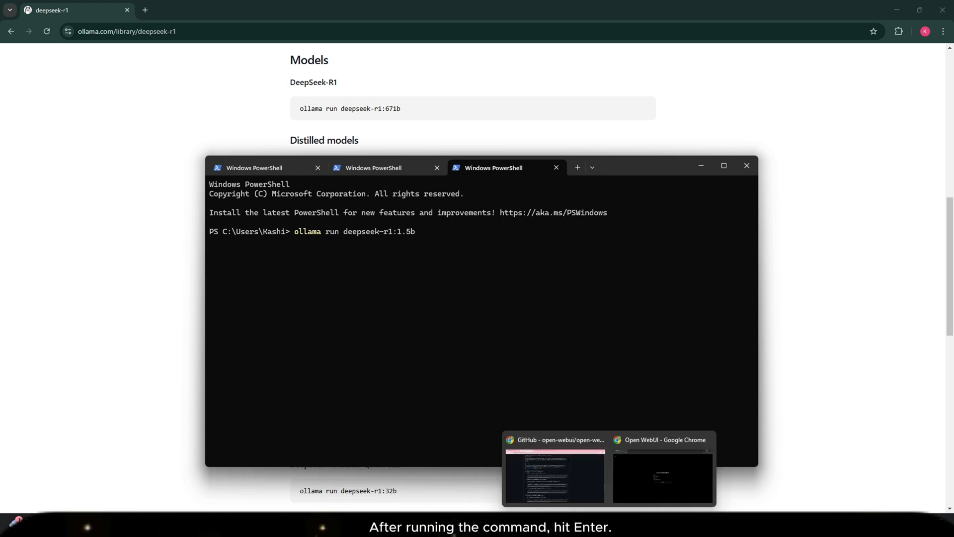
Review the Open WebUI README's docker run install commands on GitHub
left_click(554, 475)
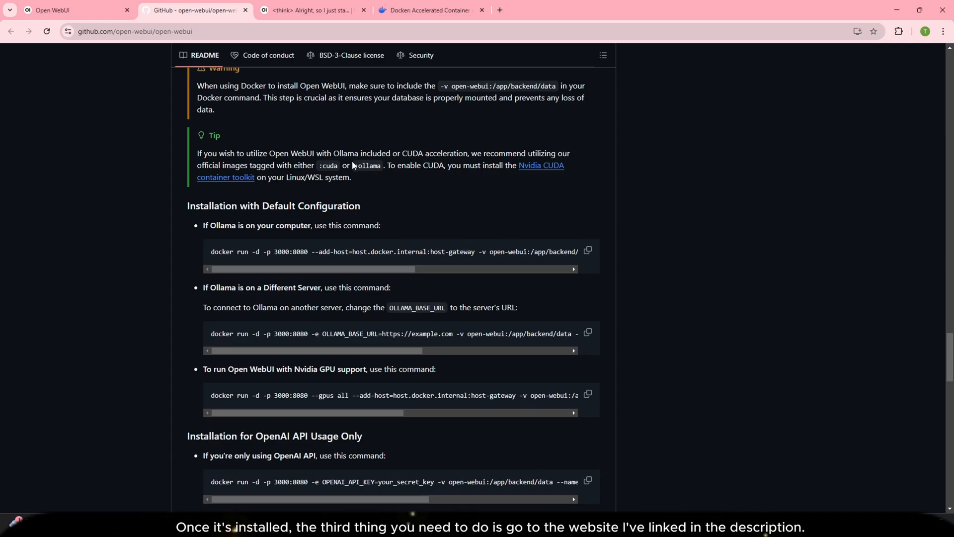
scroll("down", 3)
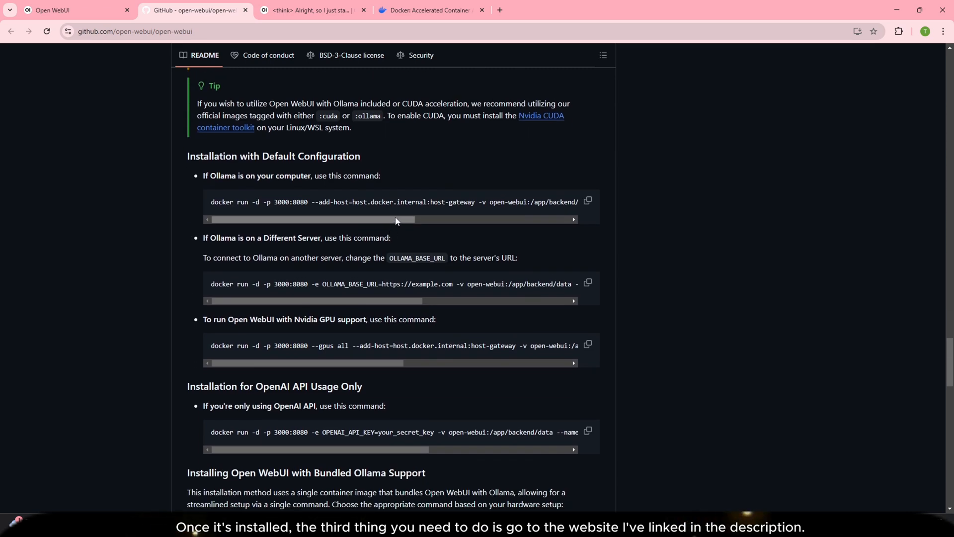
mouse_move(485, 229)
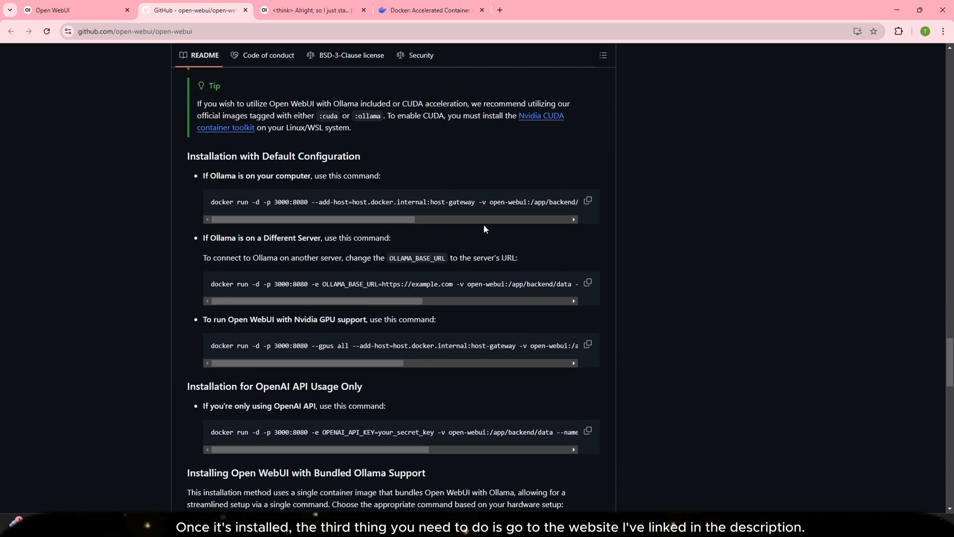
mouse_move(487, 237)
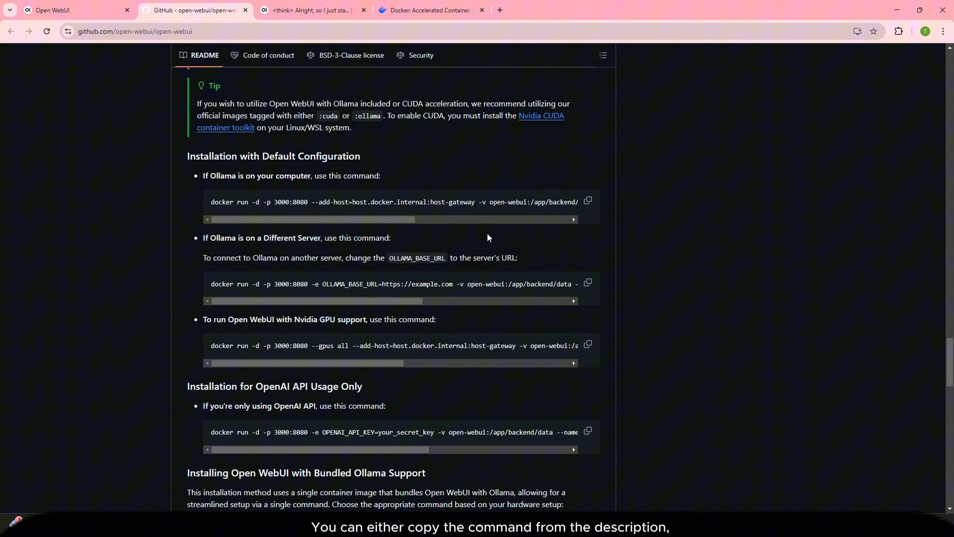
mouse_move(546, 261)
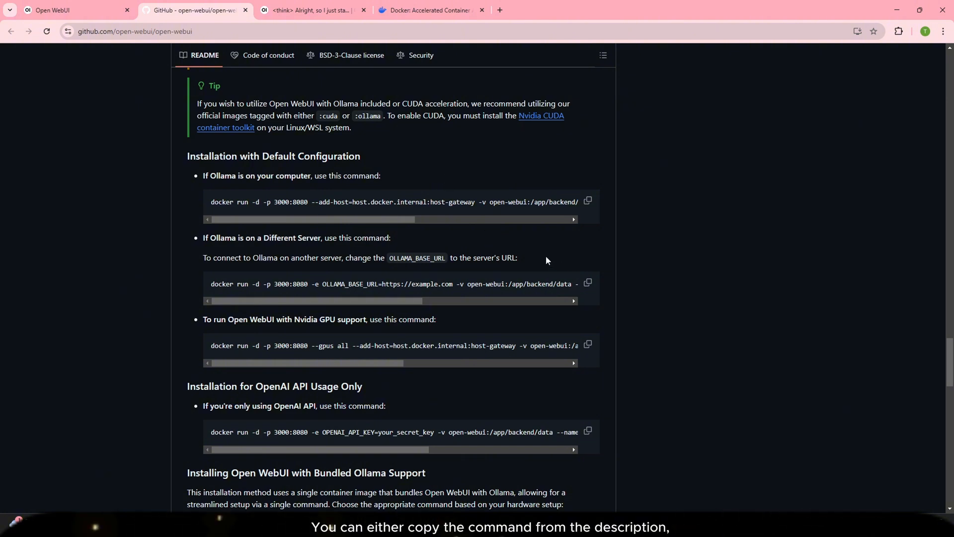
mouse_move(312, 221)
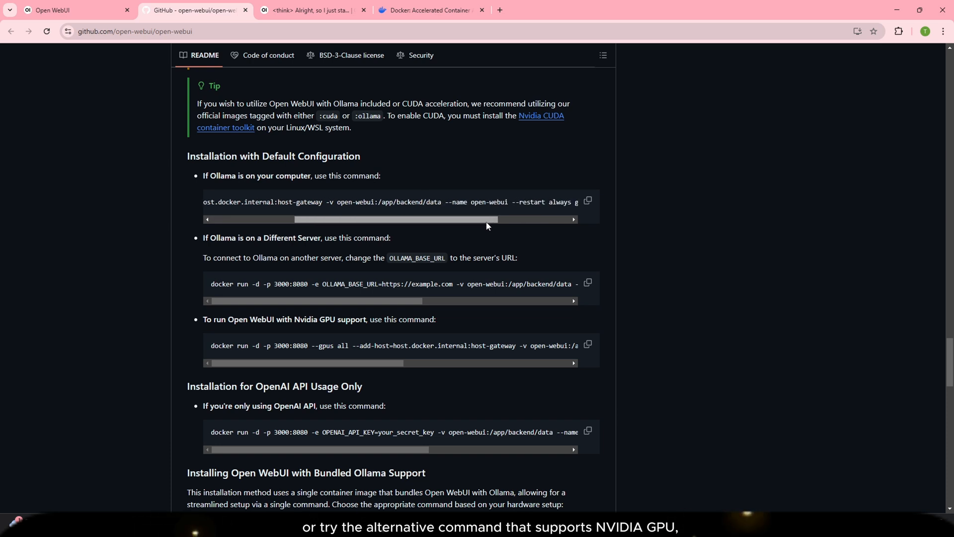
scroll("right", 3)
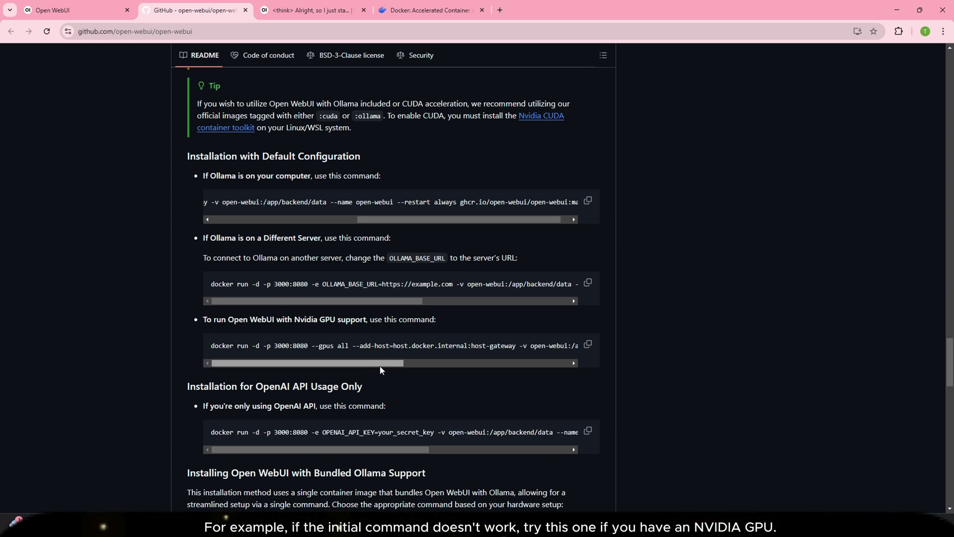
scroll("right", 3)
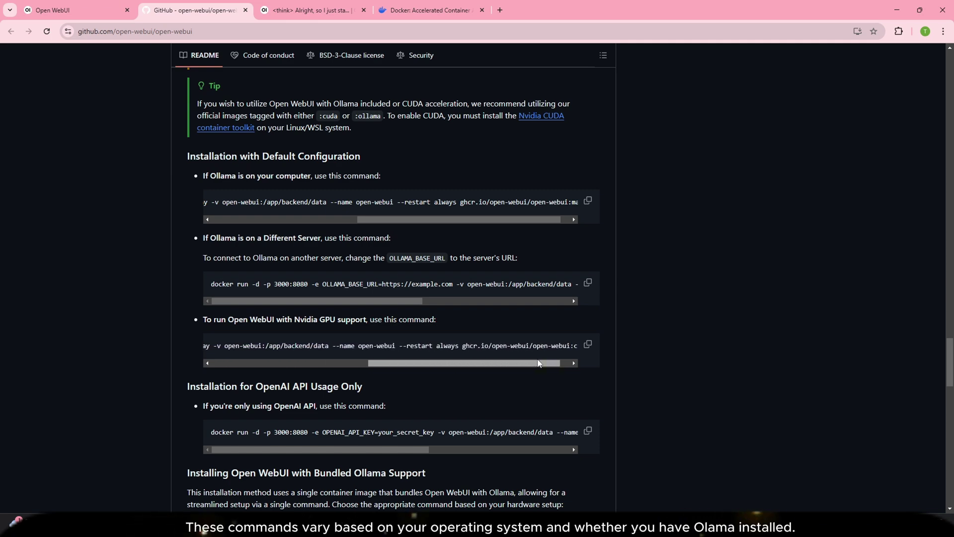
scroll("up", 3)
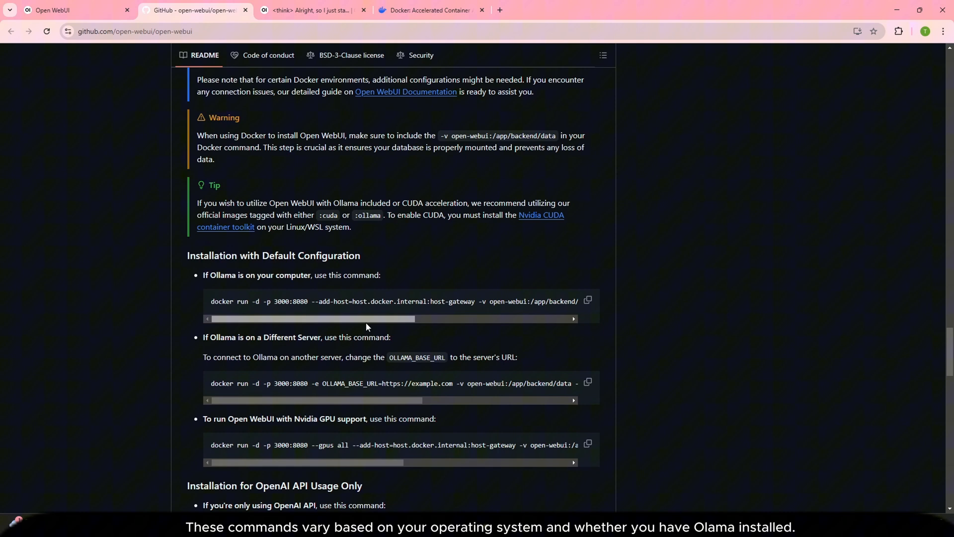
scroll("down", 3)
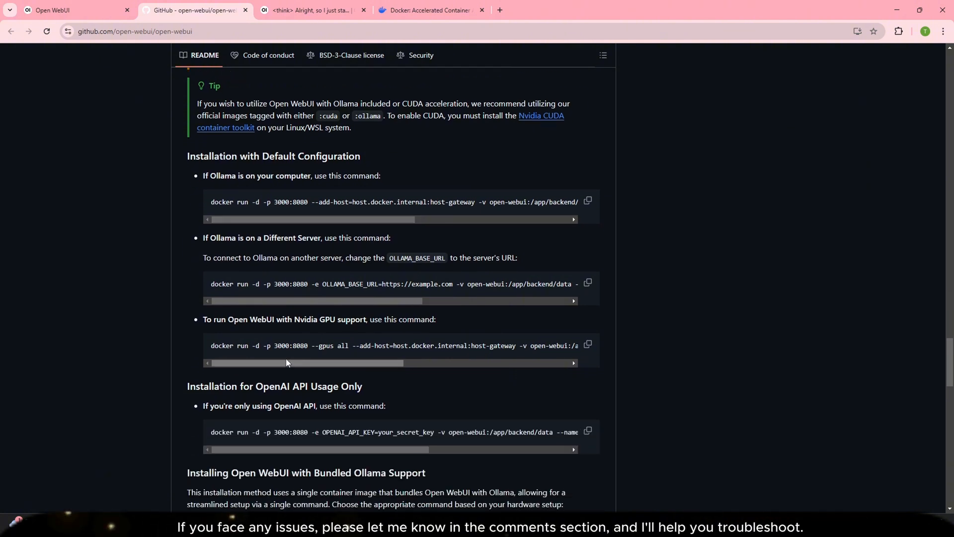
mouse_move(345, 323)
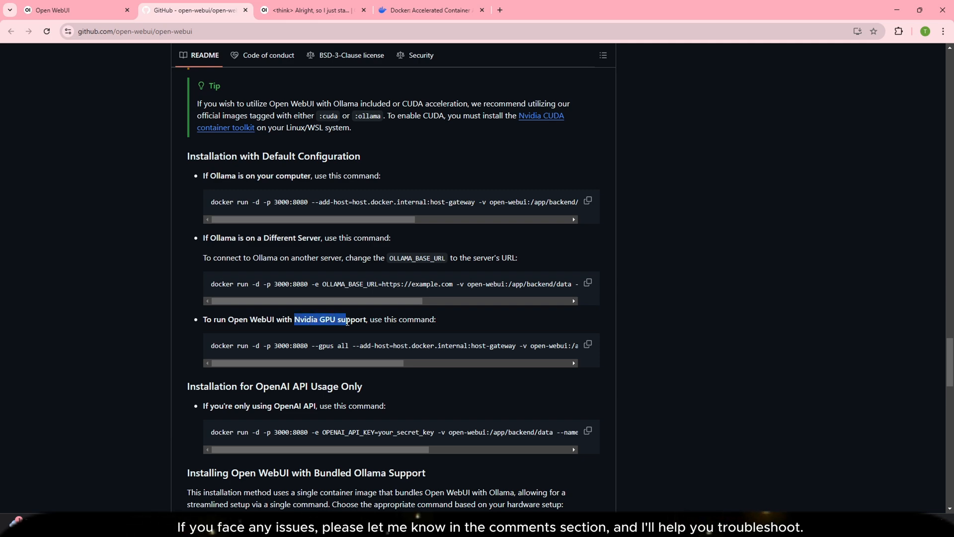
scroll("up", 3)
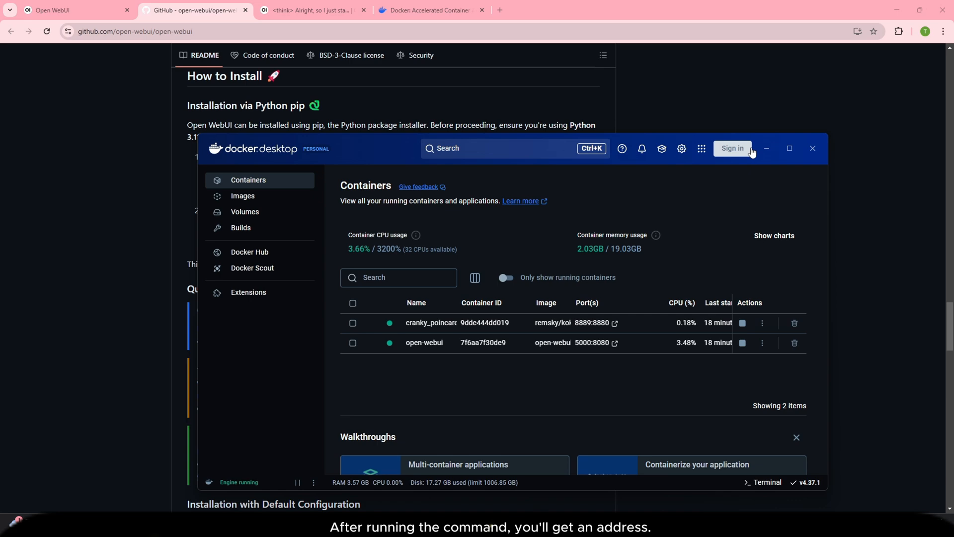
Maximize Docker Desktop's Containers view and follow the open-webui port link to localhost:5000
left_click(789, 148)
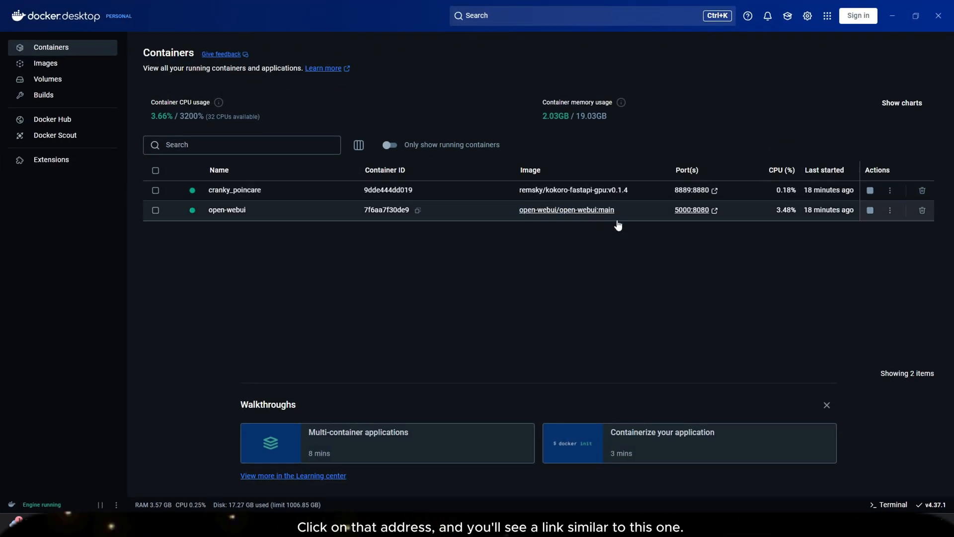
mouse_move(261, 203)
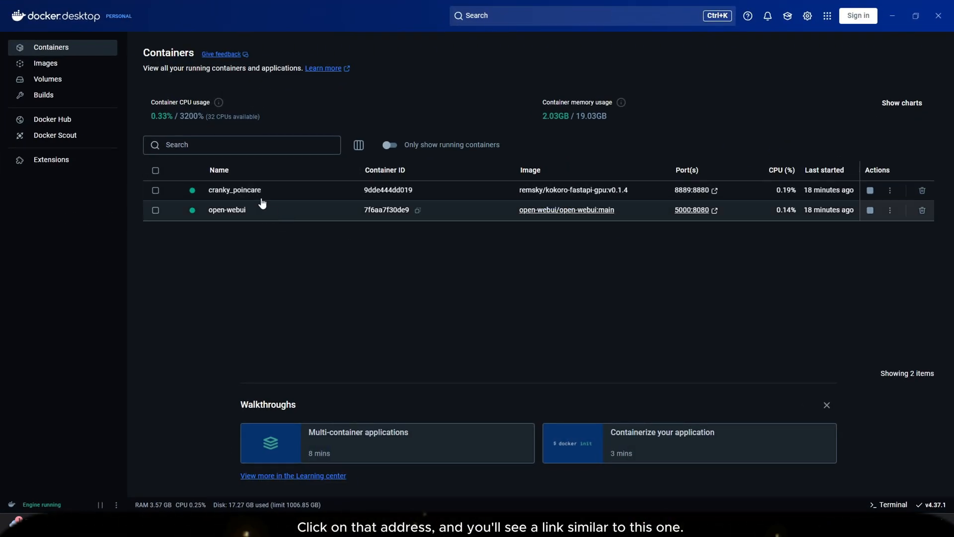
mouse_move(646, 484)
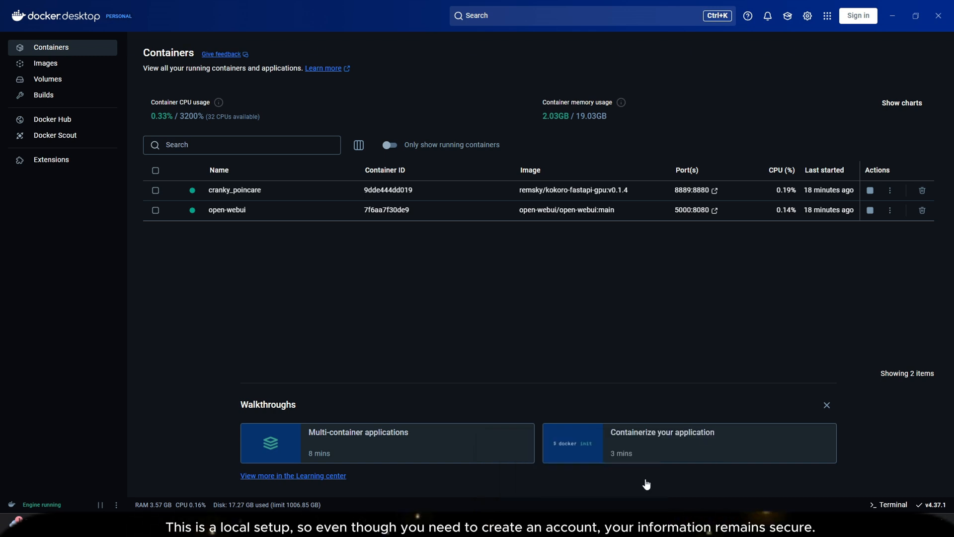
left_click(714, 210)
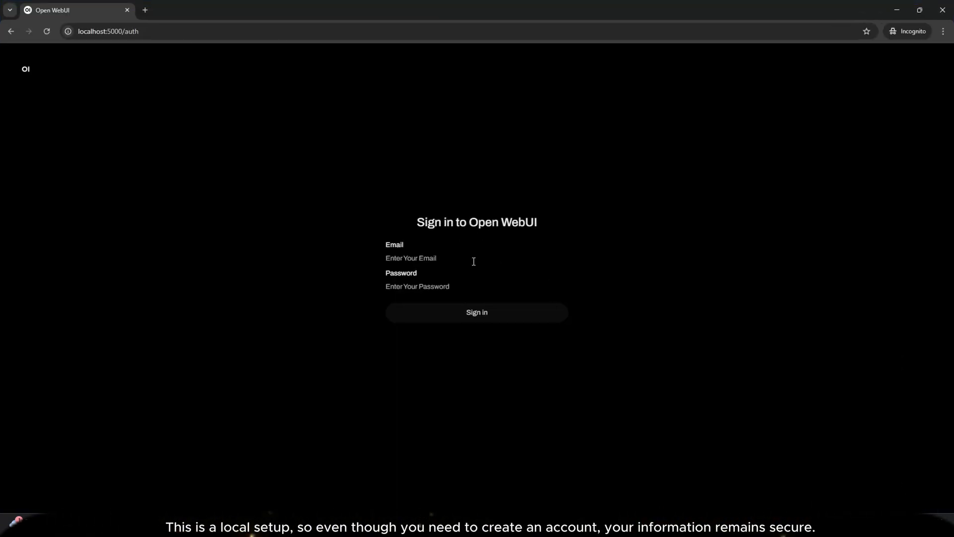
Fill the Open WebUI sign-in form with a gmail address and sign in
left_click(476, 312)
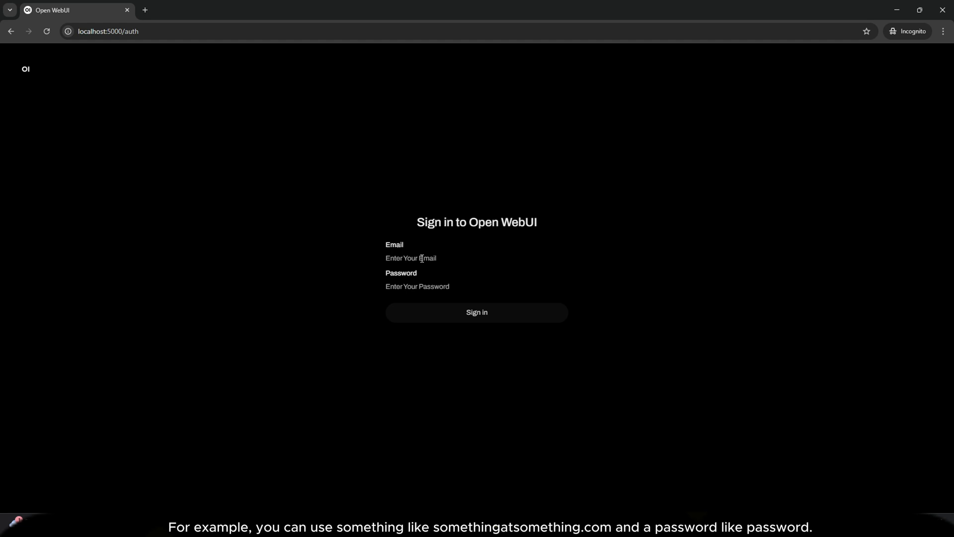
mouse_move(322, 218)
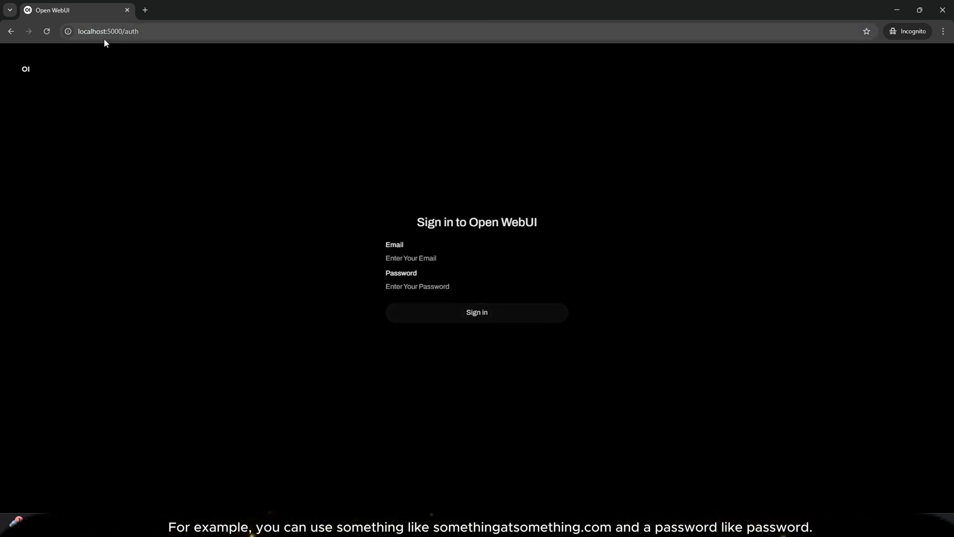
mouse_move(445, 281)
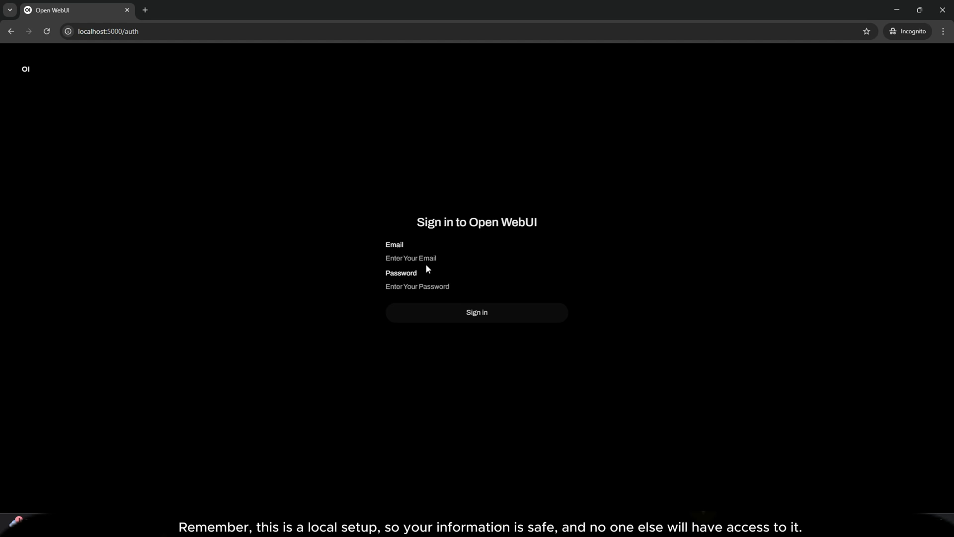
left_click(410, 258)
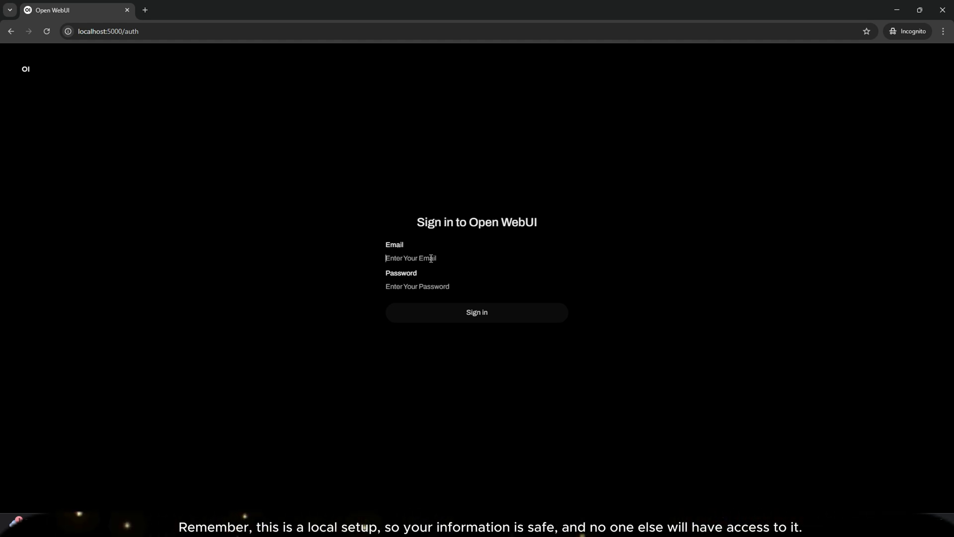
type("sdfsdffsfsdfsdfsdfsfd")
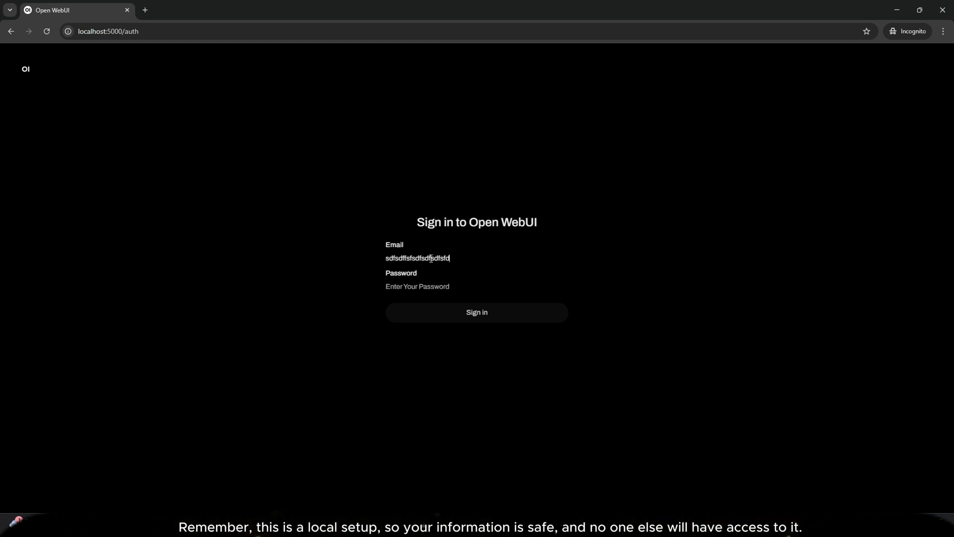
type("@gmail.co")
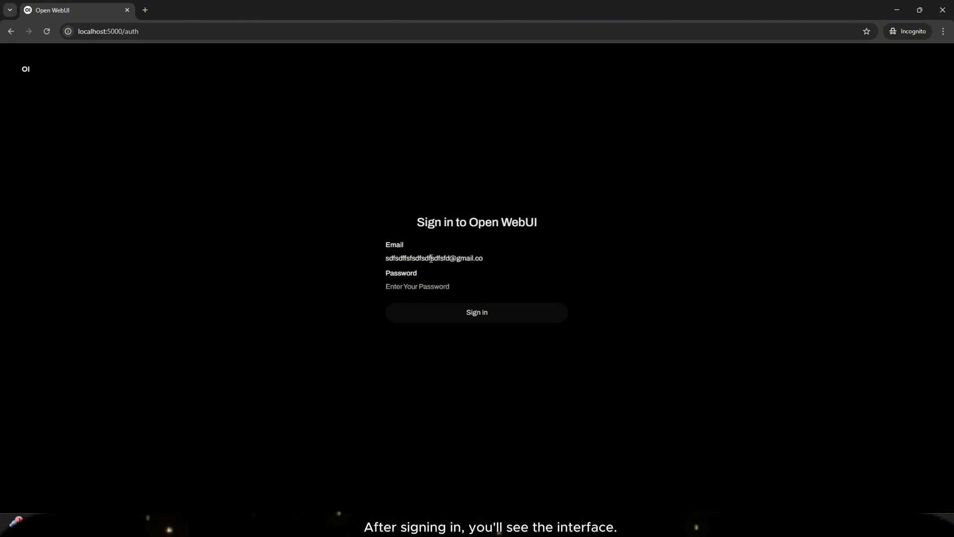
left_click(476, 311)
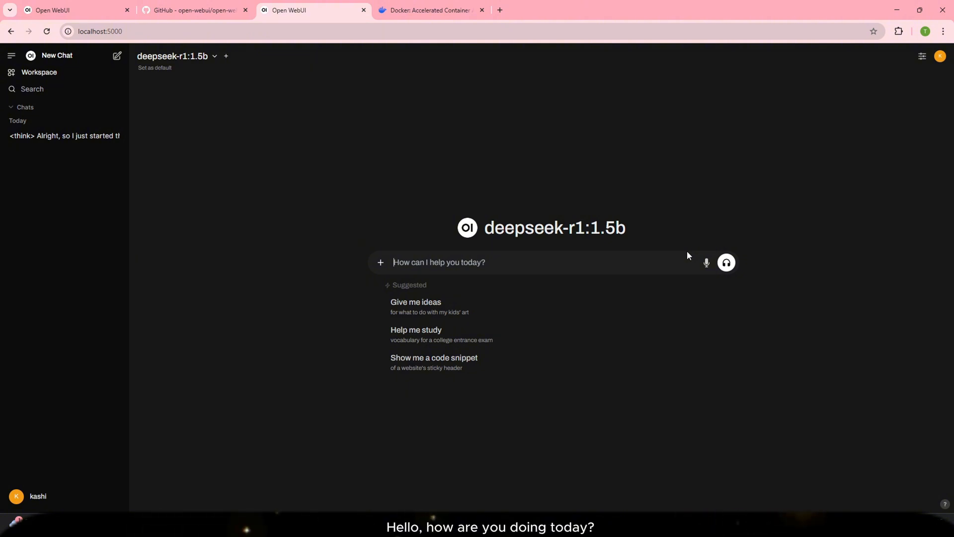
Start a voice chat with deepseek-r1:1.5b and follow its five-step web-development plan read aloud
left_click(726, 262)
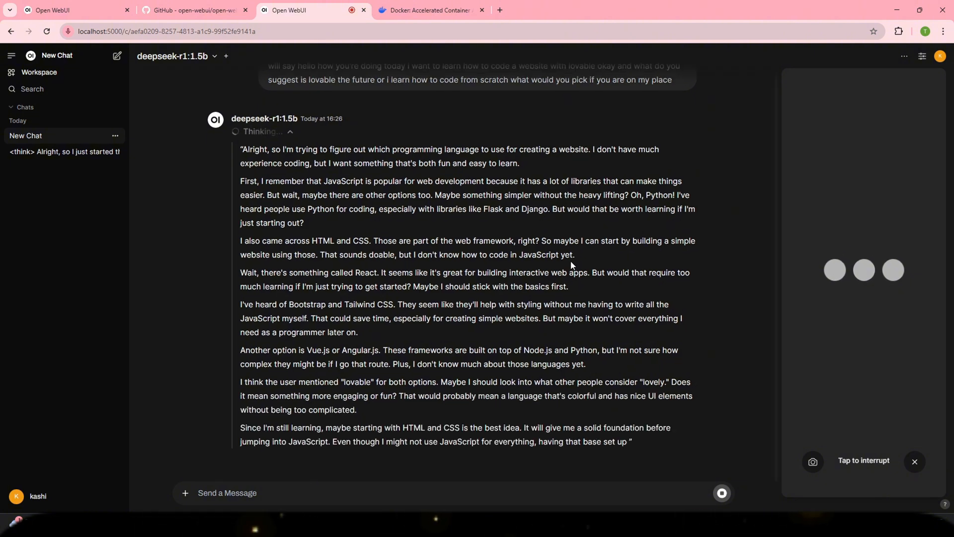
scroll("down", 3)
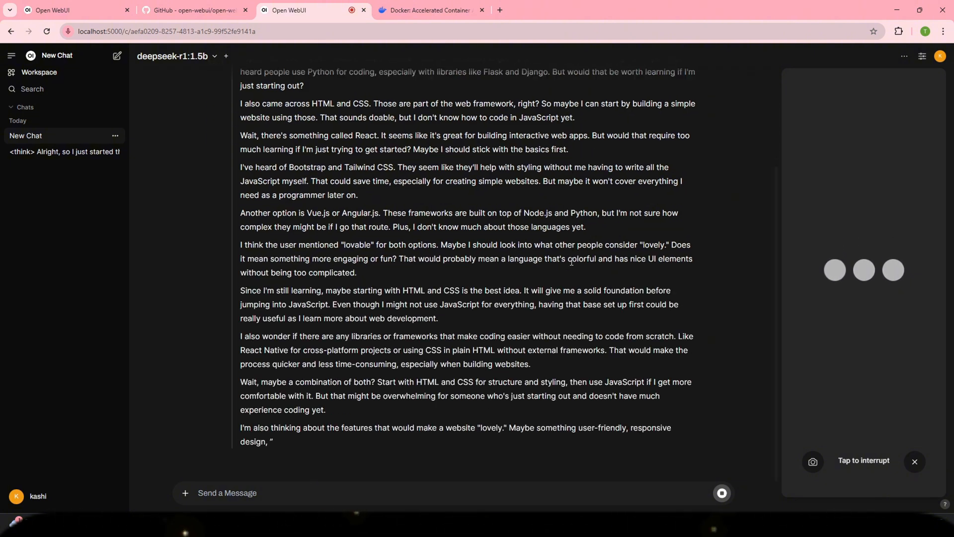
scroll("down", 3)
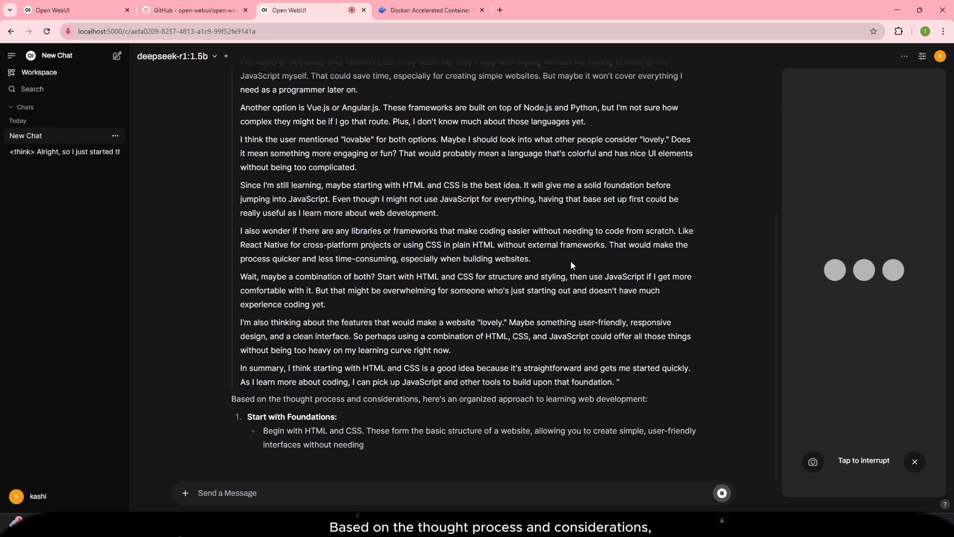
scroll("down", 3)
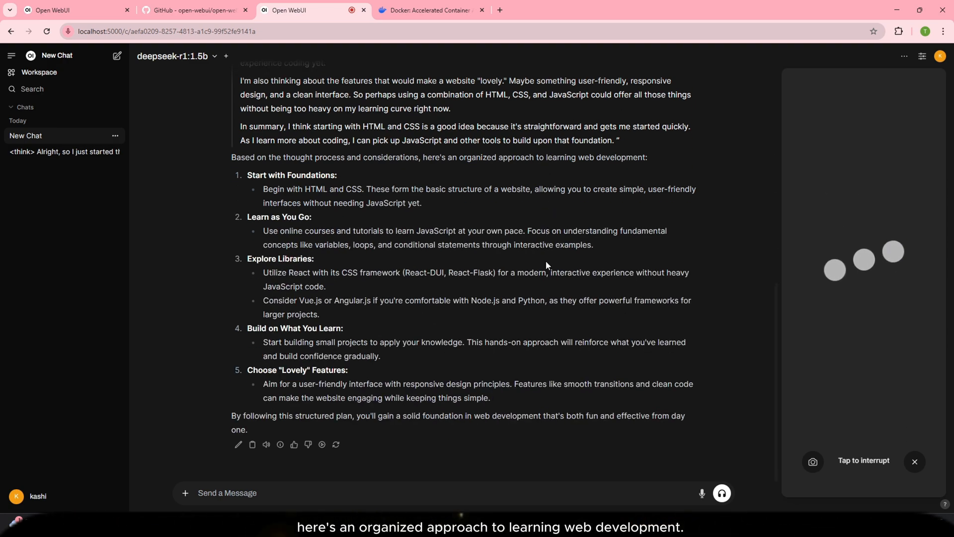
scroll("up", 3)
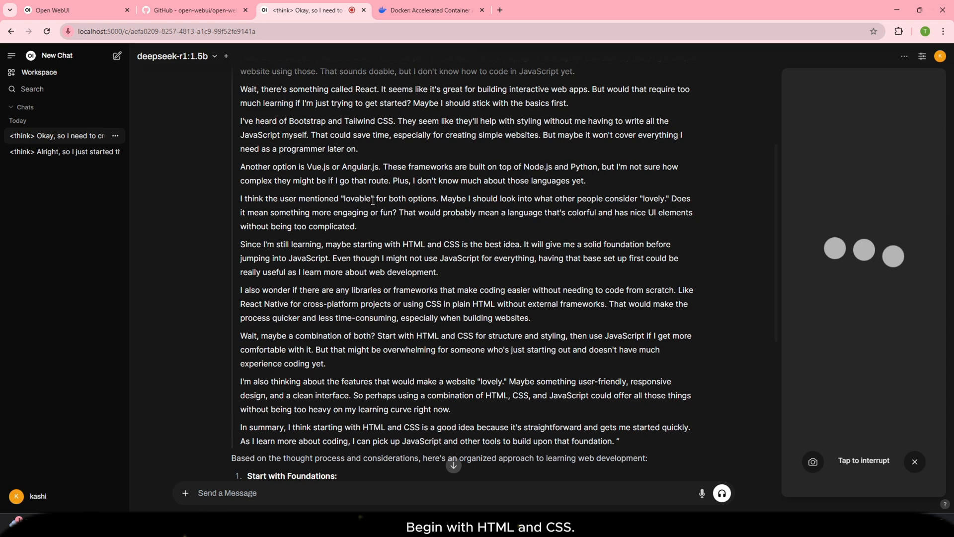
scroll("down", 3)
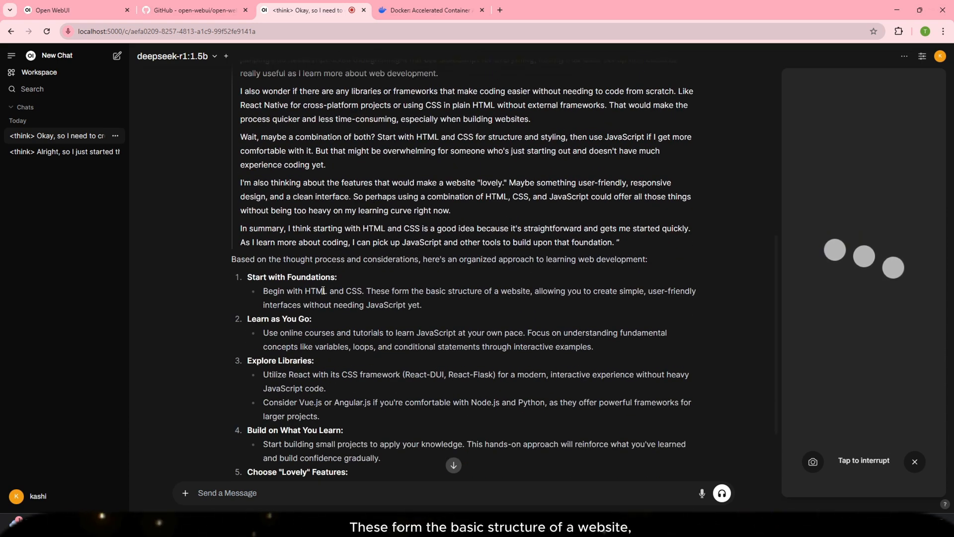
scroll("down", 3)
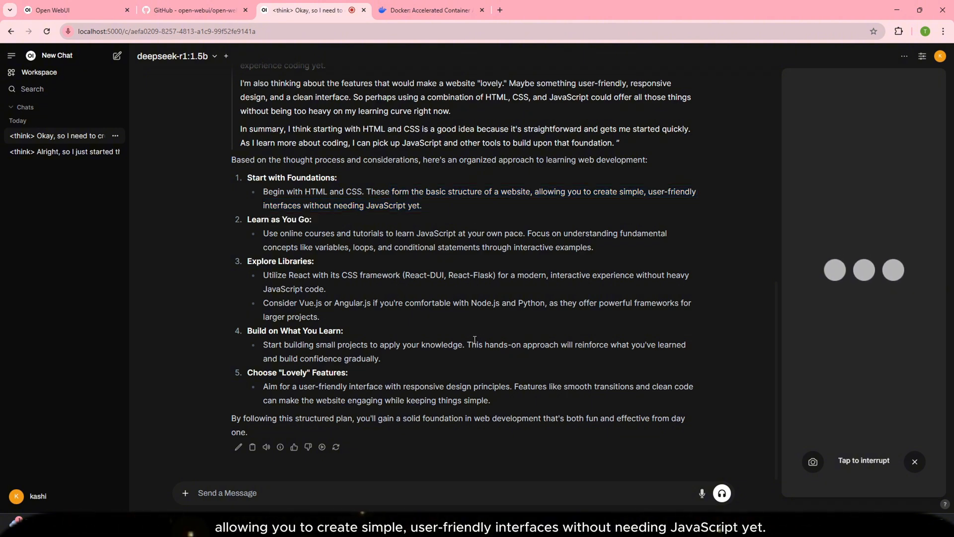
scroll("up", 3)
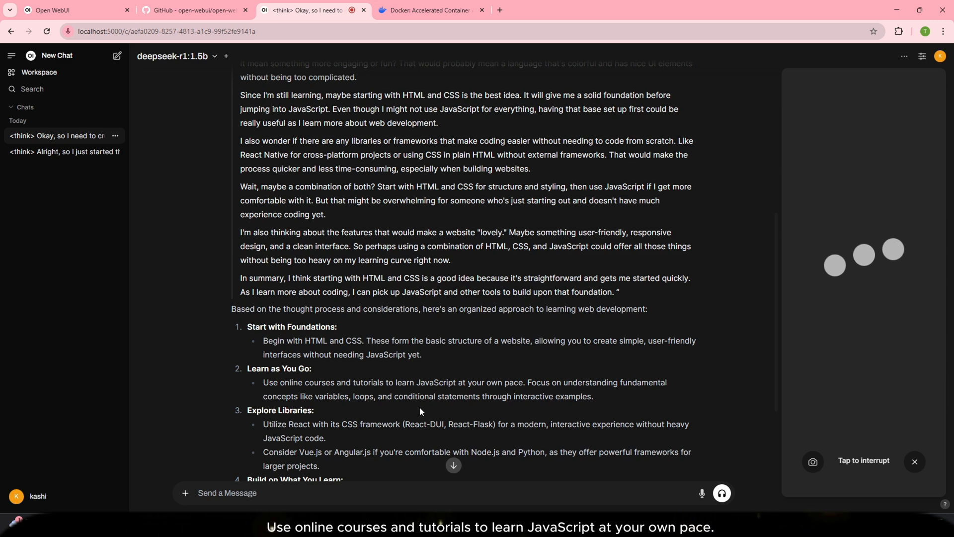
scroll("down", 3)
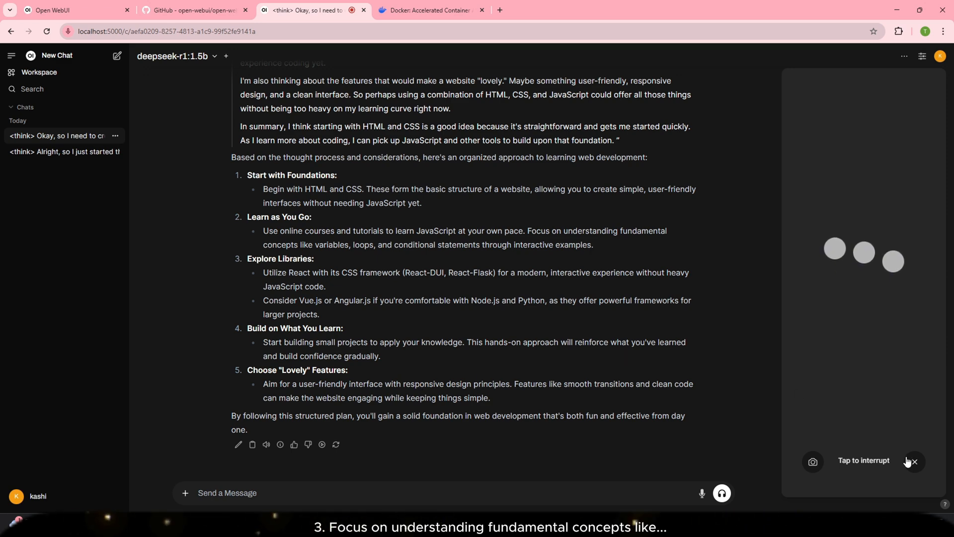
Close the voice call overlay and review the five-step plan in the normal chat view
left_click(913, 461)
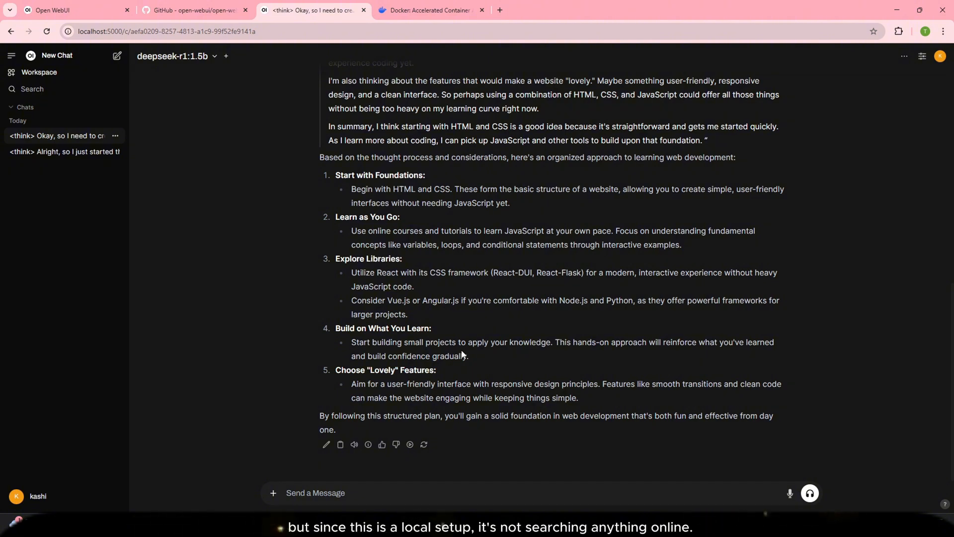
mouse_move(522, 297)
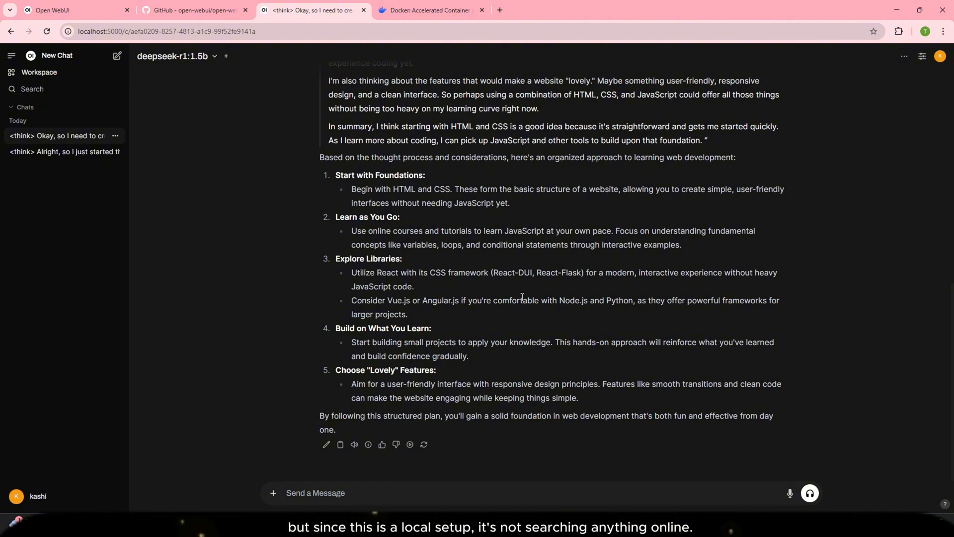
mouse_move(550, 317)
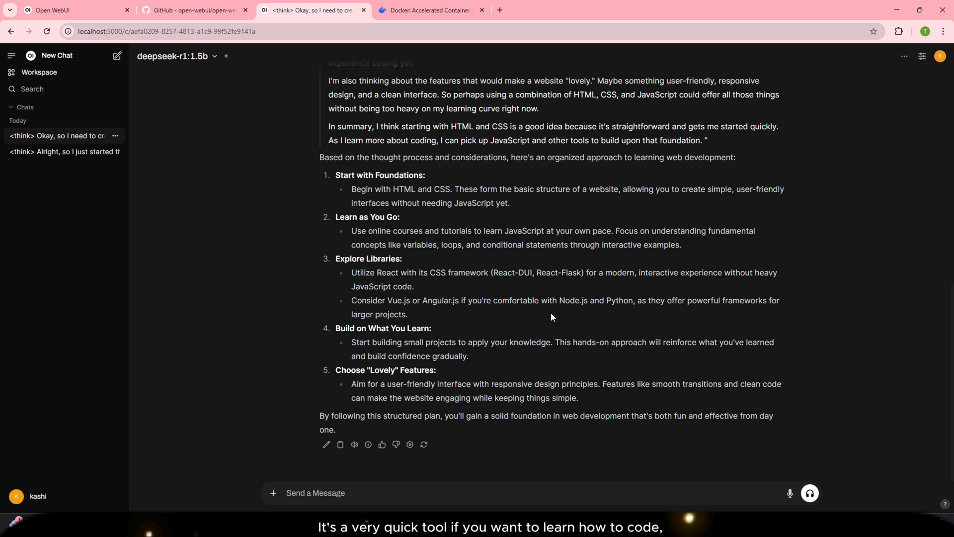
mouse_move(538, 316)
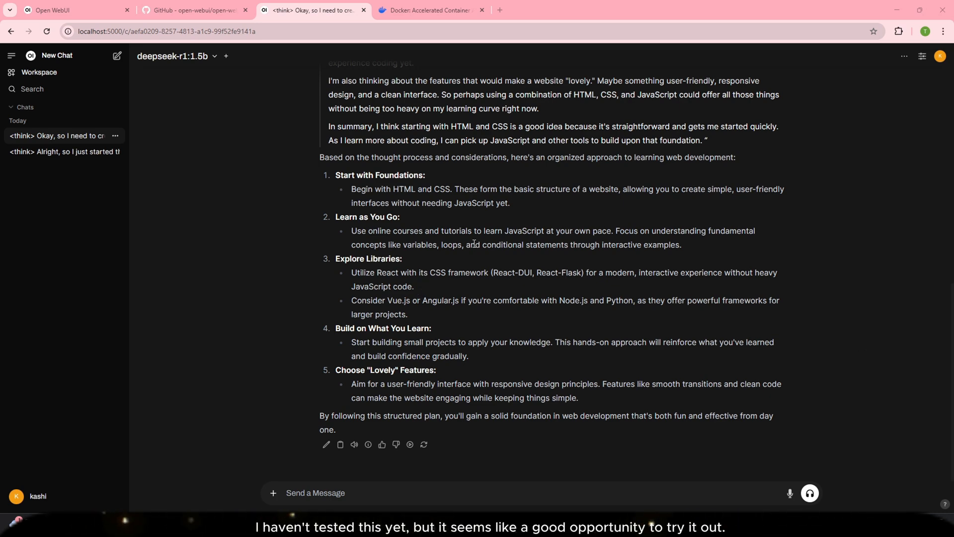
scroll("up", 3)
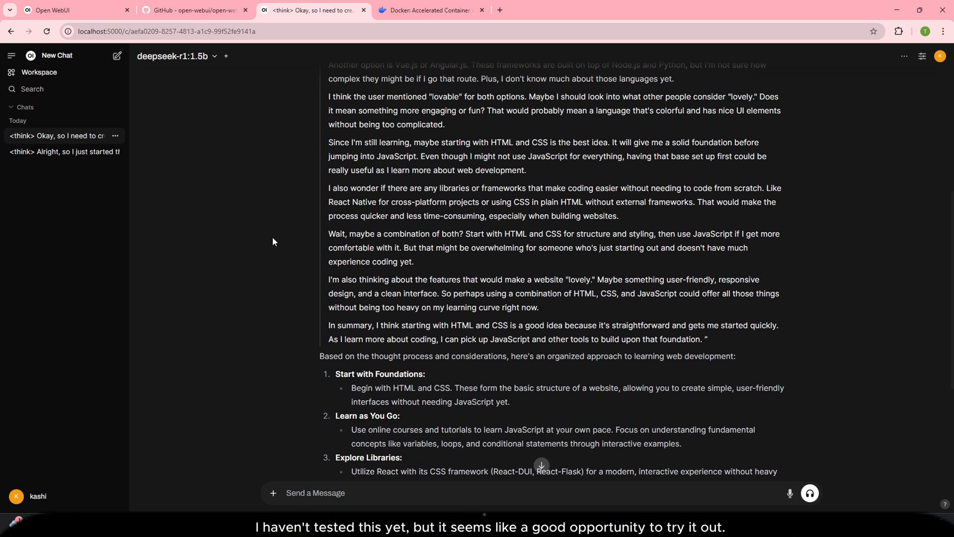
scroll("down", 3)
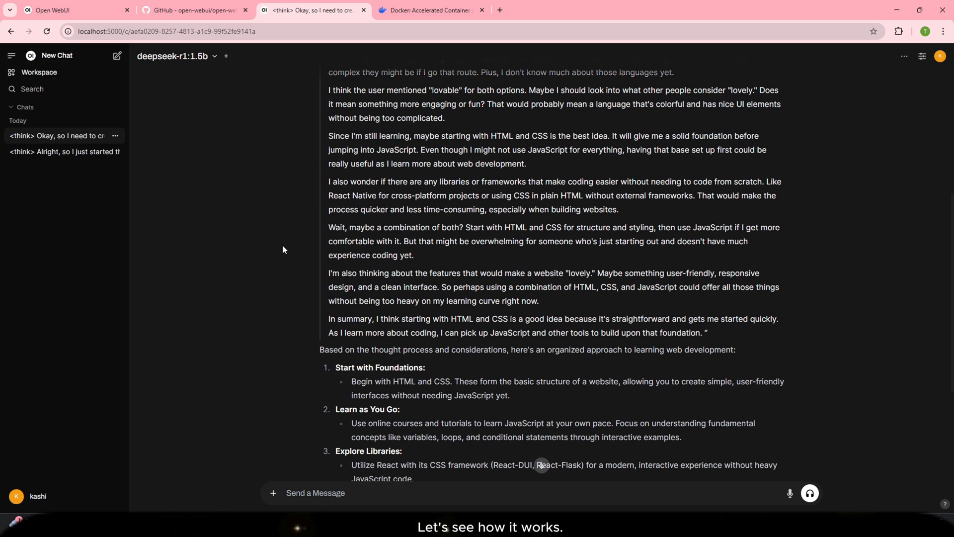
scroll("down", 3)
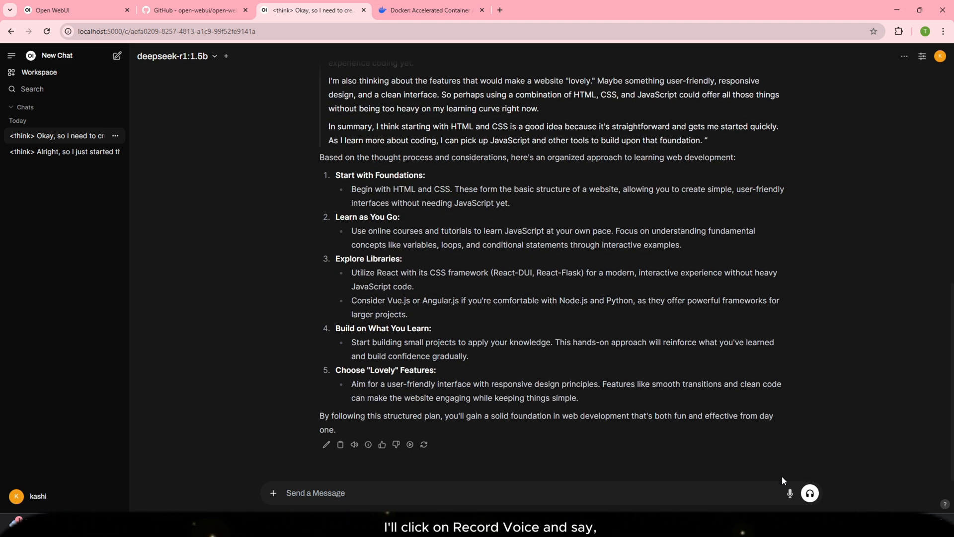
Dictate a request for a test essay and transcribe it into the message box
left_click(809, 493)
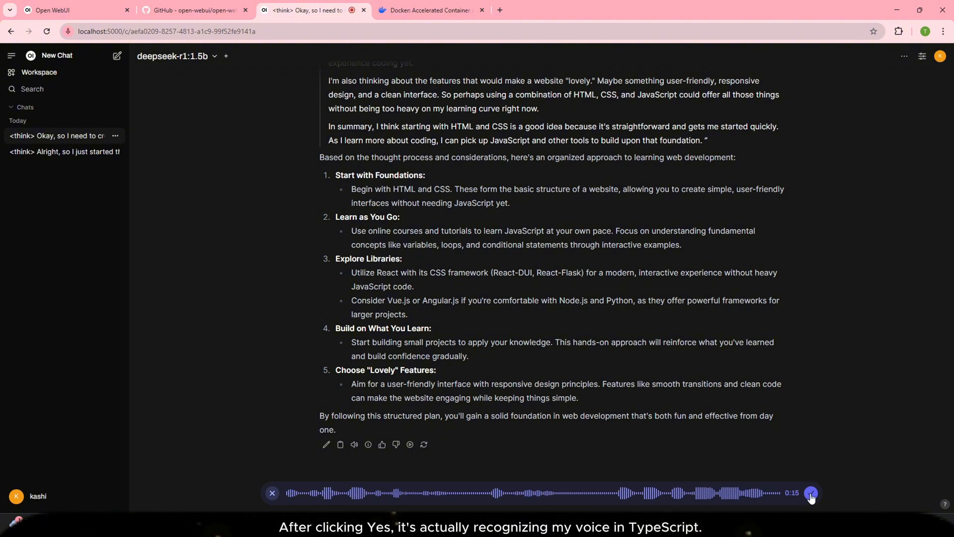
left_click(812, 493)
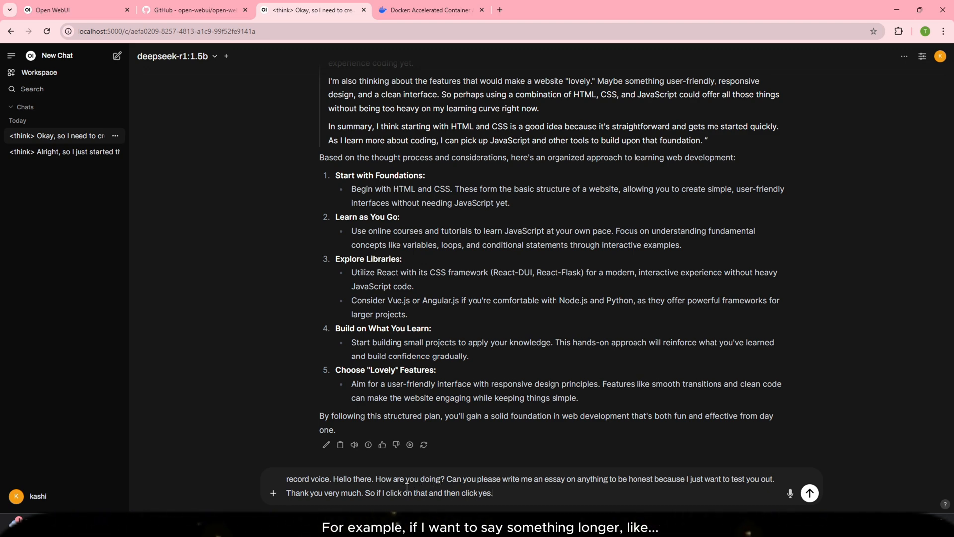
Dictate and send a longer question on whether learning to code still matters with AI
left_click(789, 492)
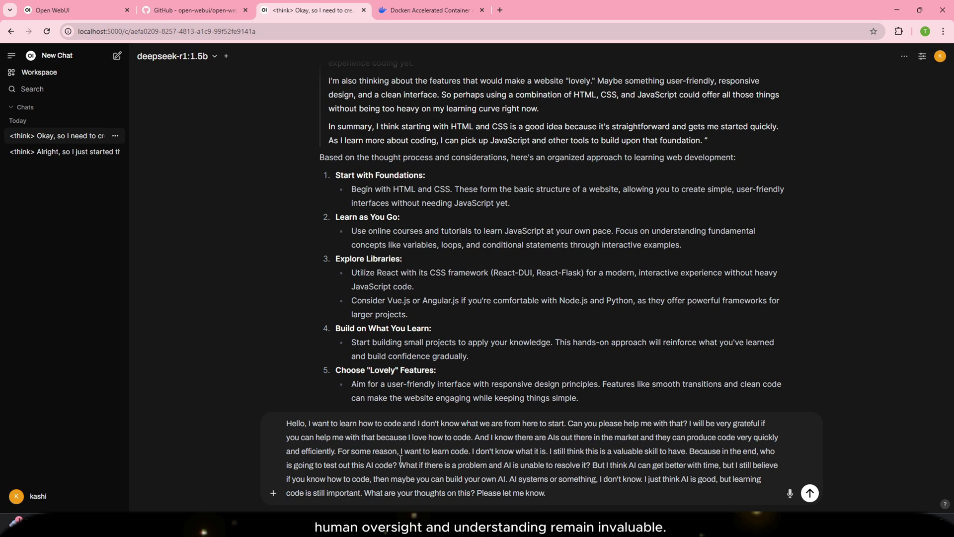
mouse_move(534, 483)
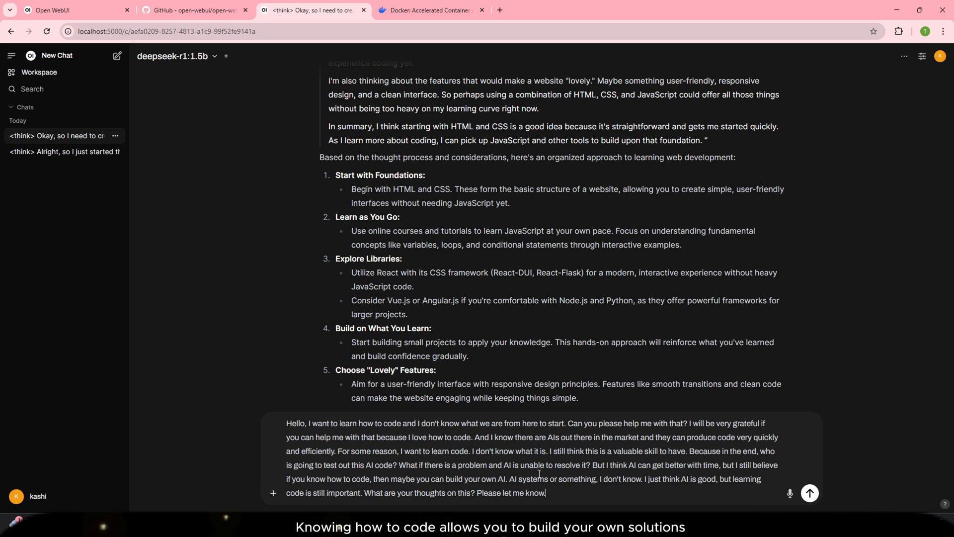
left_click(809, 493)
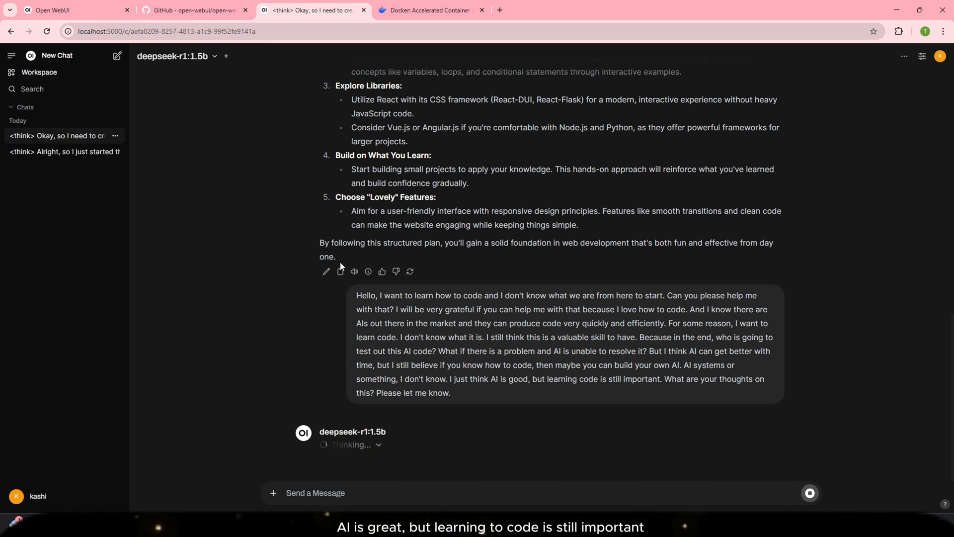
mouse_move(403, 402)
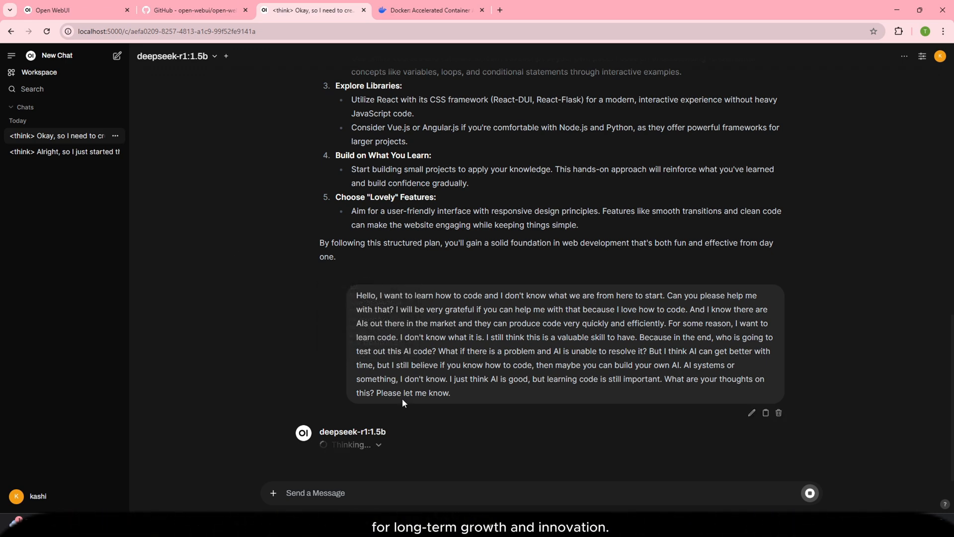
Follow deepseek-r1:1.5b's reasoning and nine-step web-development learning plan as it generates
scroll("down", 3)
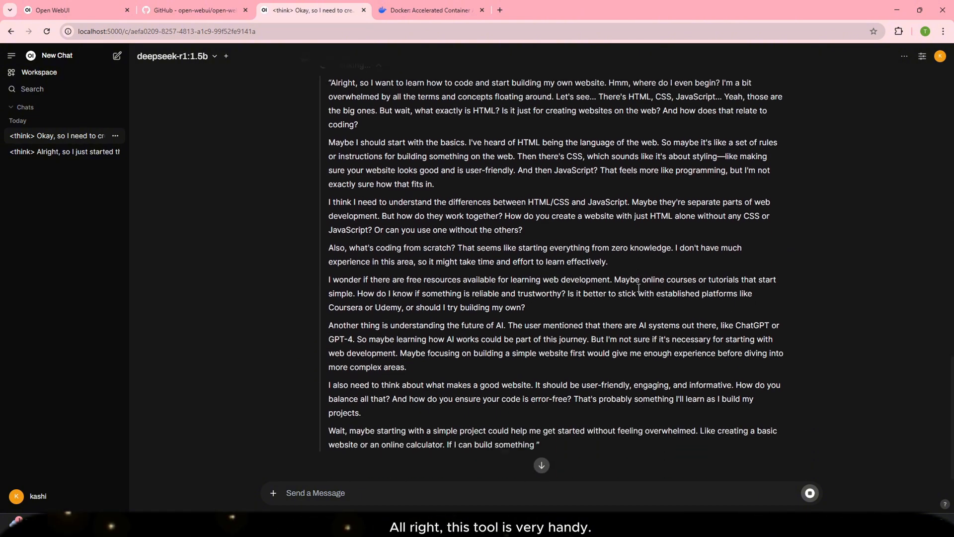
scroll("down", 3)
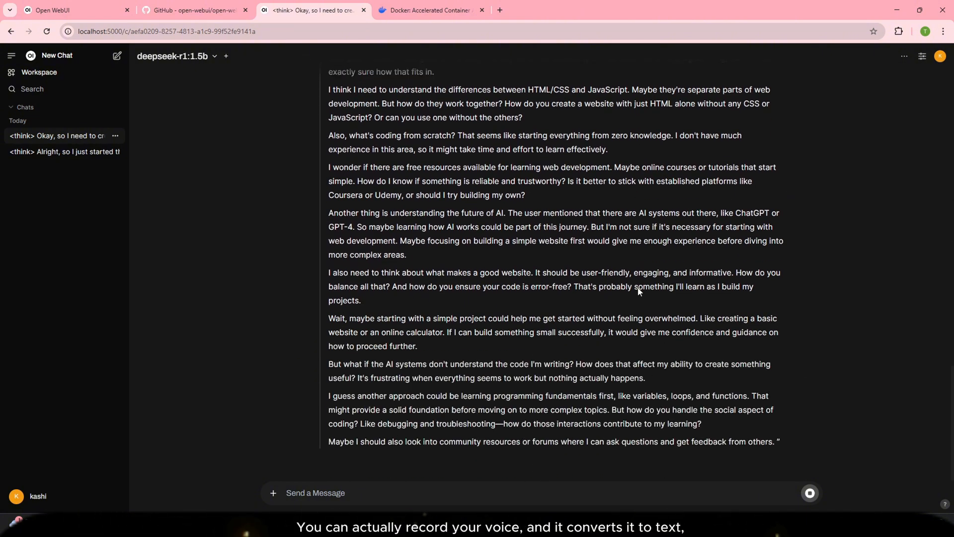
scroll("down", 3)
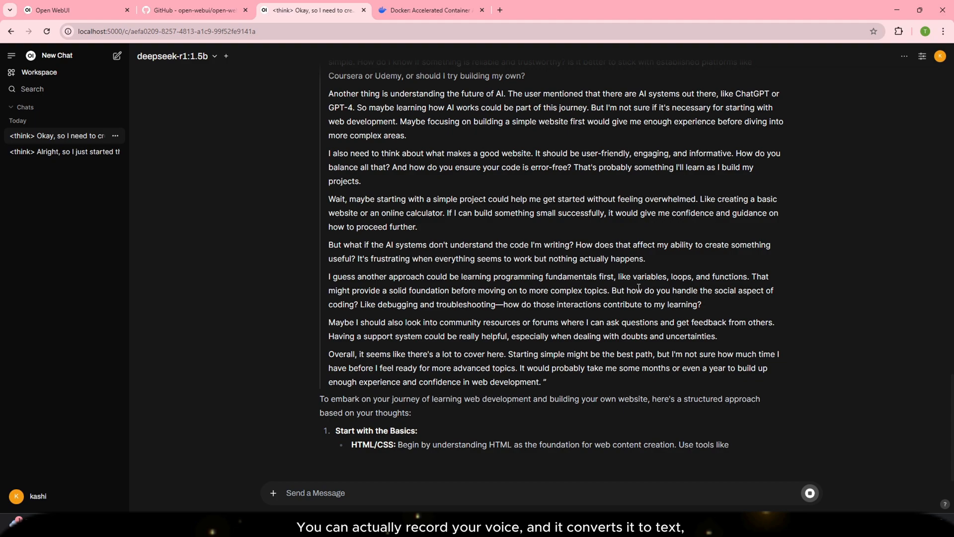
scroll("down", 3)
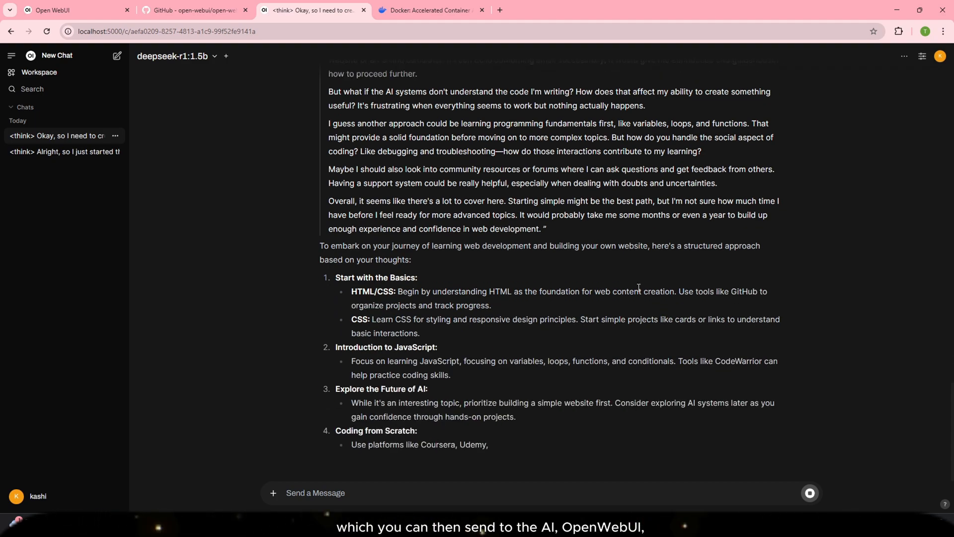
scroll("up", 3)
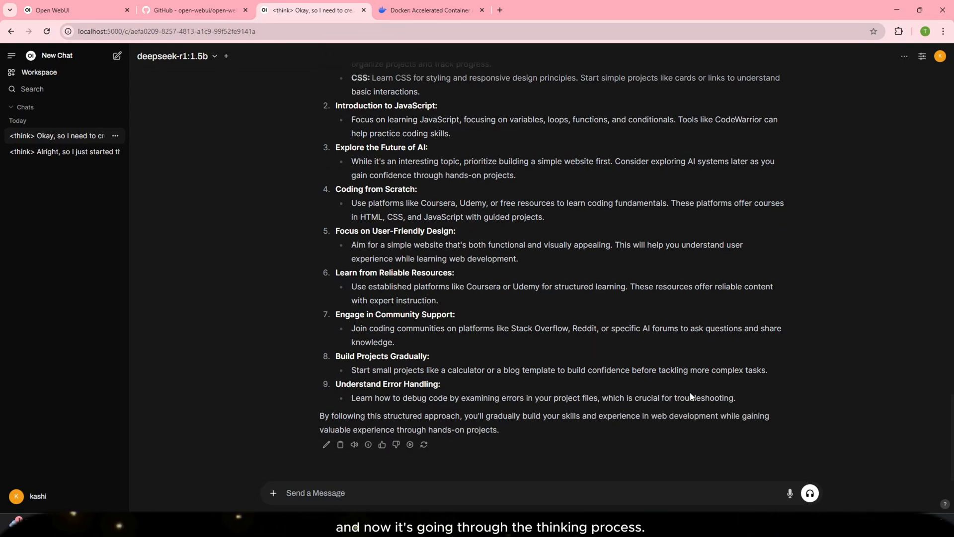
mouse_move(790, 492)
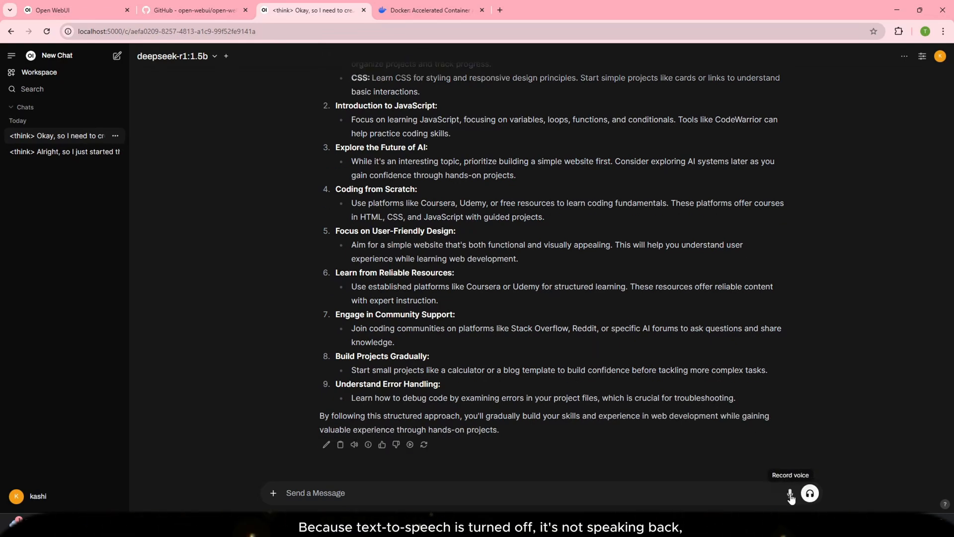
mouse_move(349, 453)
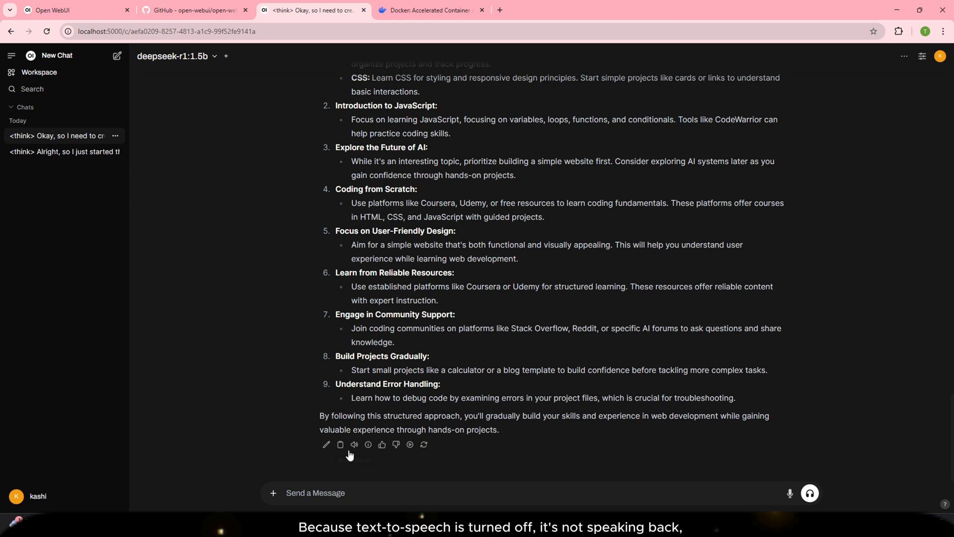
mouse_move(354, 444)
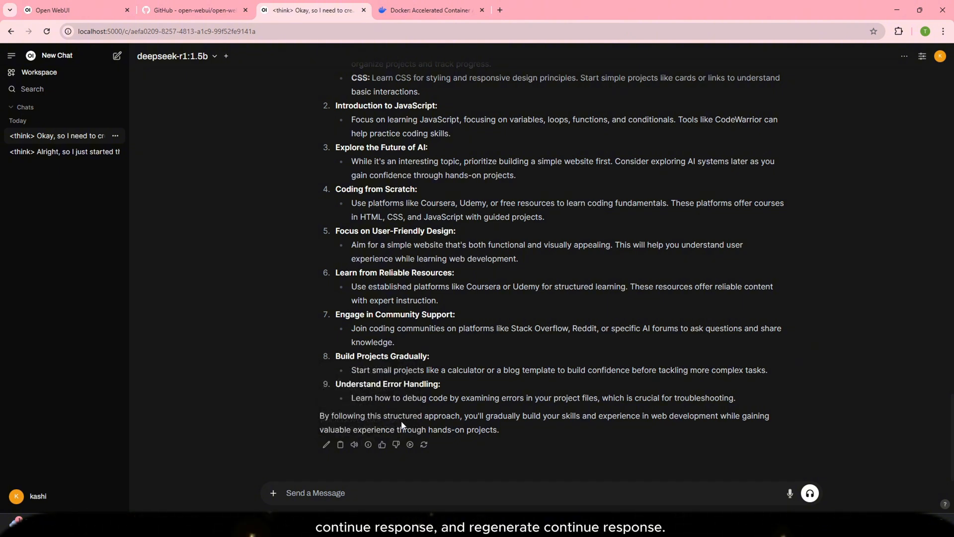
mouse_move(410, 446)
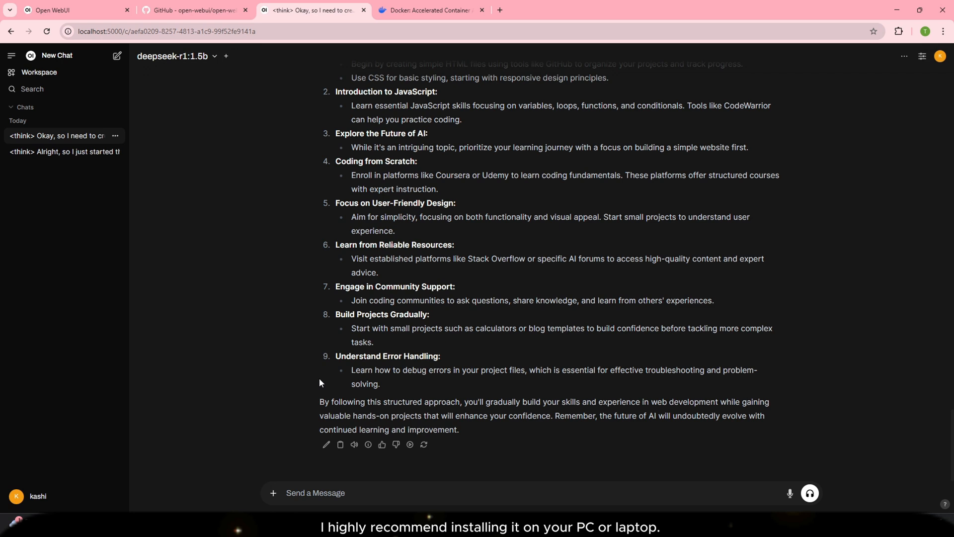
mouse_move(380, 365)
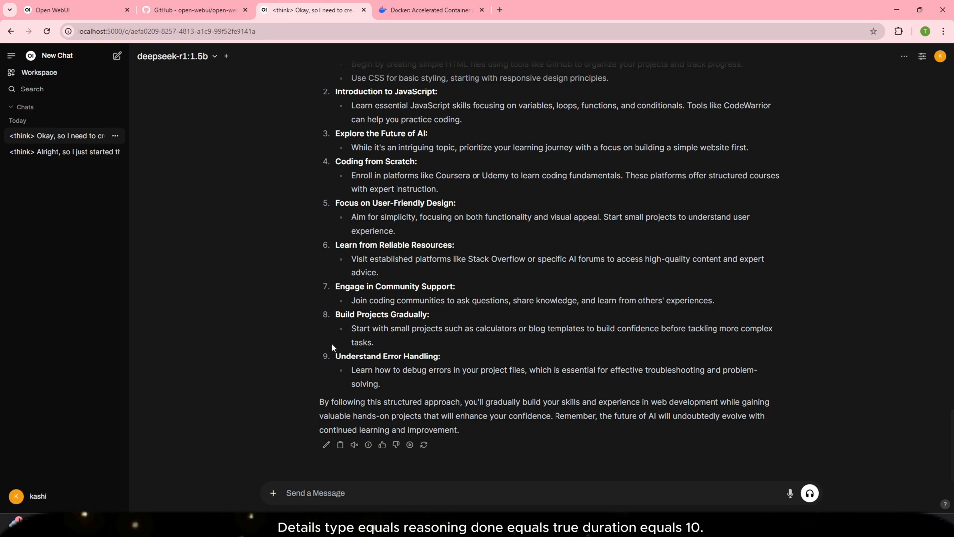
scroll("up", 3)
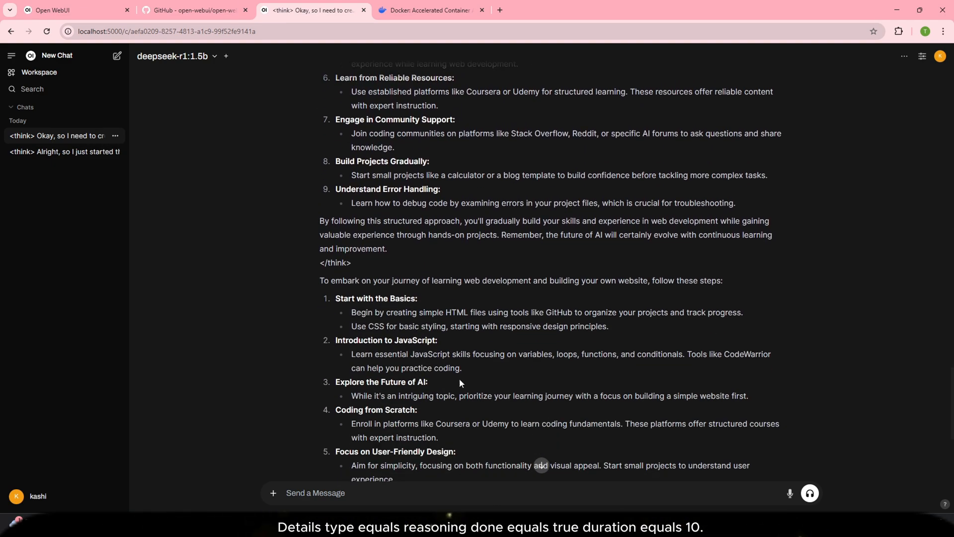
scroll("up", 3)
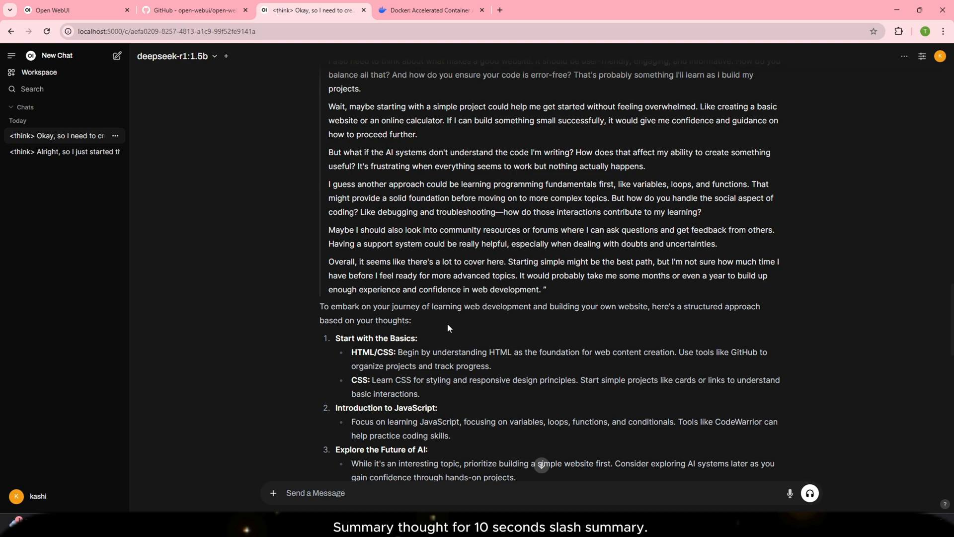
scroll("up", 3)
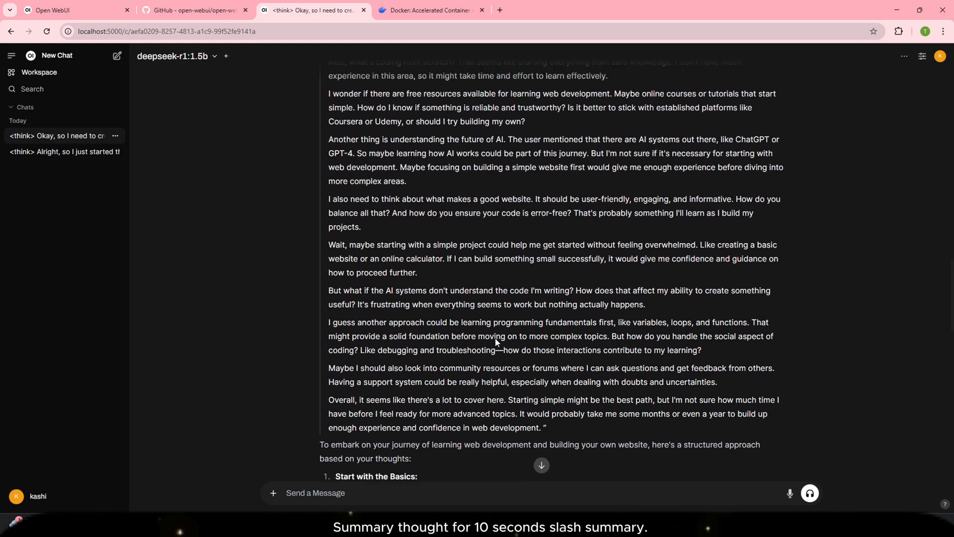
scroll("down", 3)
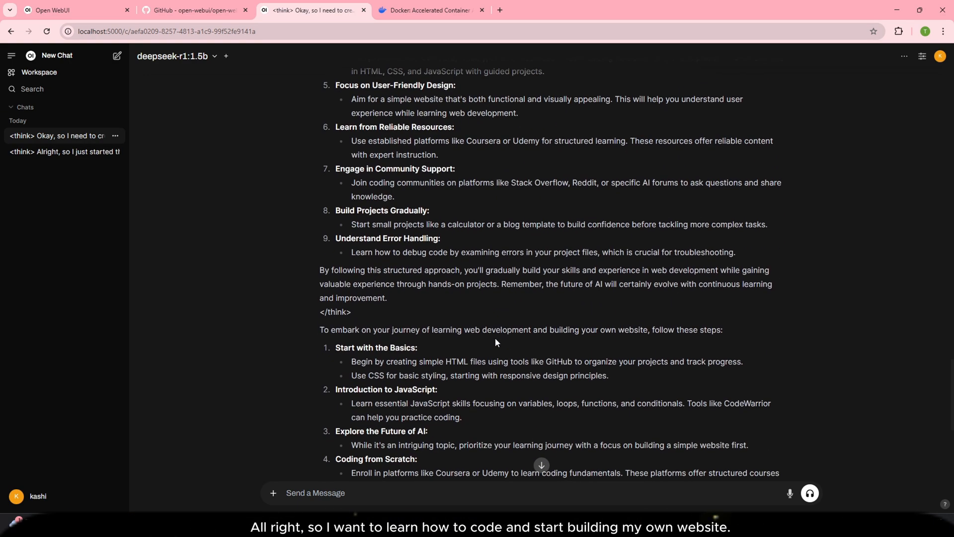
scroll("up", 3)
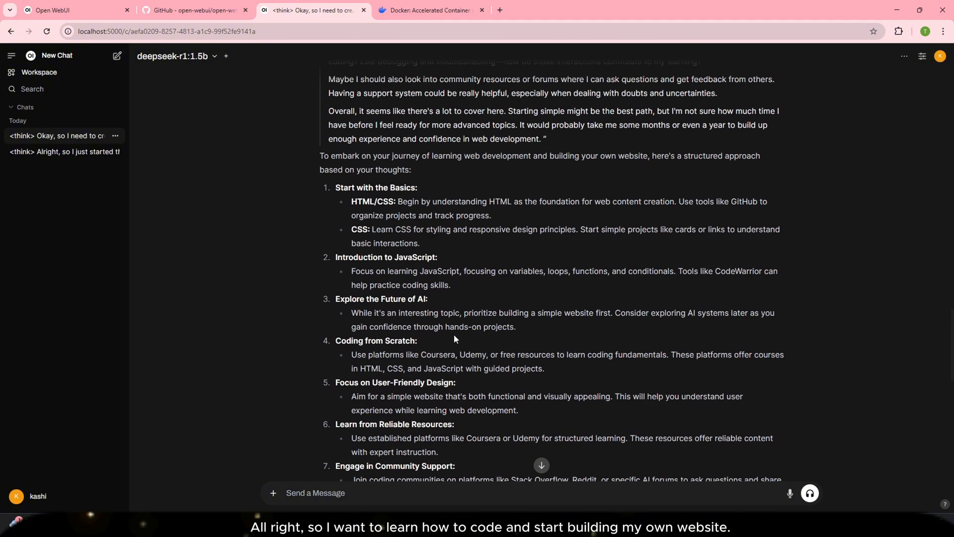
scroll("down", 3)
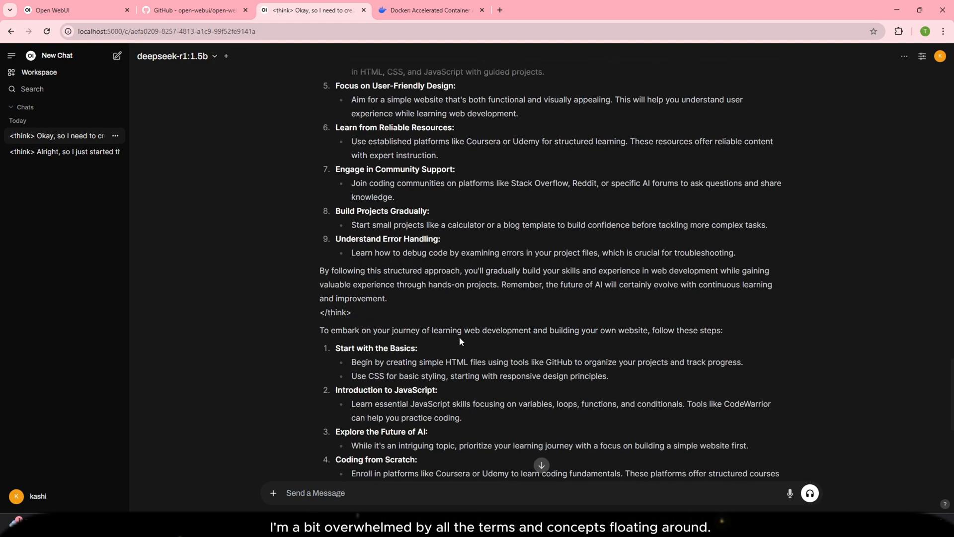
scroll("down", 3)
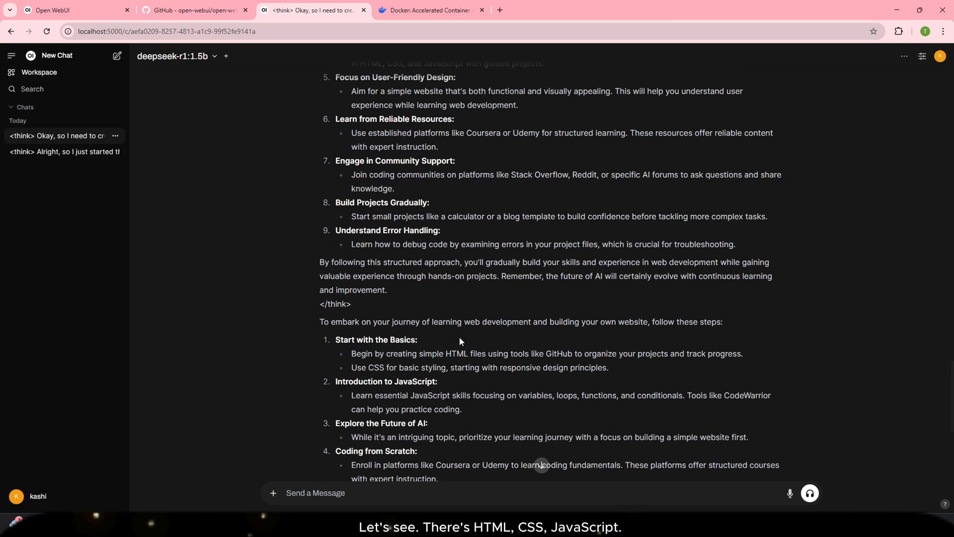
scroll("down", 3)
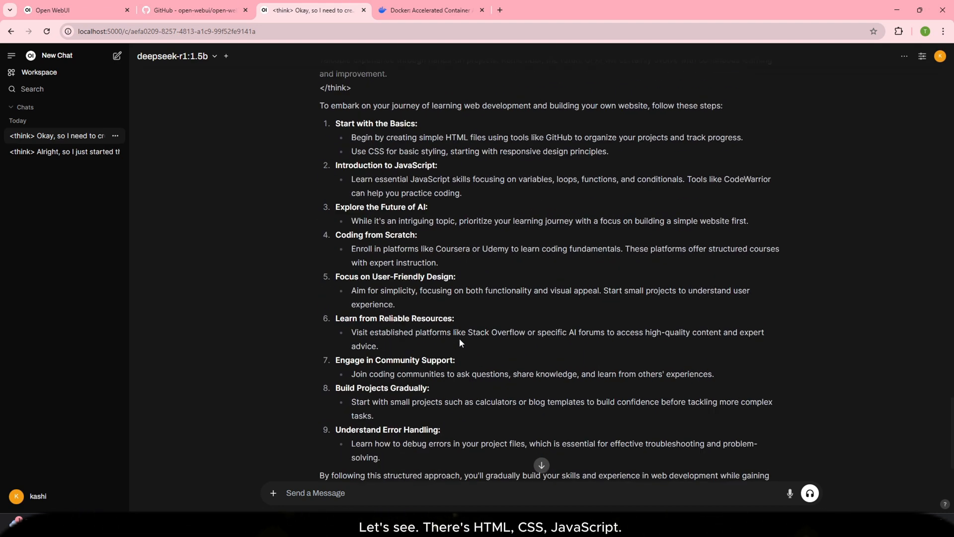
scroll("down", 3)
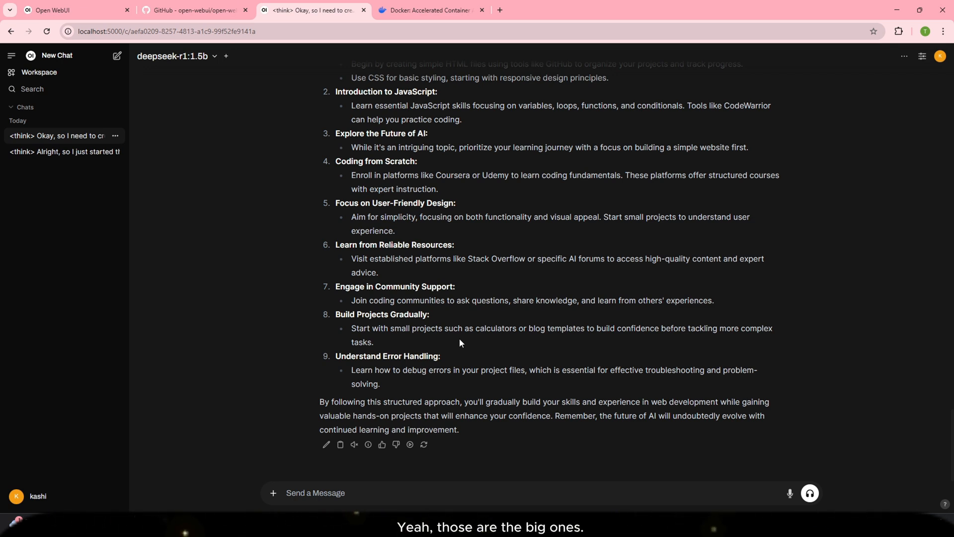
mouse_move(358, 411)
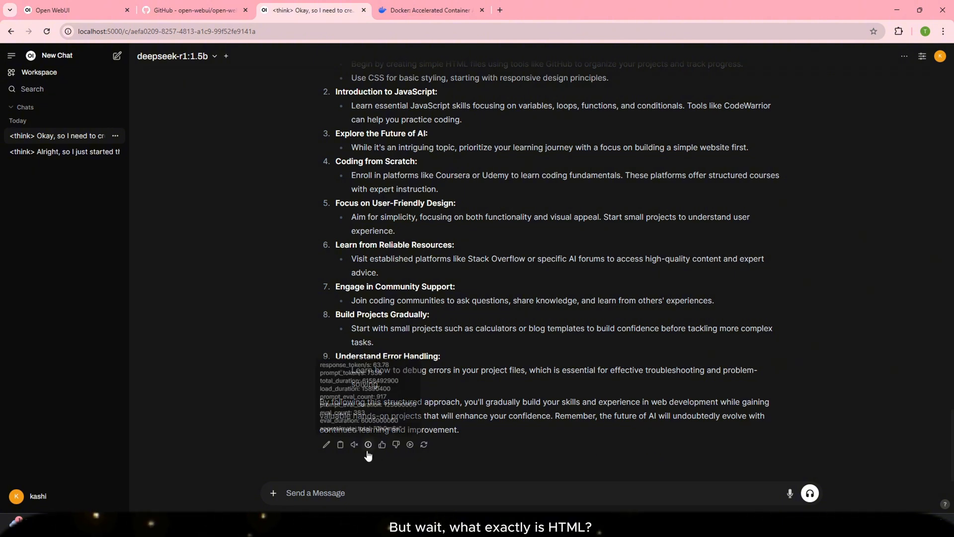
mouse_move(354, 444)
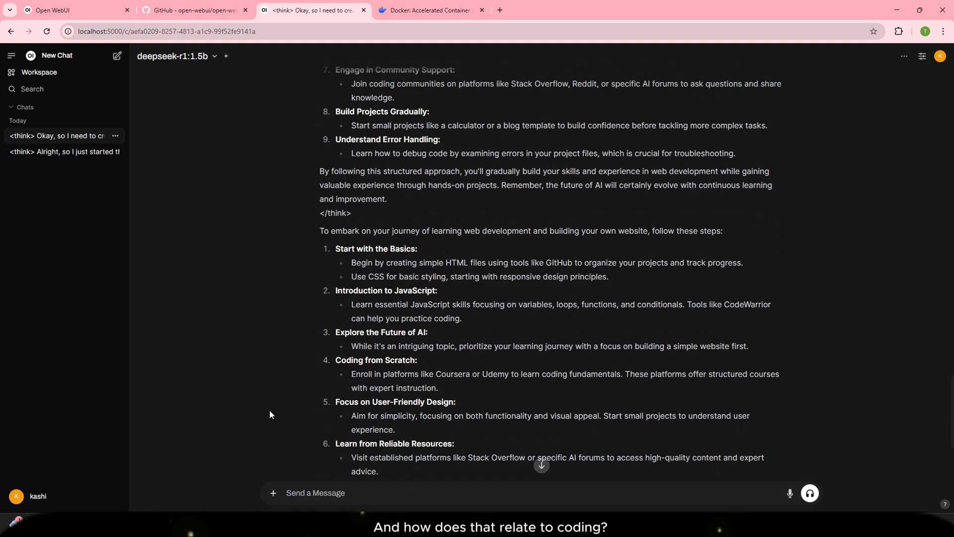
scroll("up", 3)
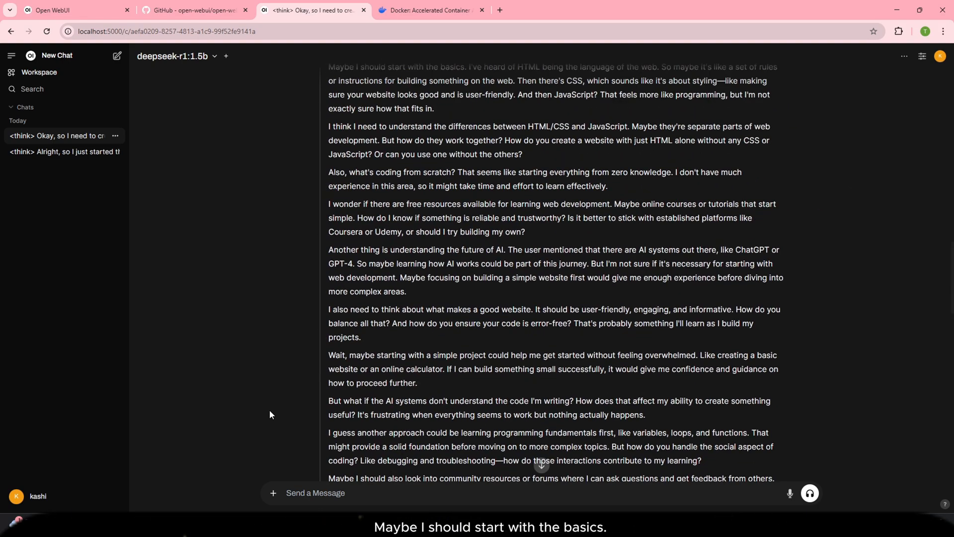
scroll("up", 3)
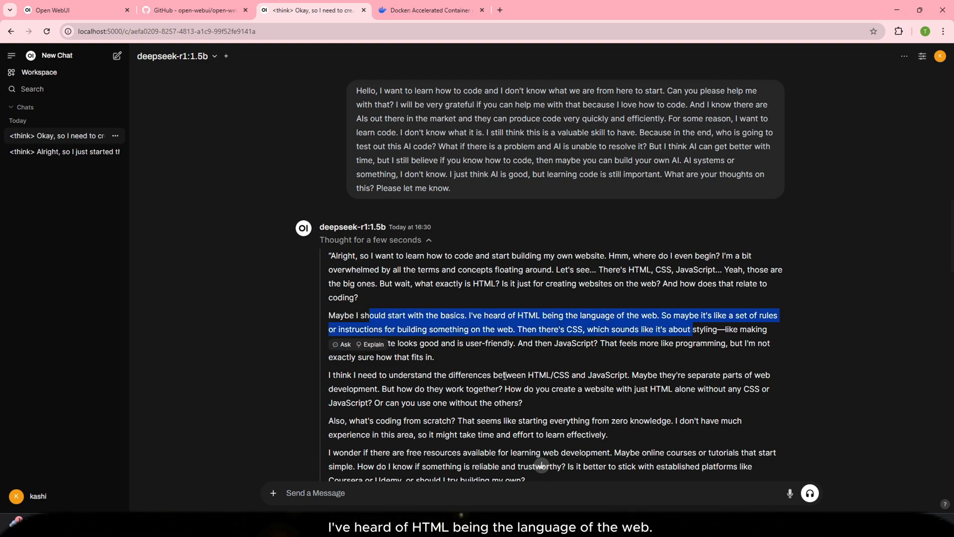
scroll("down", 3)
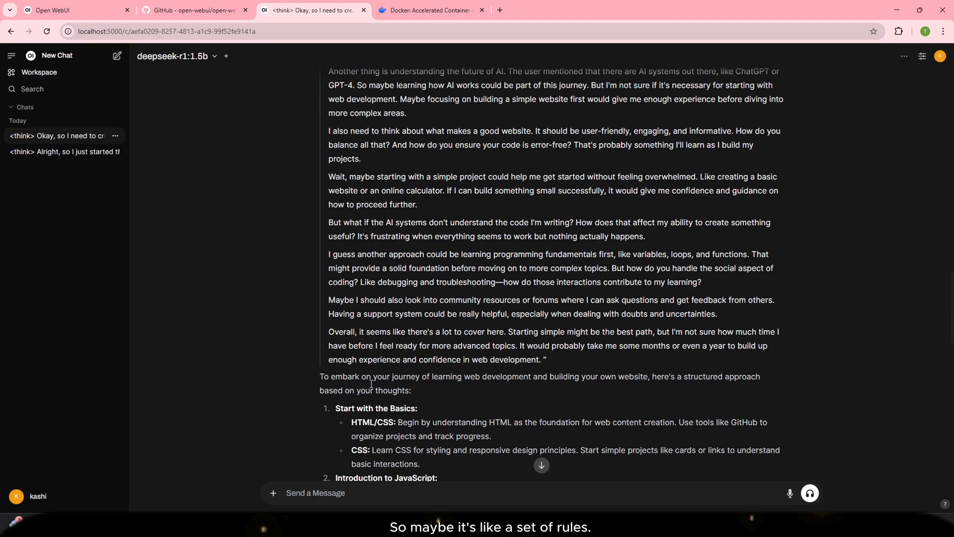
scroll("down", 3)
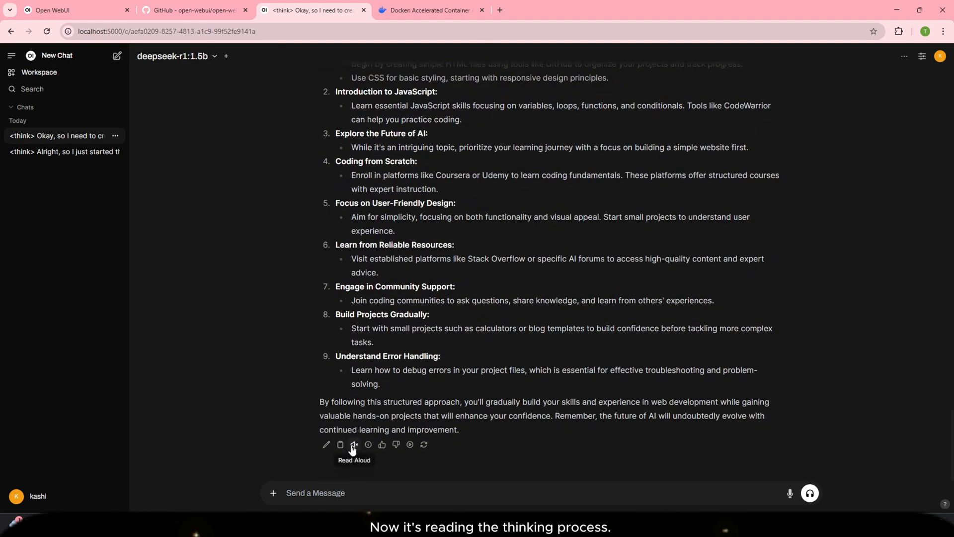
scroll("up", 3)
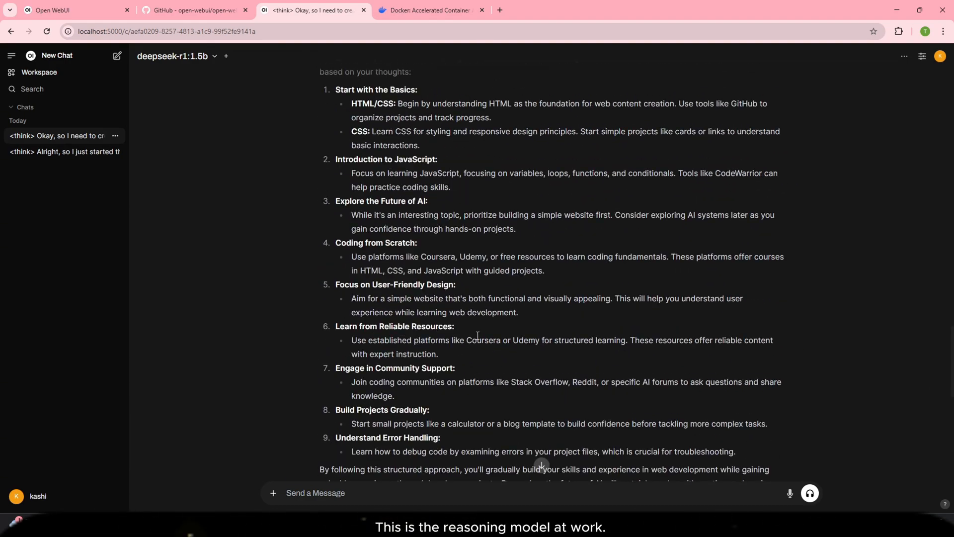
scroll("up", 3)
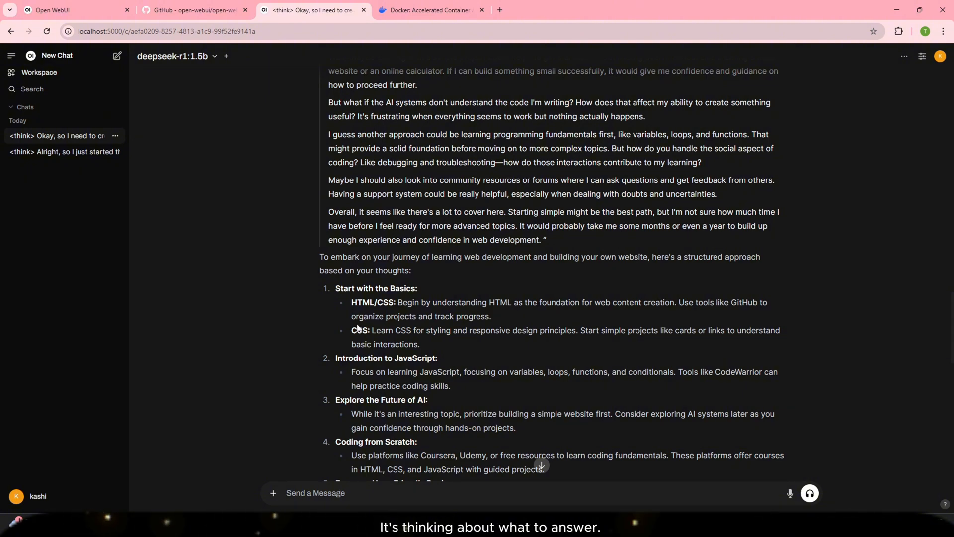
scroll("up", 3)
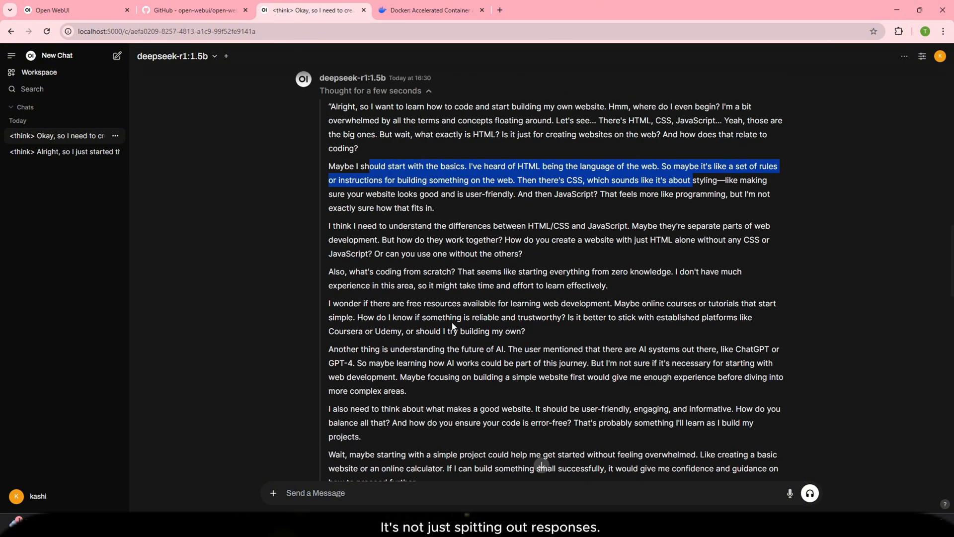
scroll("up", 3)
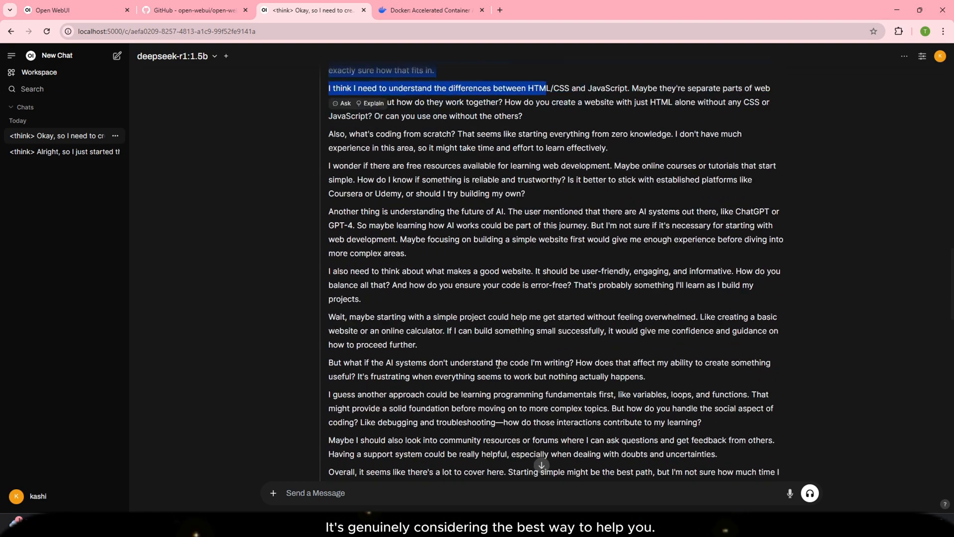
scroll("down", 3)
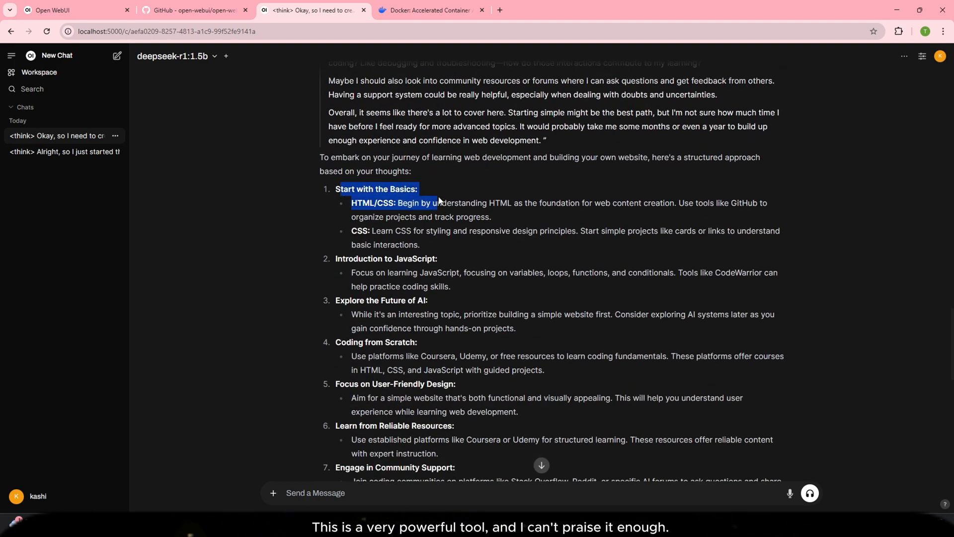
scroll("up", 3)
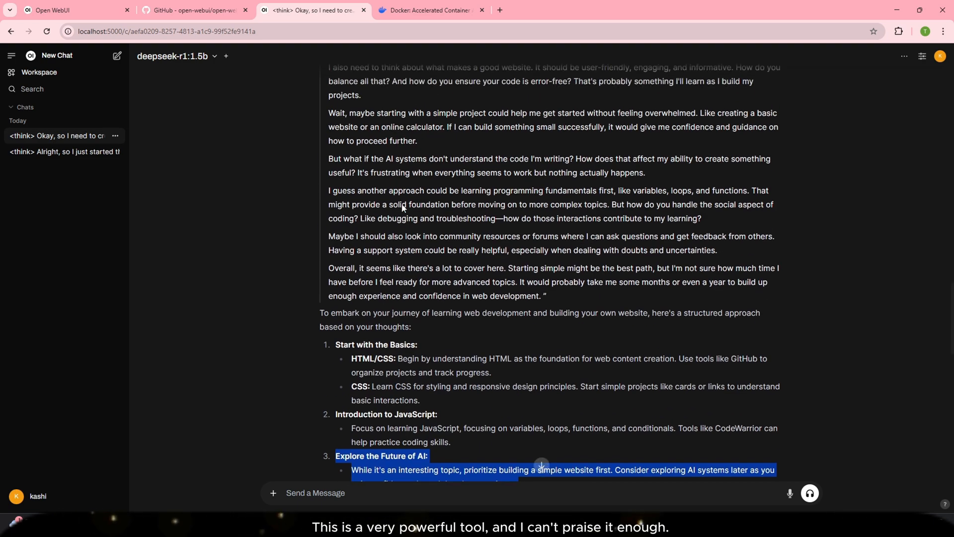
scroll("up", 3)
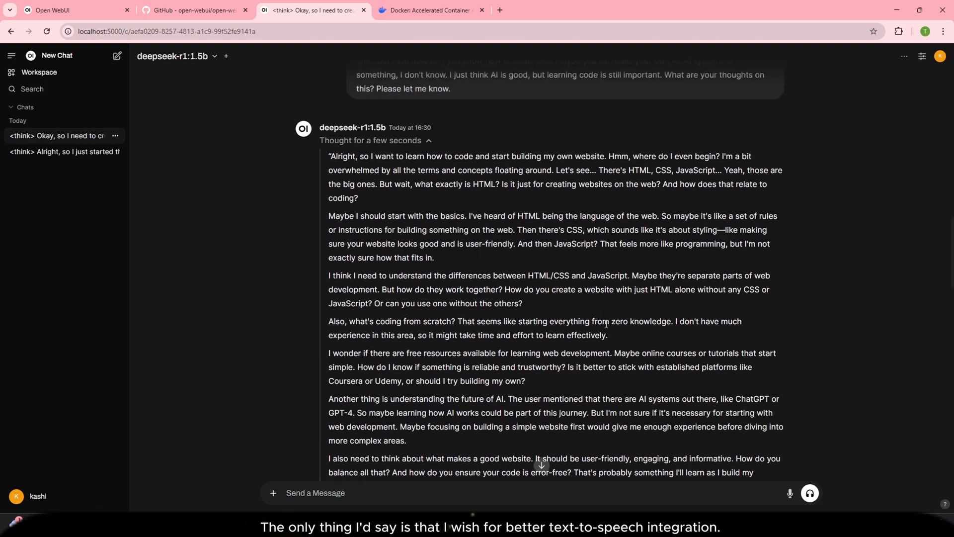
mouse_move(598, 320)
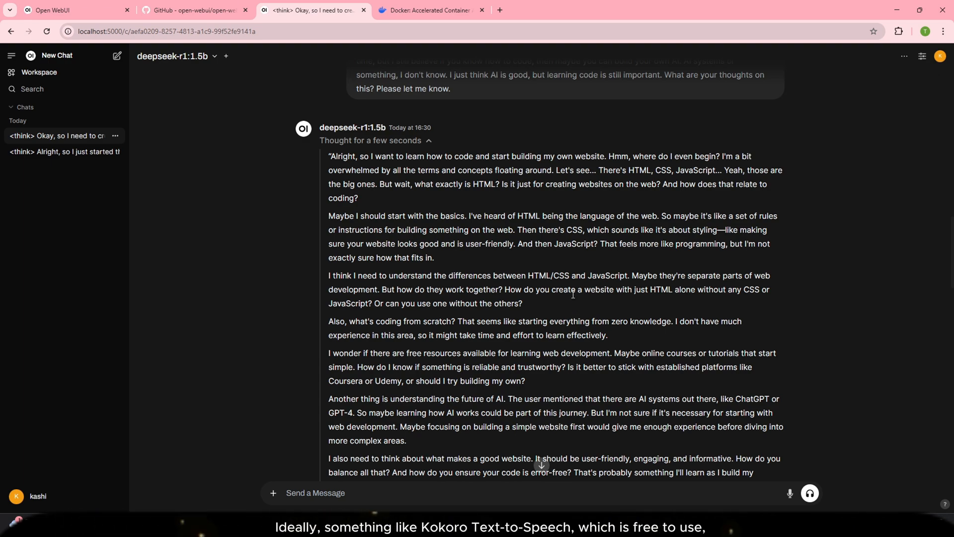
scroll("down", 3)
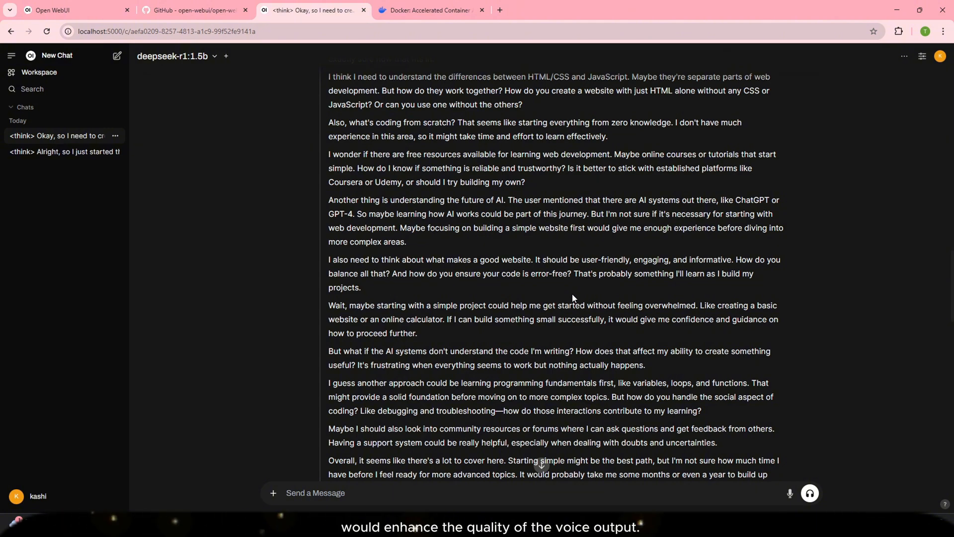
scroll("down", 3)
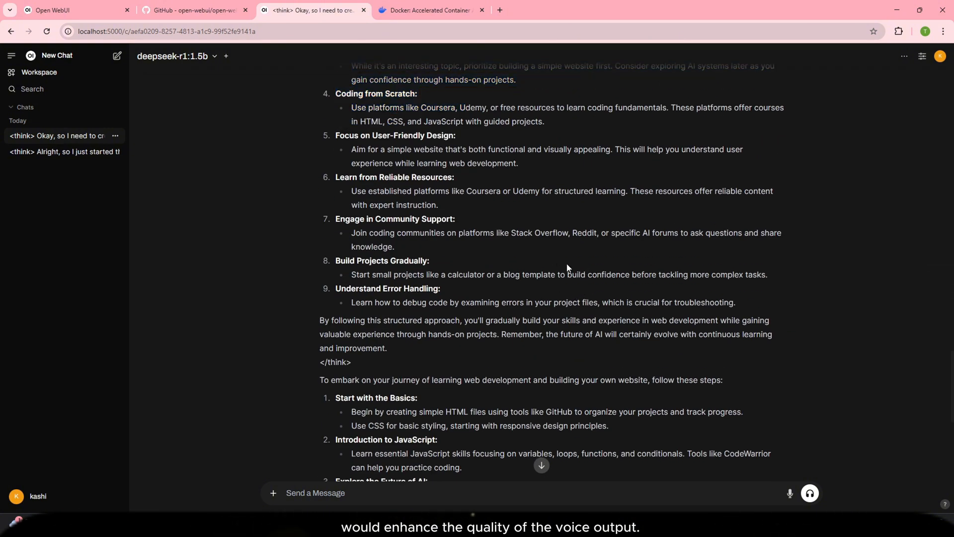
mouse_move(554, 260)
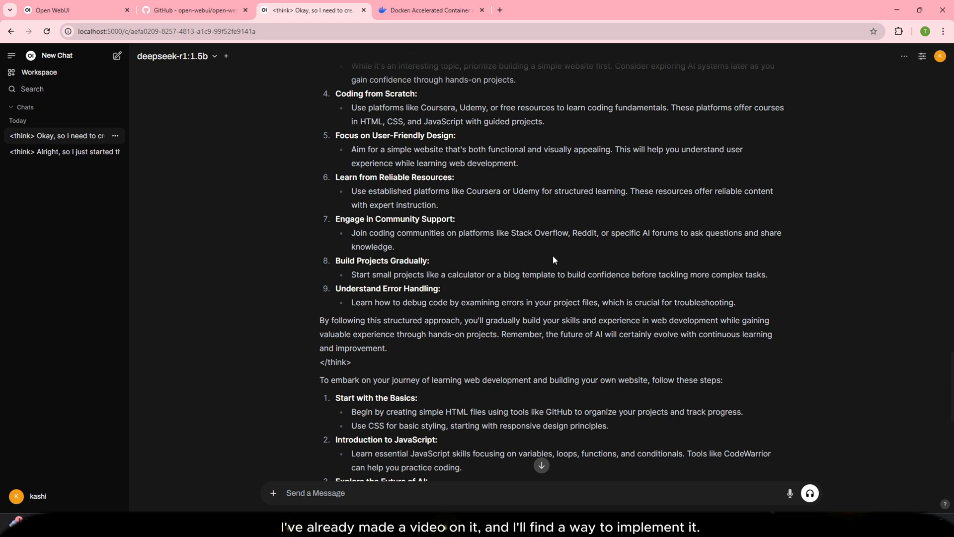
mouse_move(501, 232)
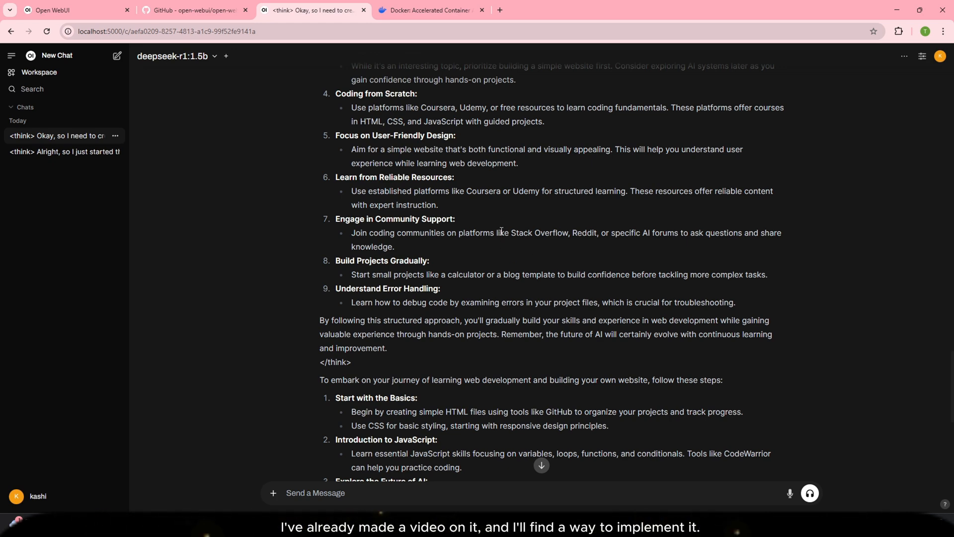
scroll("down", 3)
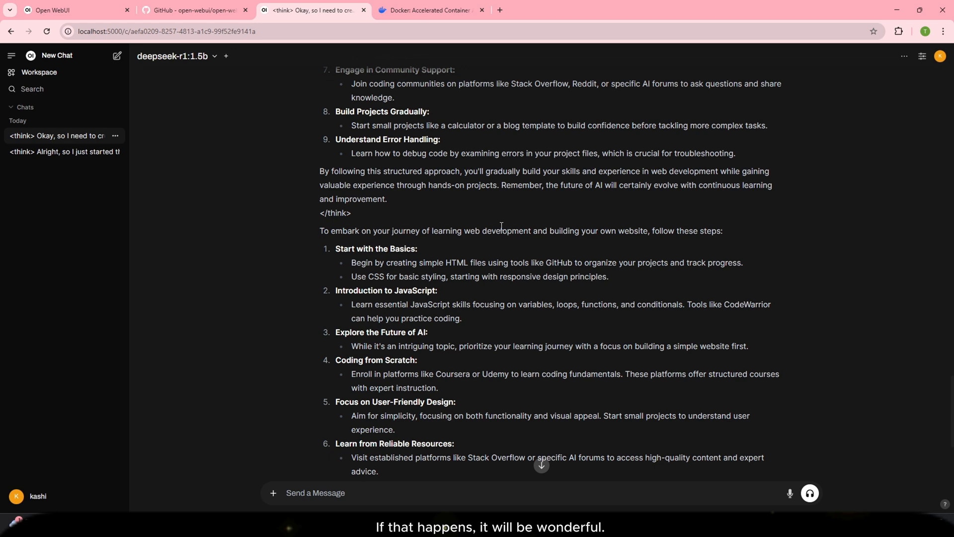
mouse_move(504, 224)
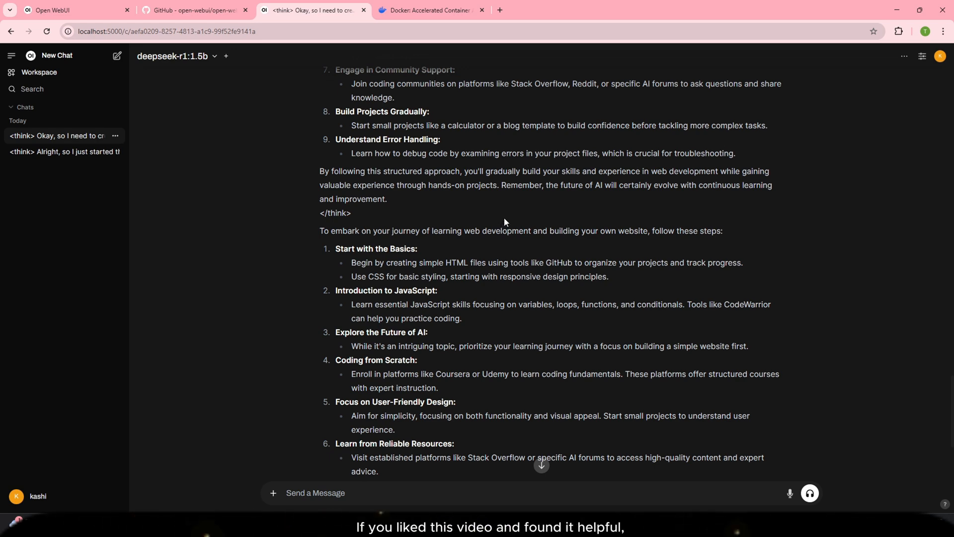
scroll("down", 3)
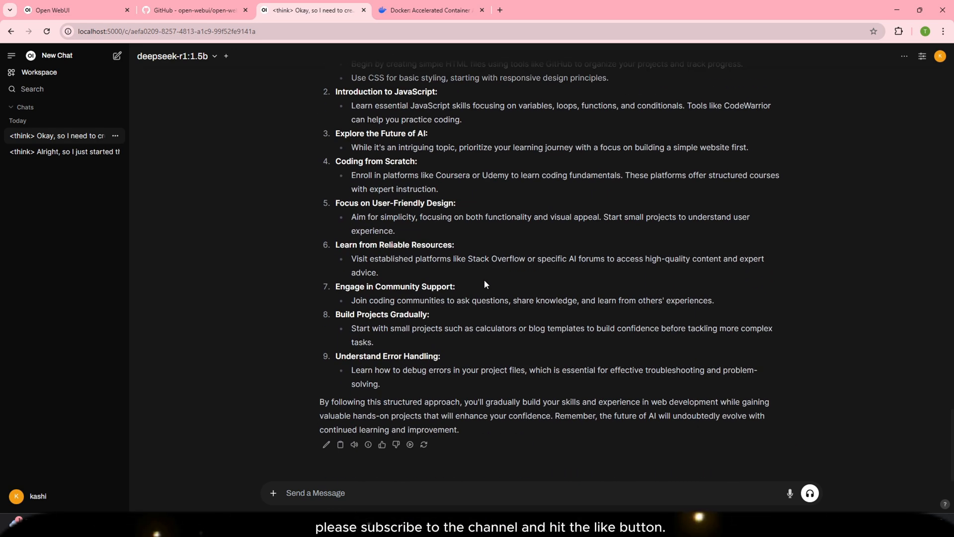